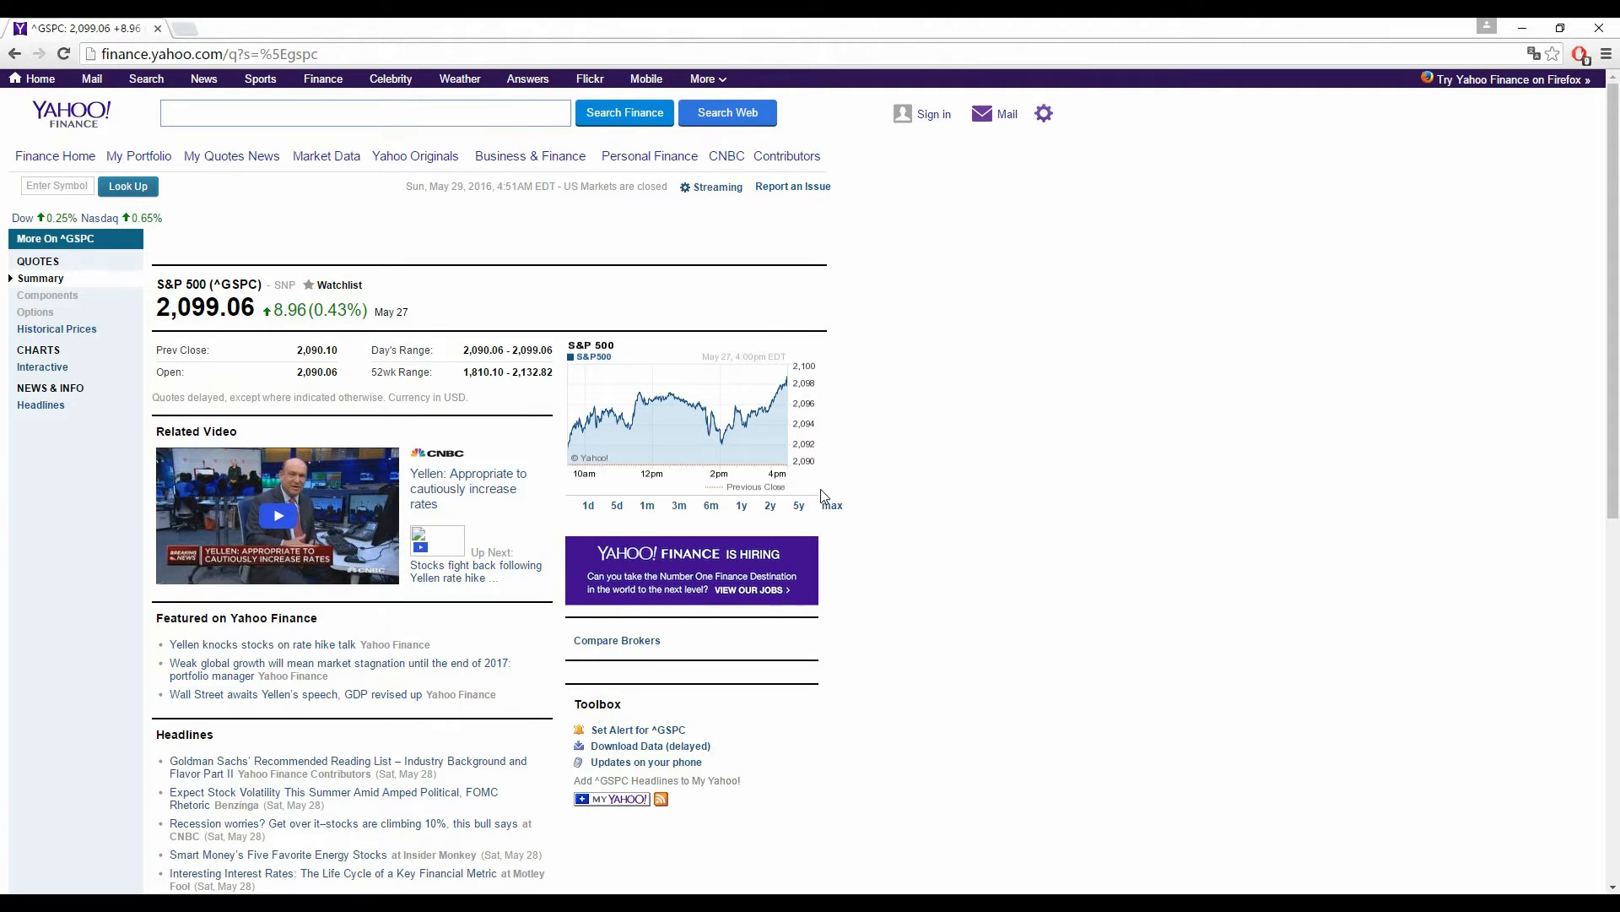
mouse_move(577, 516)
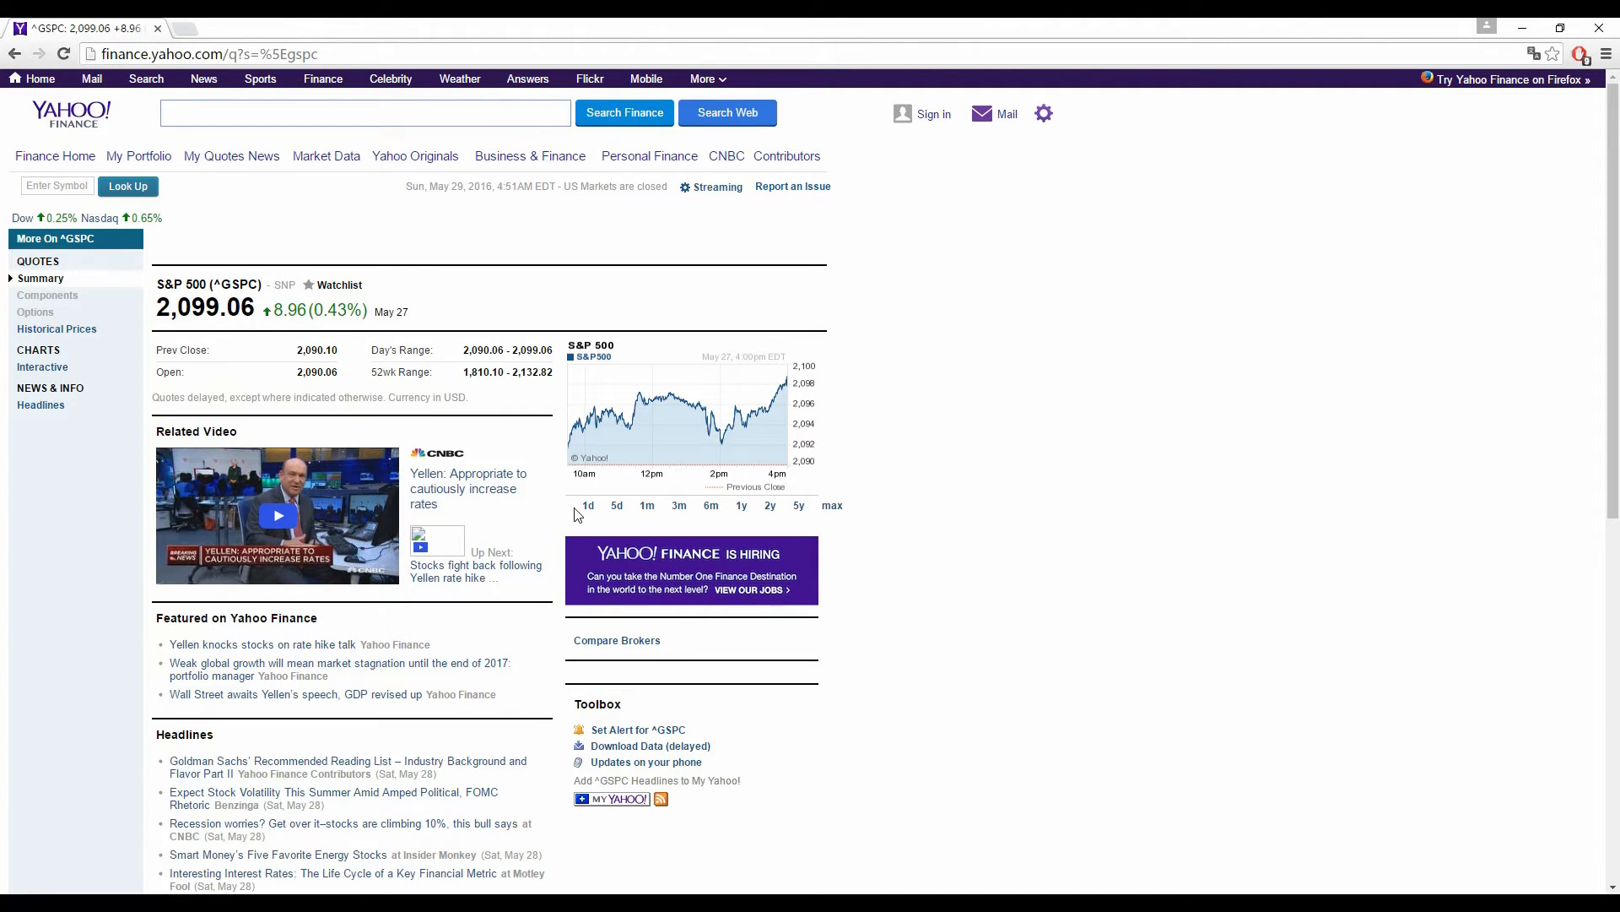
mouse_move(333, 366)
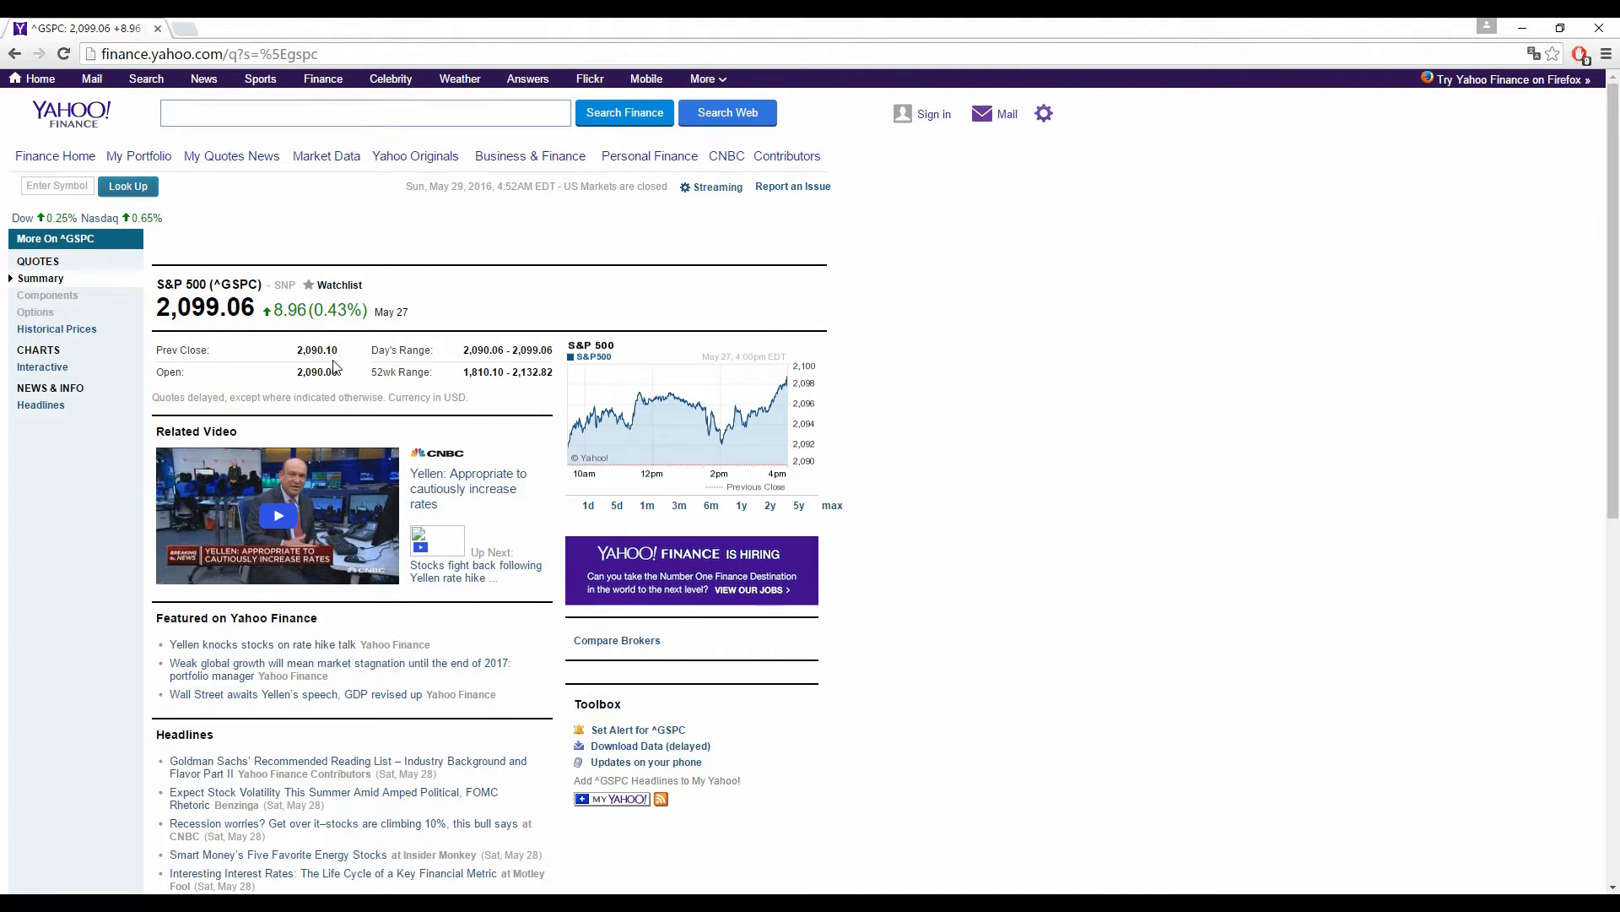
mouse_move(463, 370)
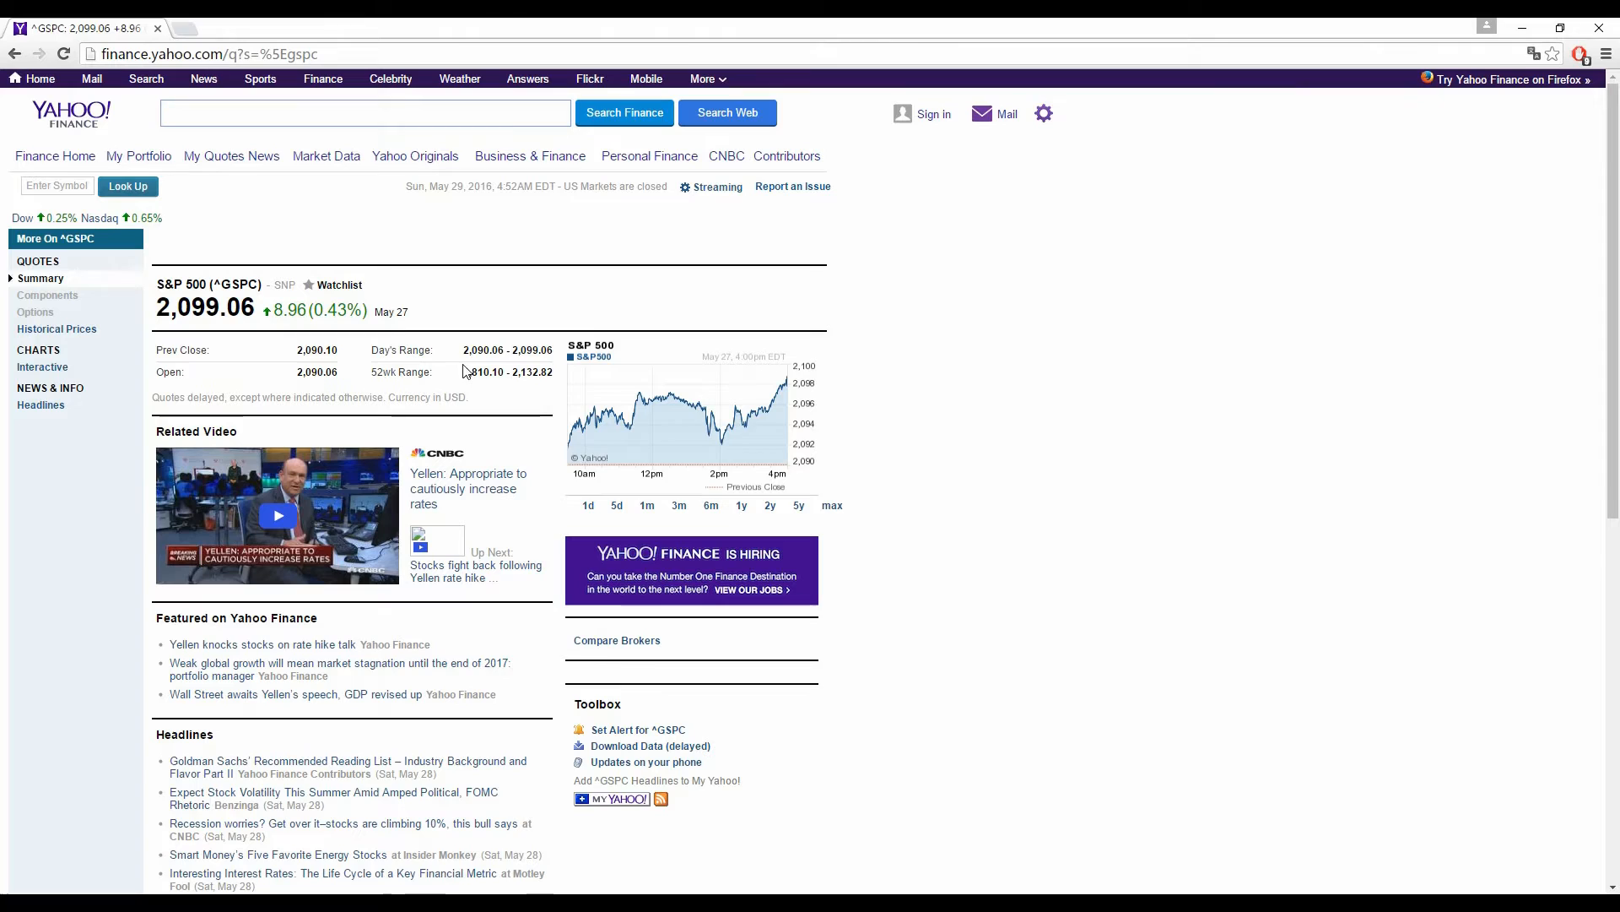
mouse_move(542, 371)
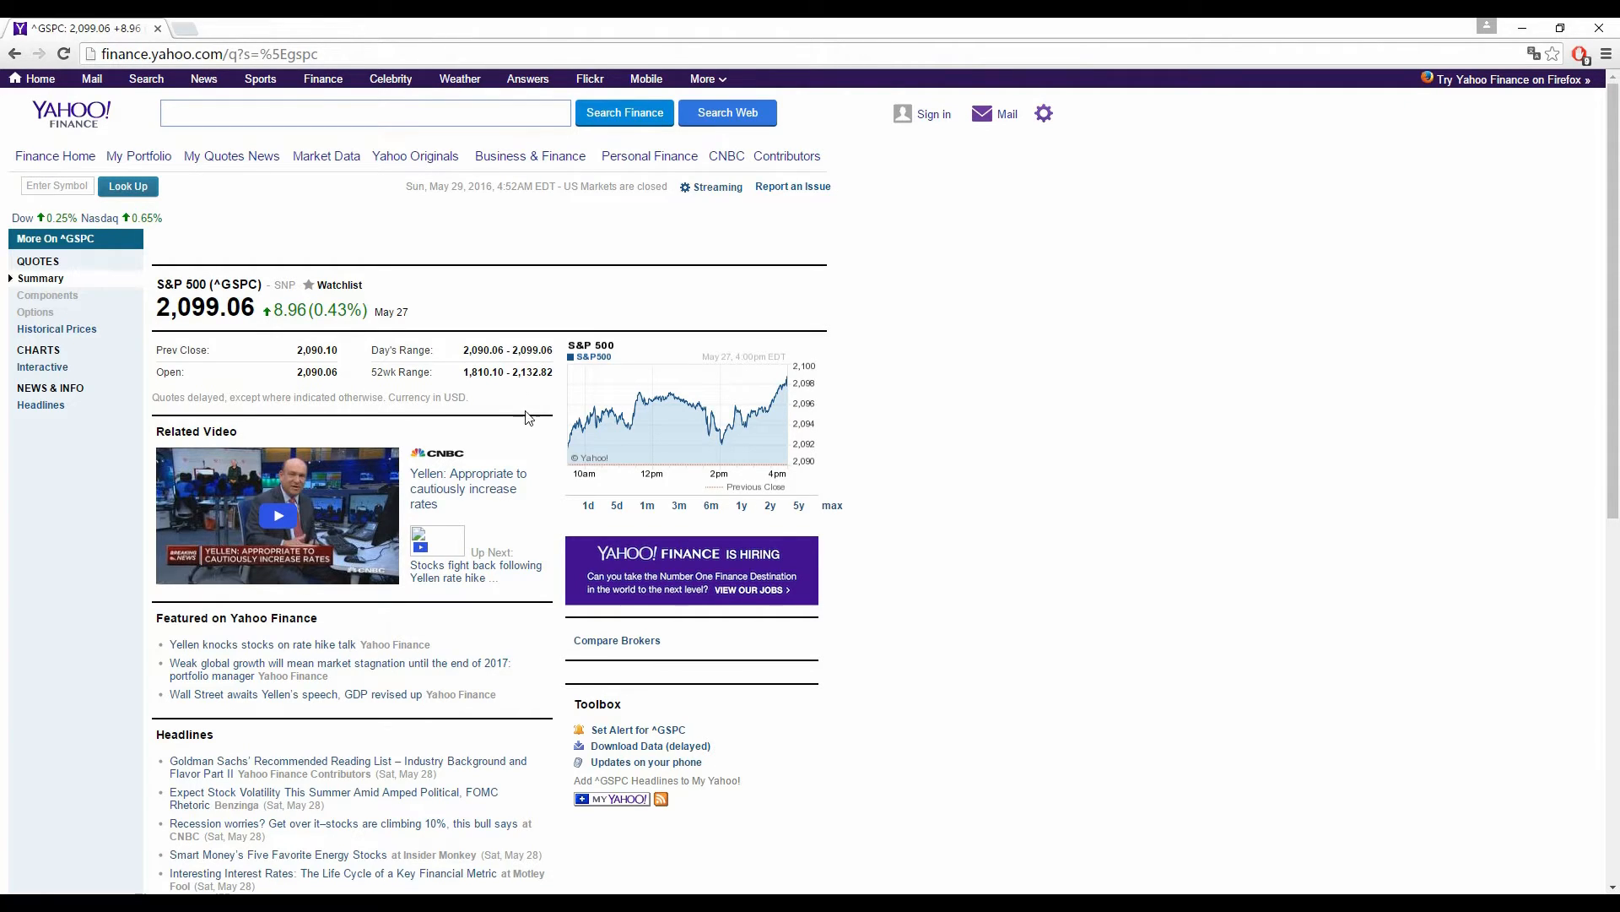
mouse_move(550, 412)
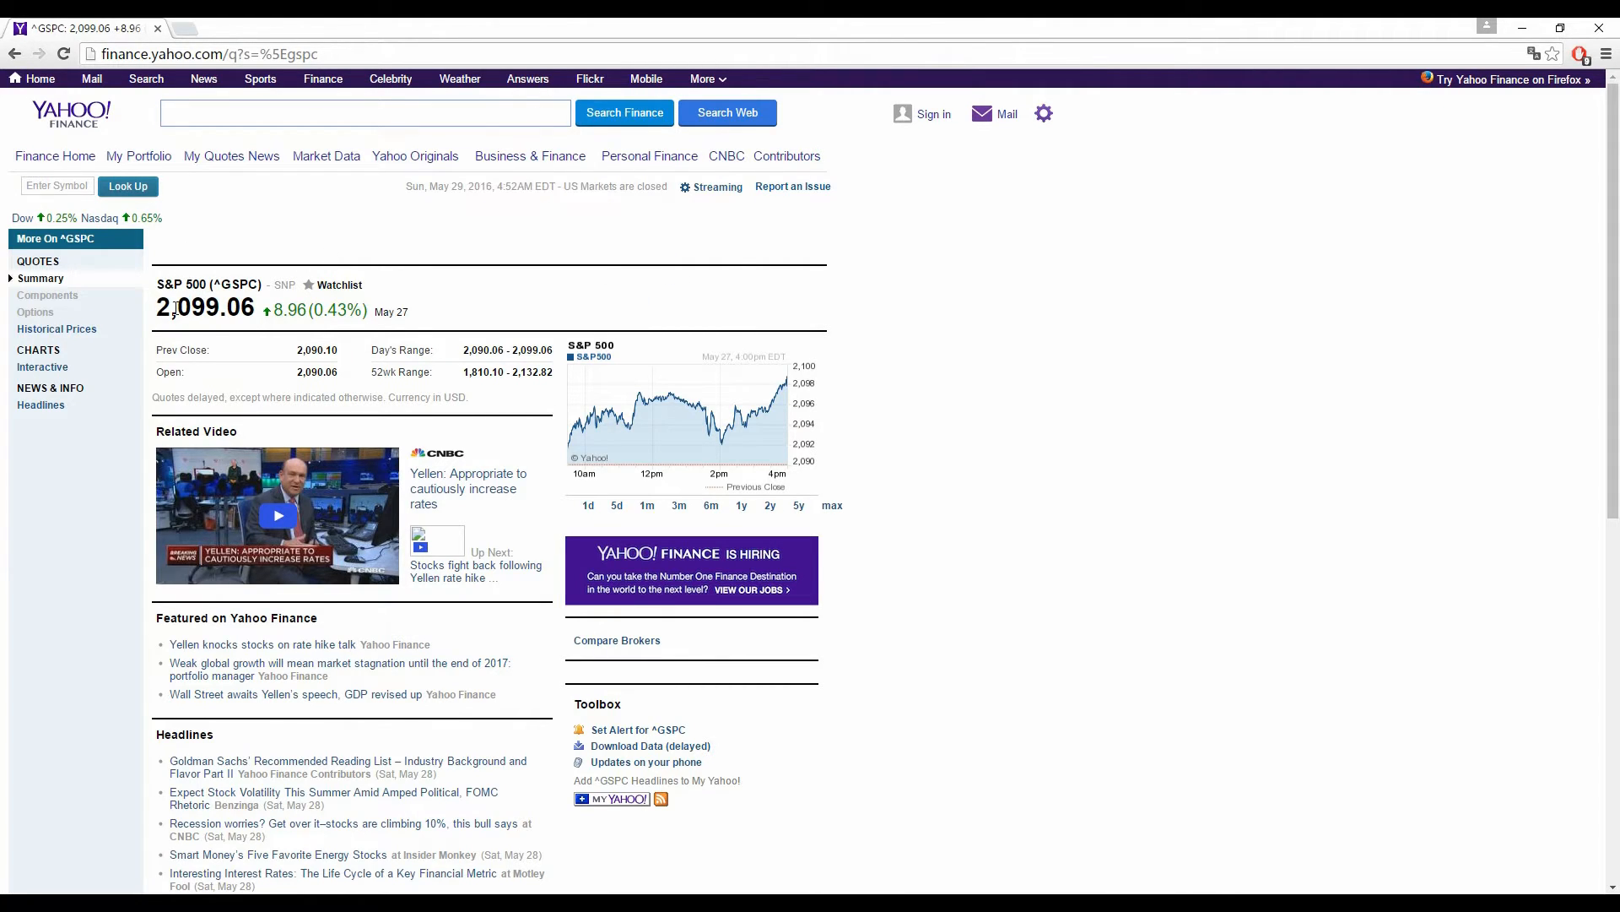
mouse_move(252, 348)
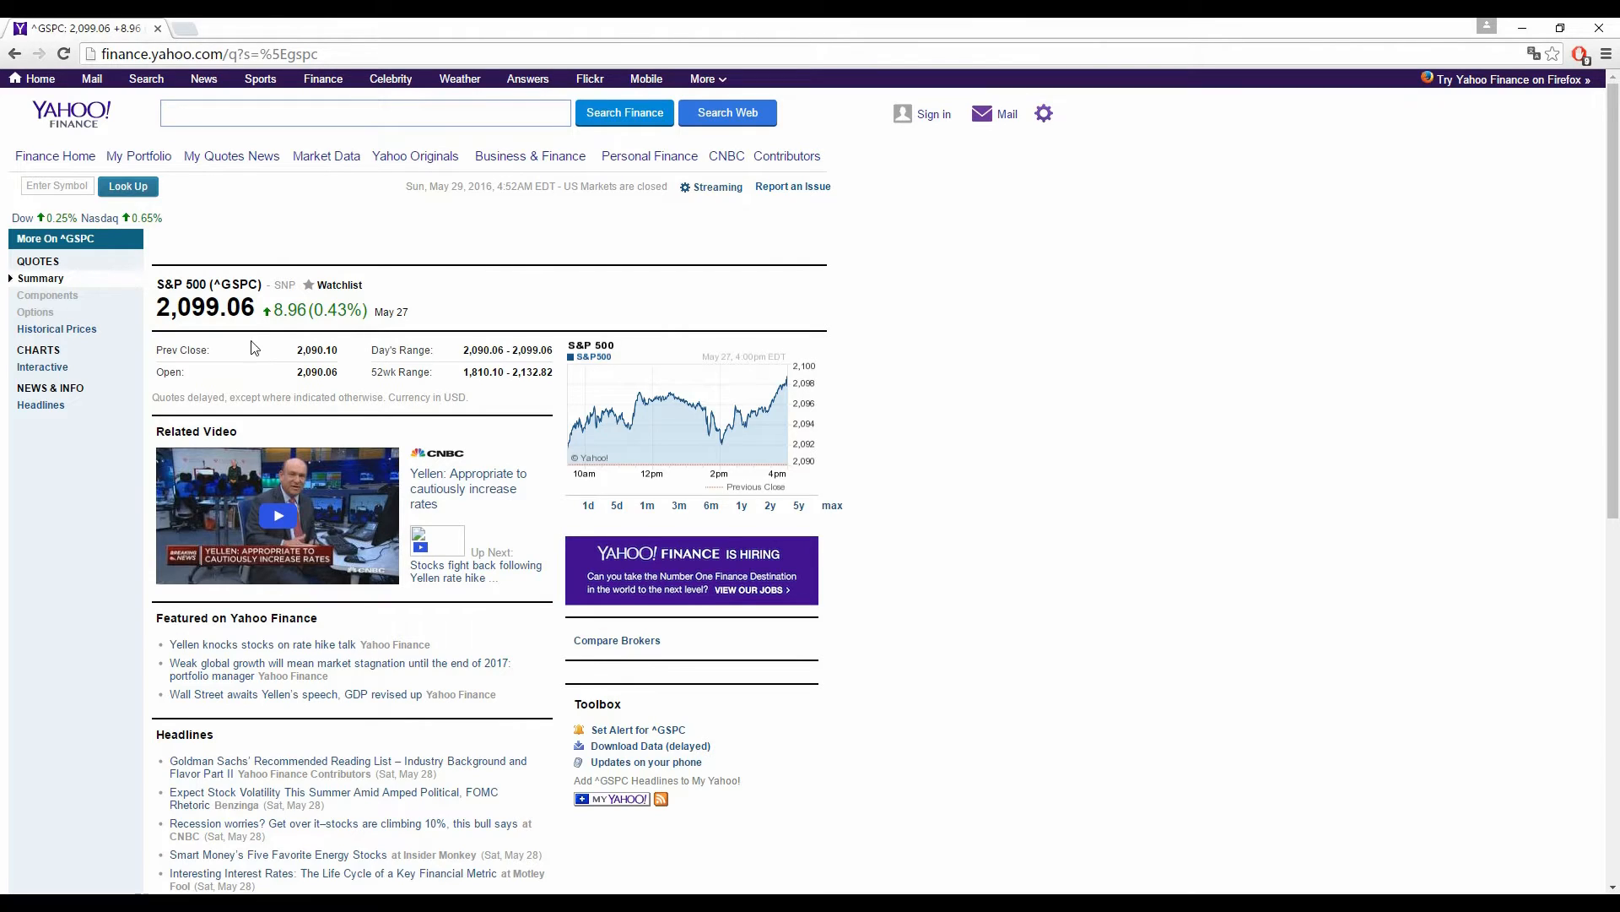
mouse_move(326, 367)
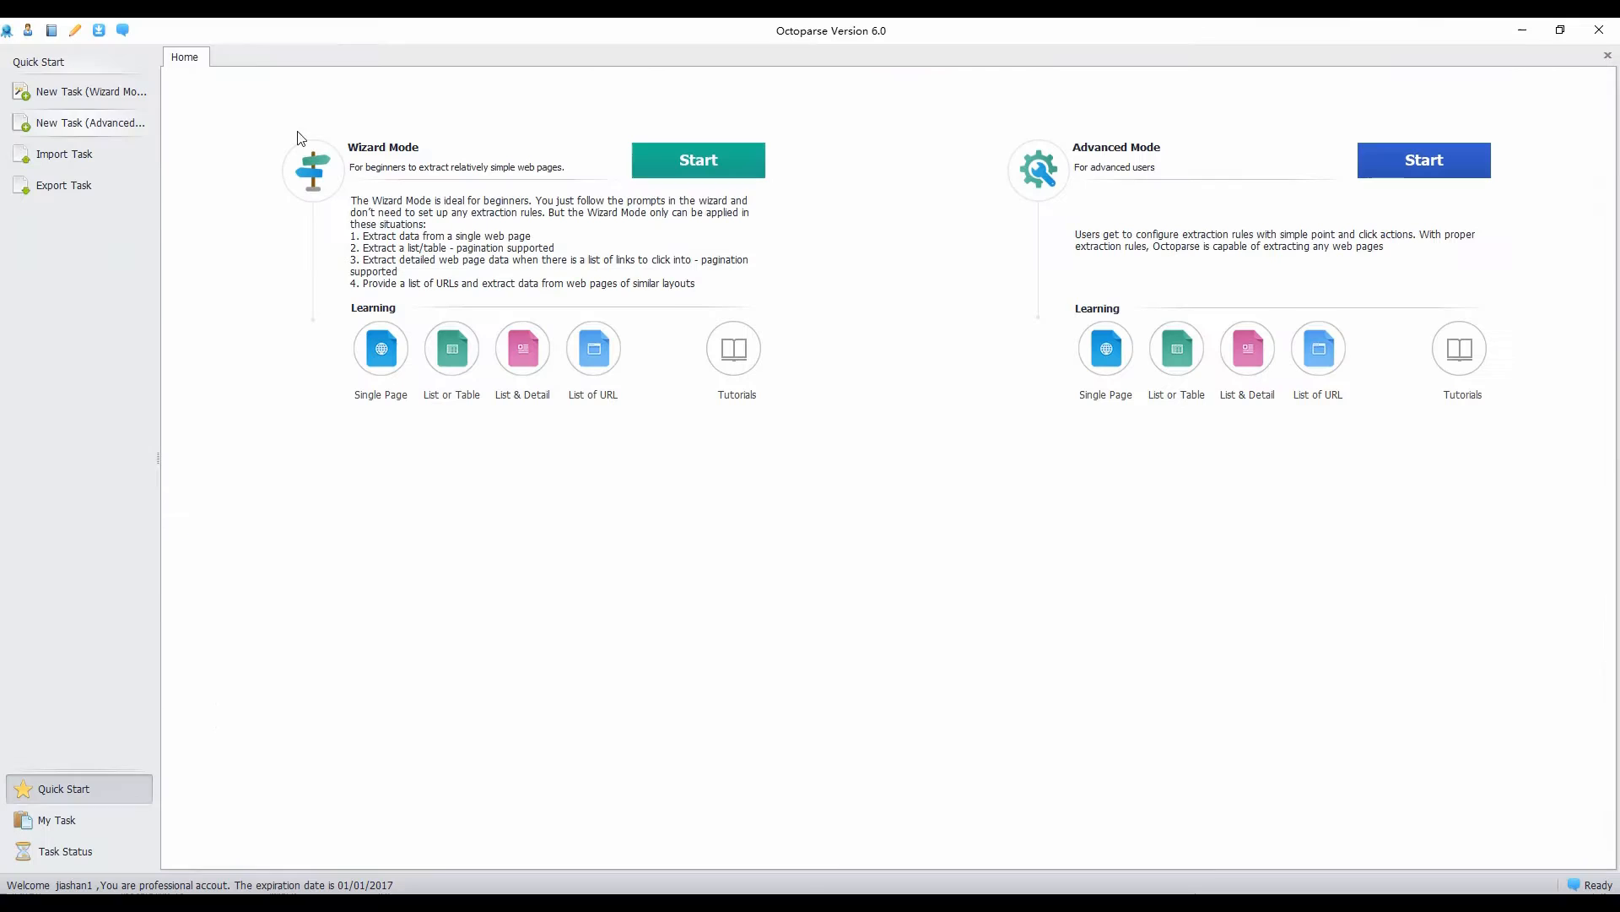
Step: Create a new Advanced Mode task named YahooF and proceed to workflow design
click(697, 160)
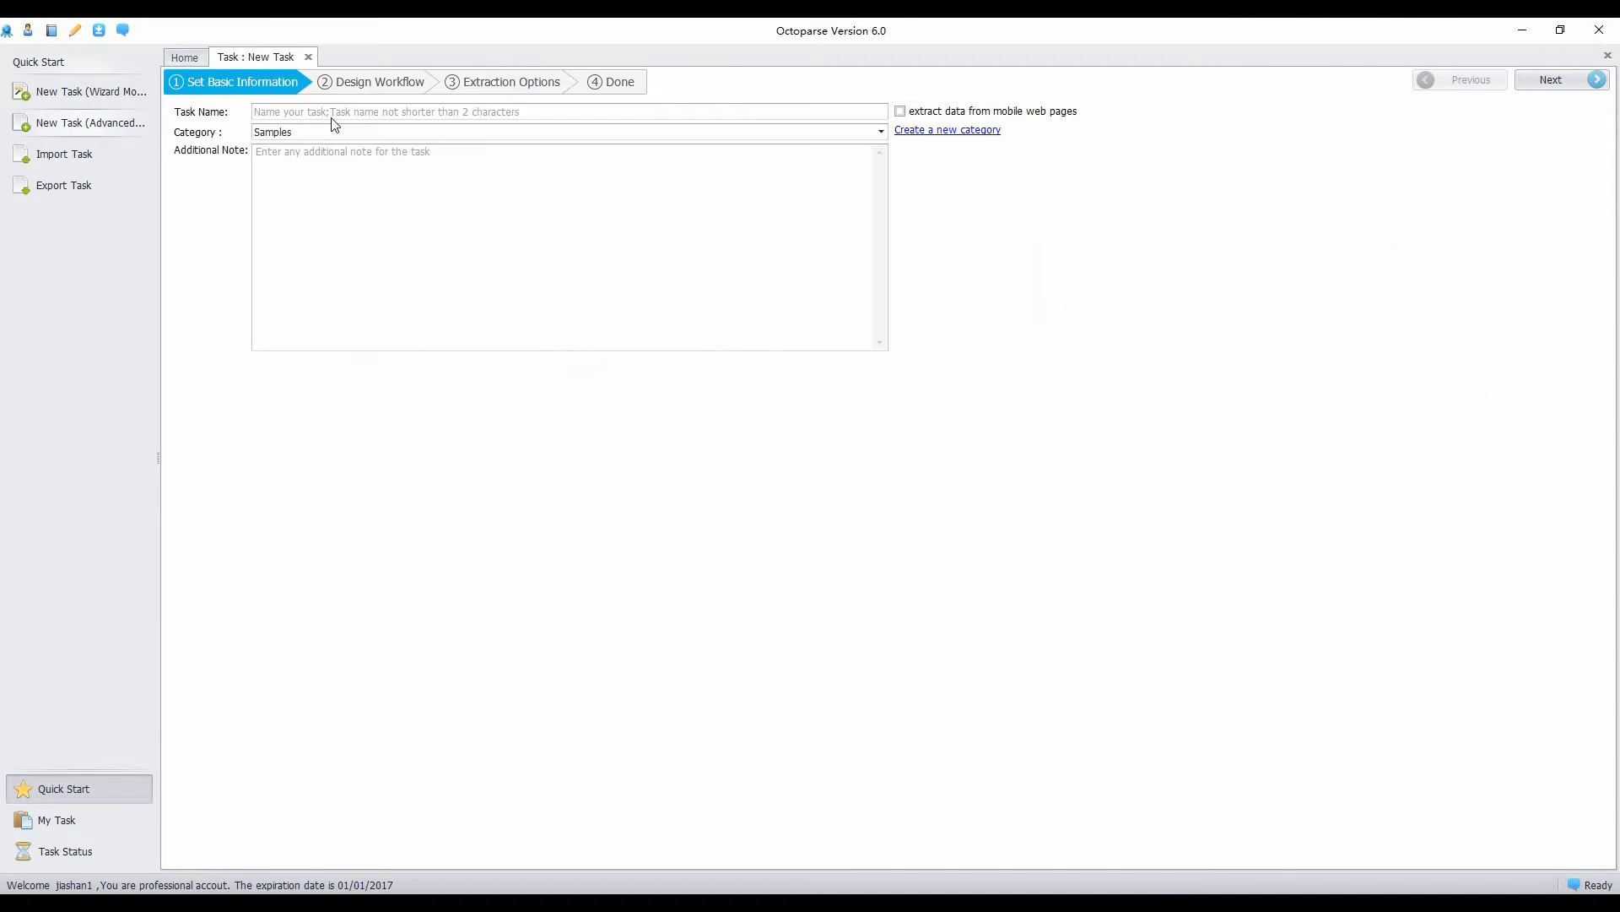
text(YahooF)
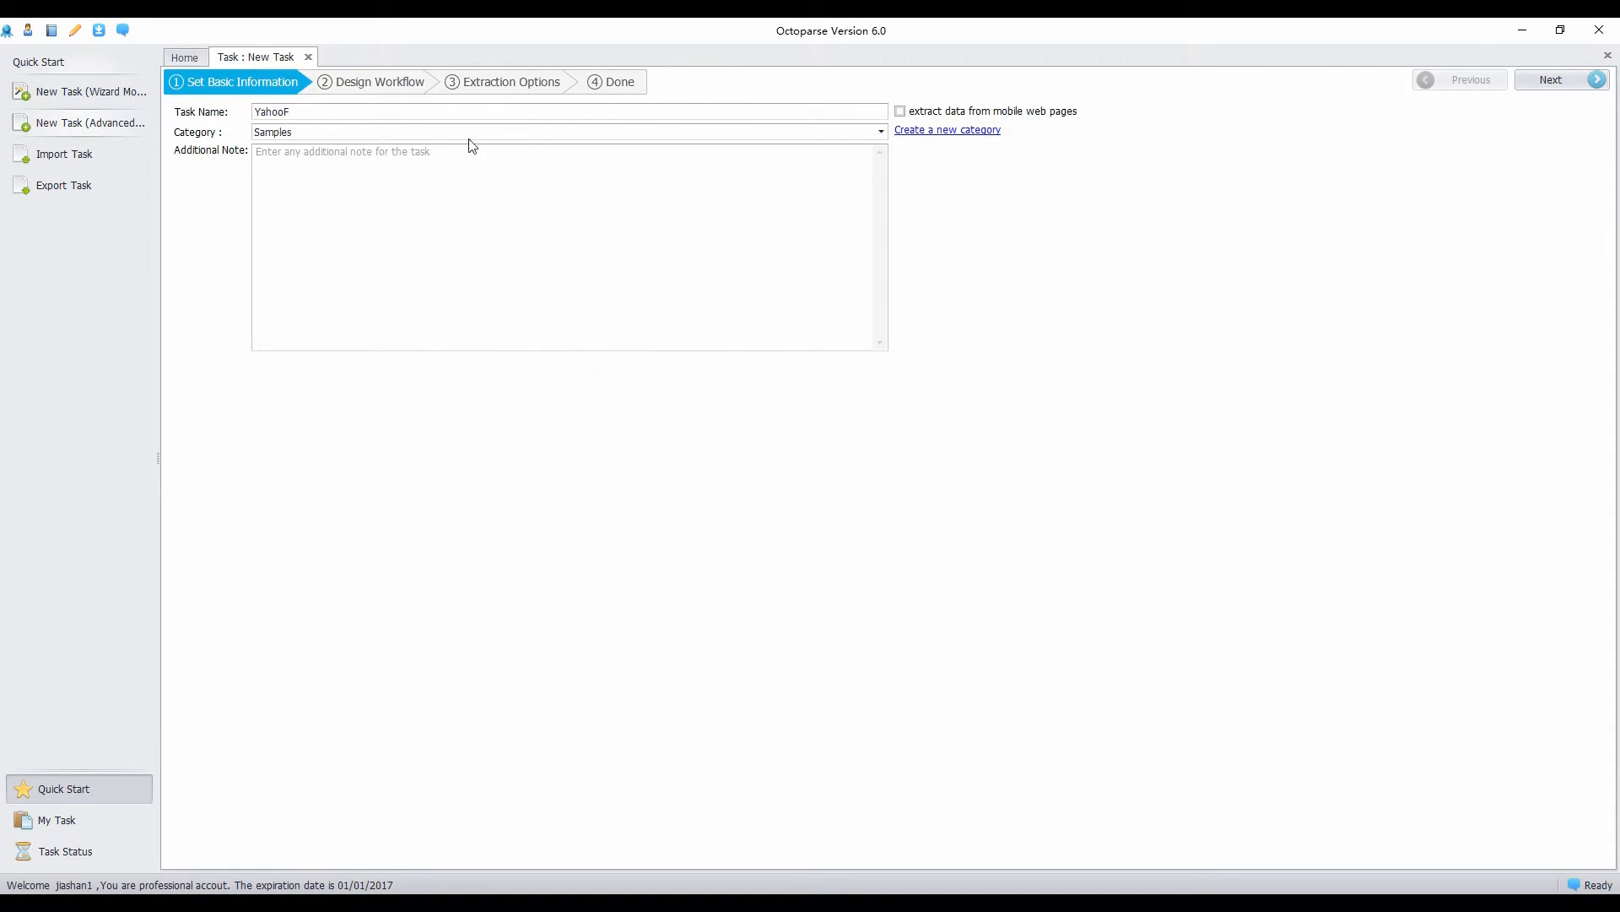
click(1550, 79)
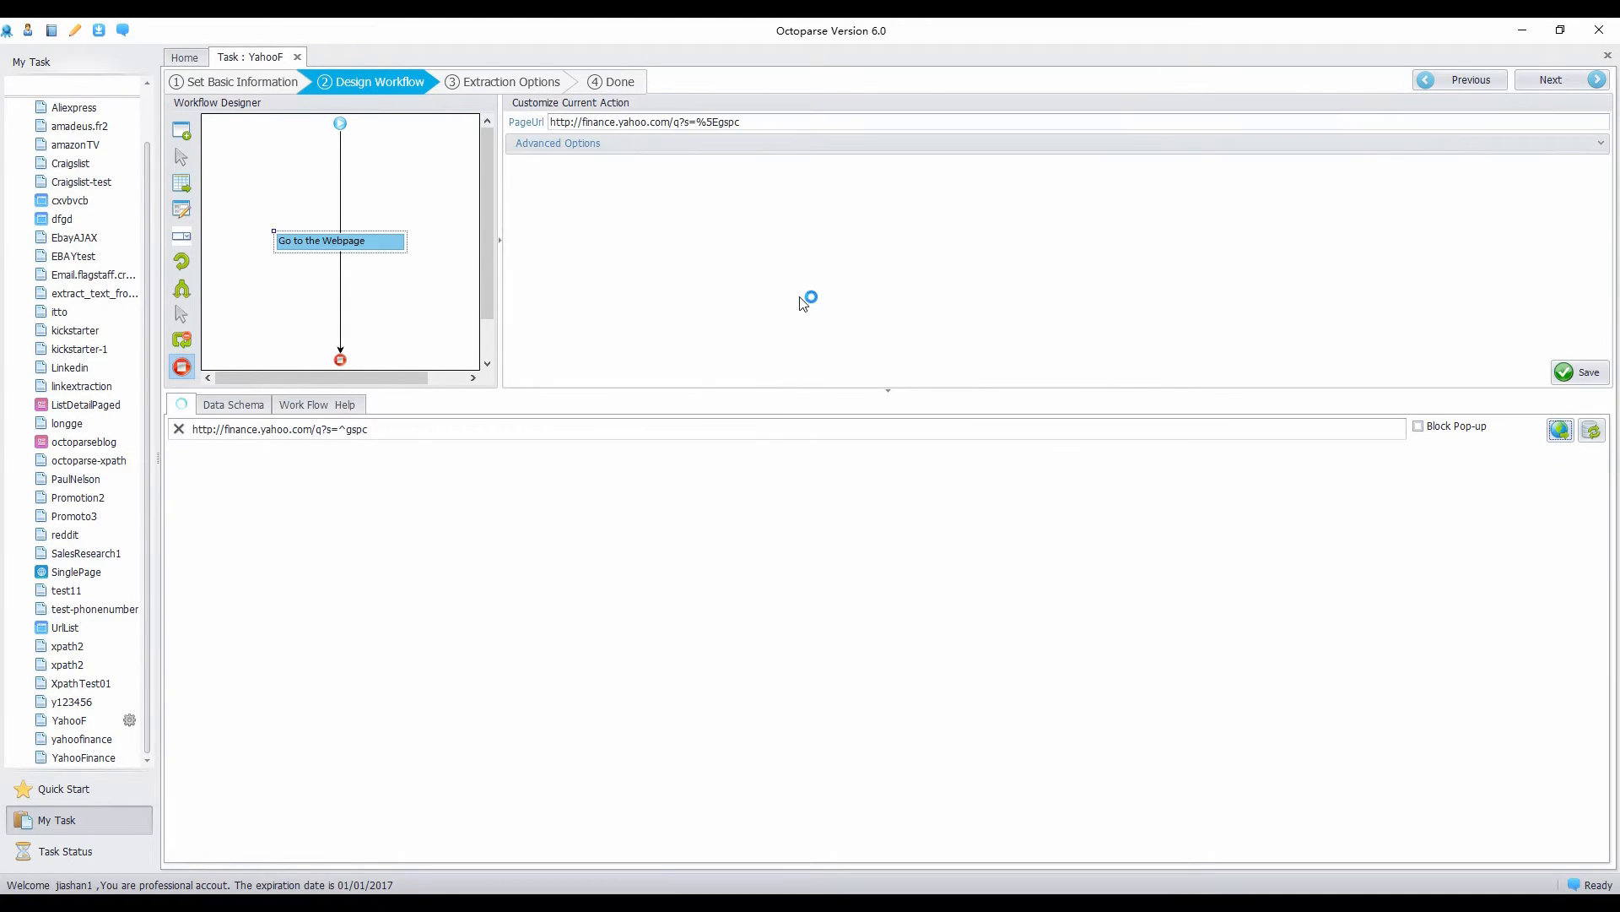
Step: Save the finance.yahoo.com S&P 500 URL so the page loads in the built-in browser
click(1587, 372)
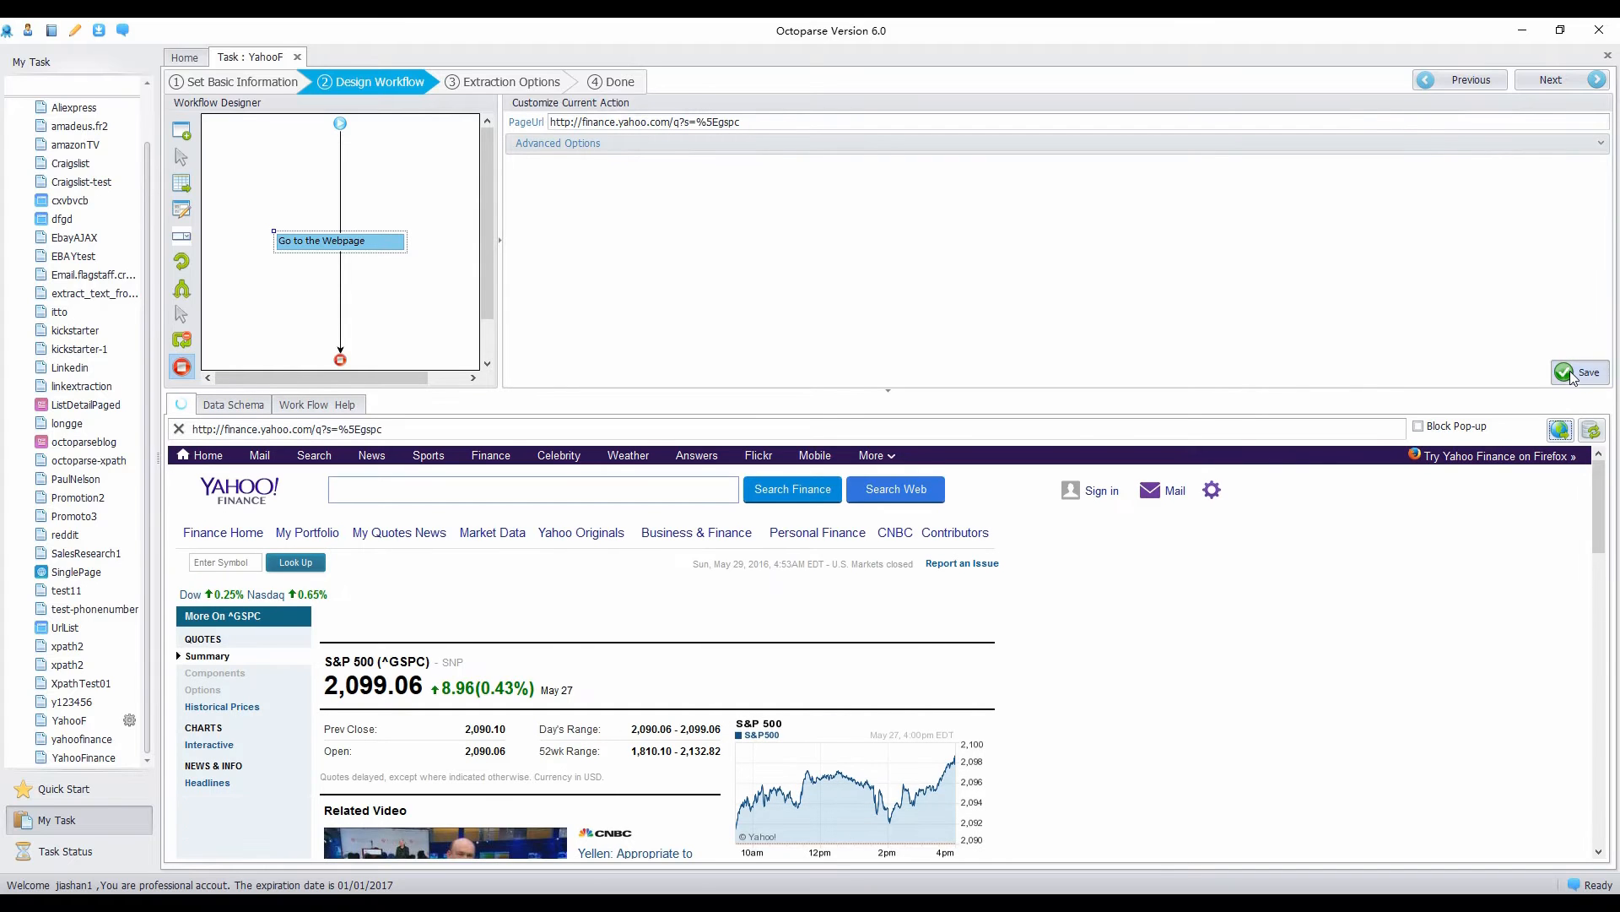
click(1580, 371)
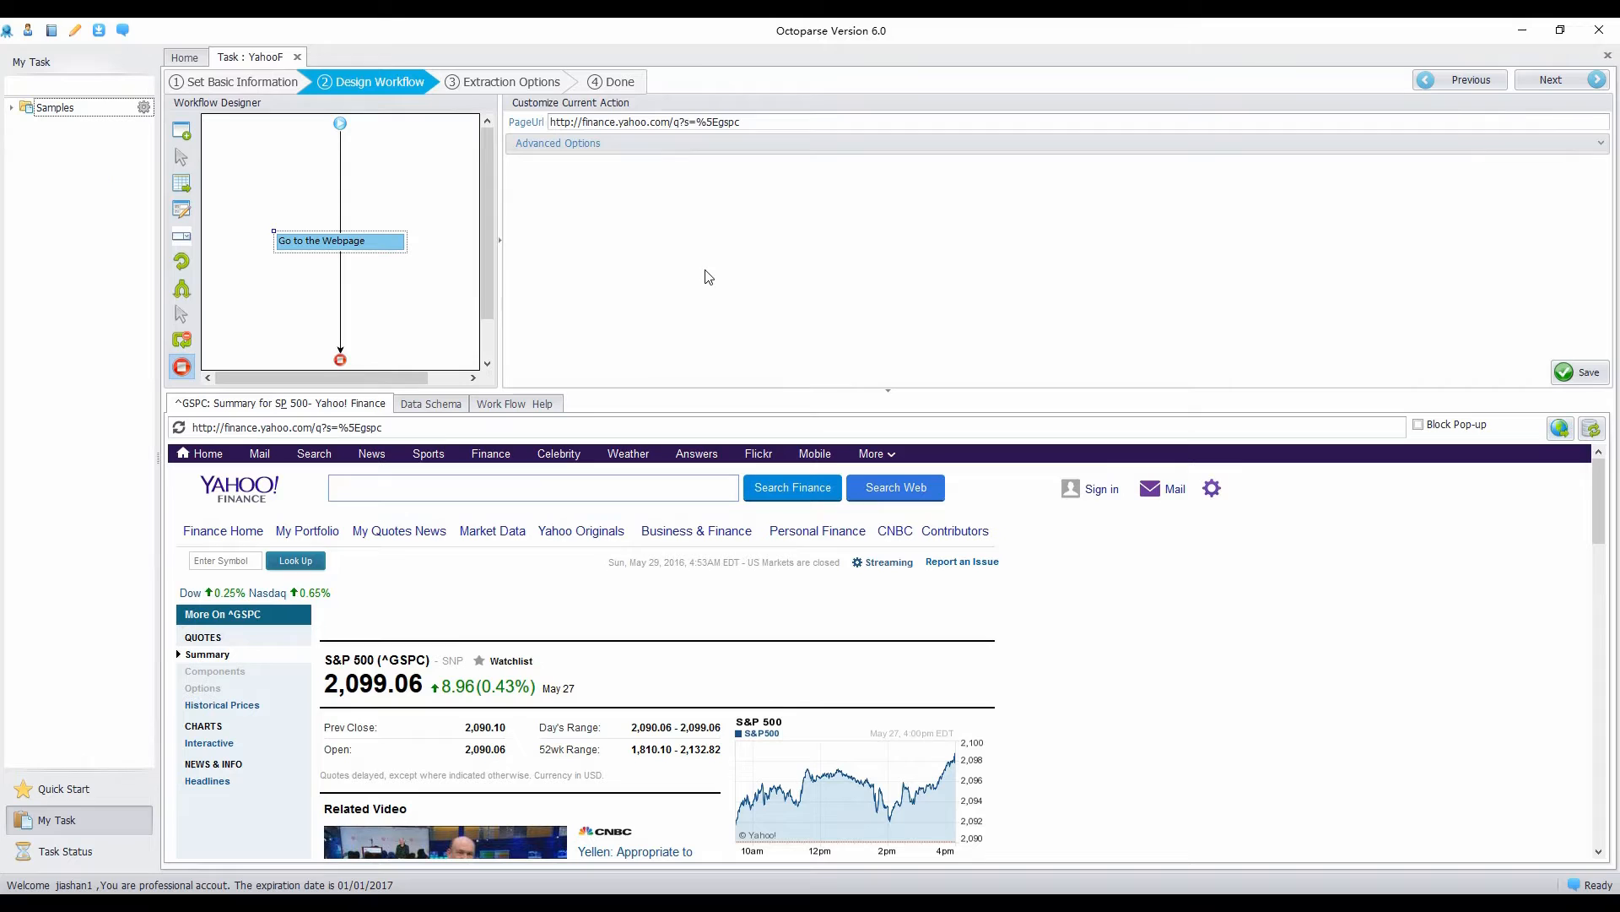
Step: Extract the Prev Close 2,090.10, Open 2,090.06 and 52wk Range values as text fields
click(485, 726)
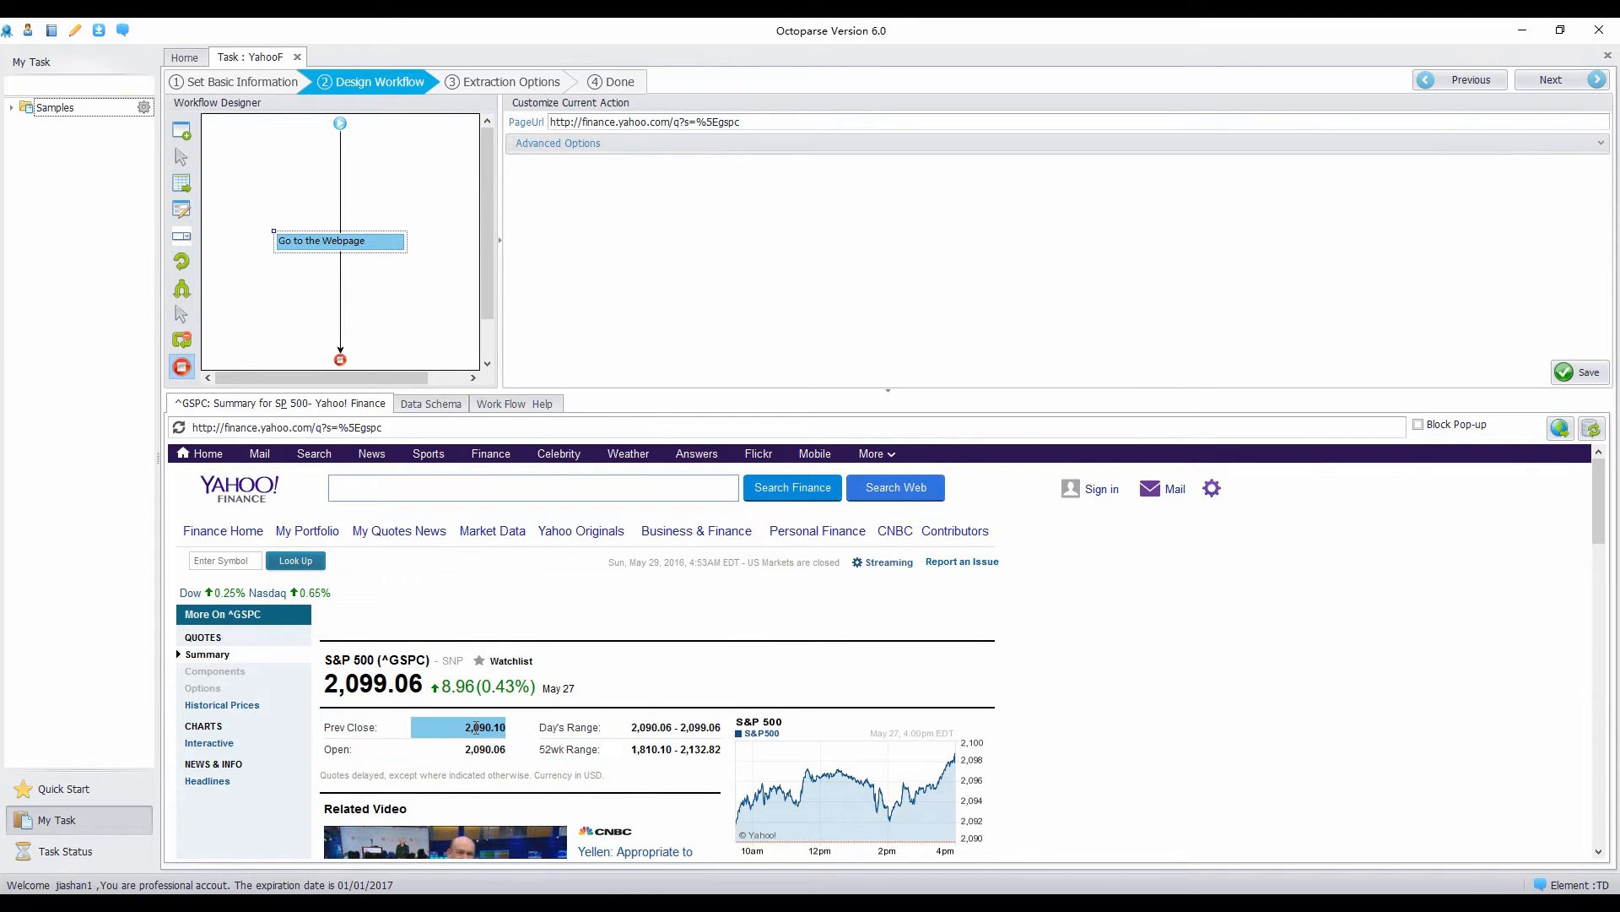
click(485, 726)
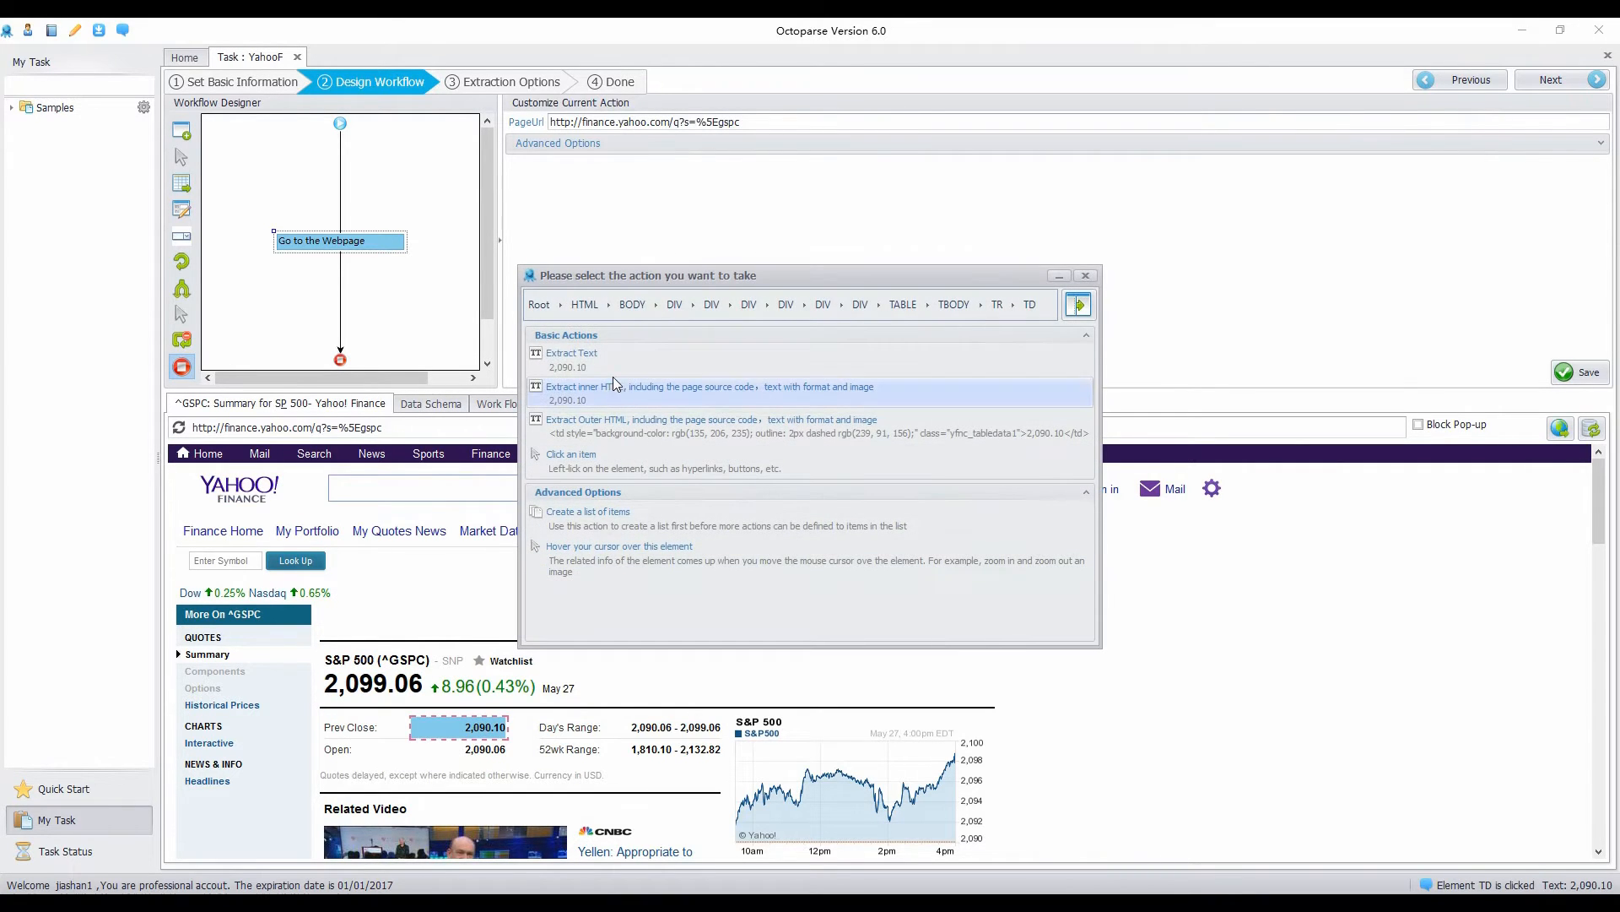
click(572, 353)
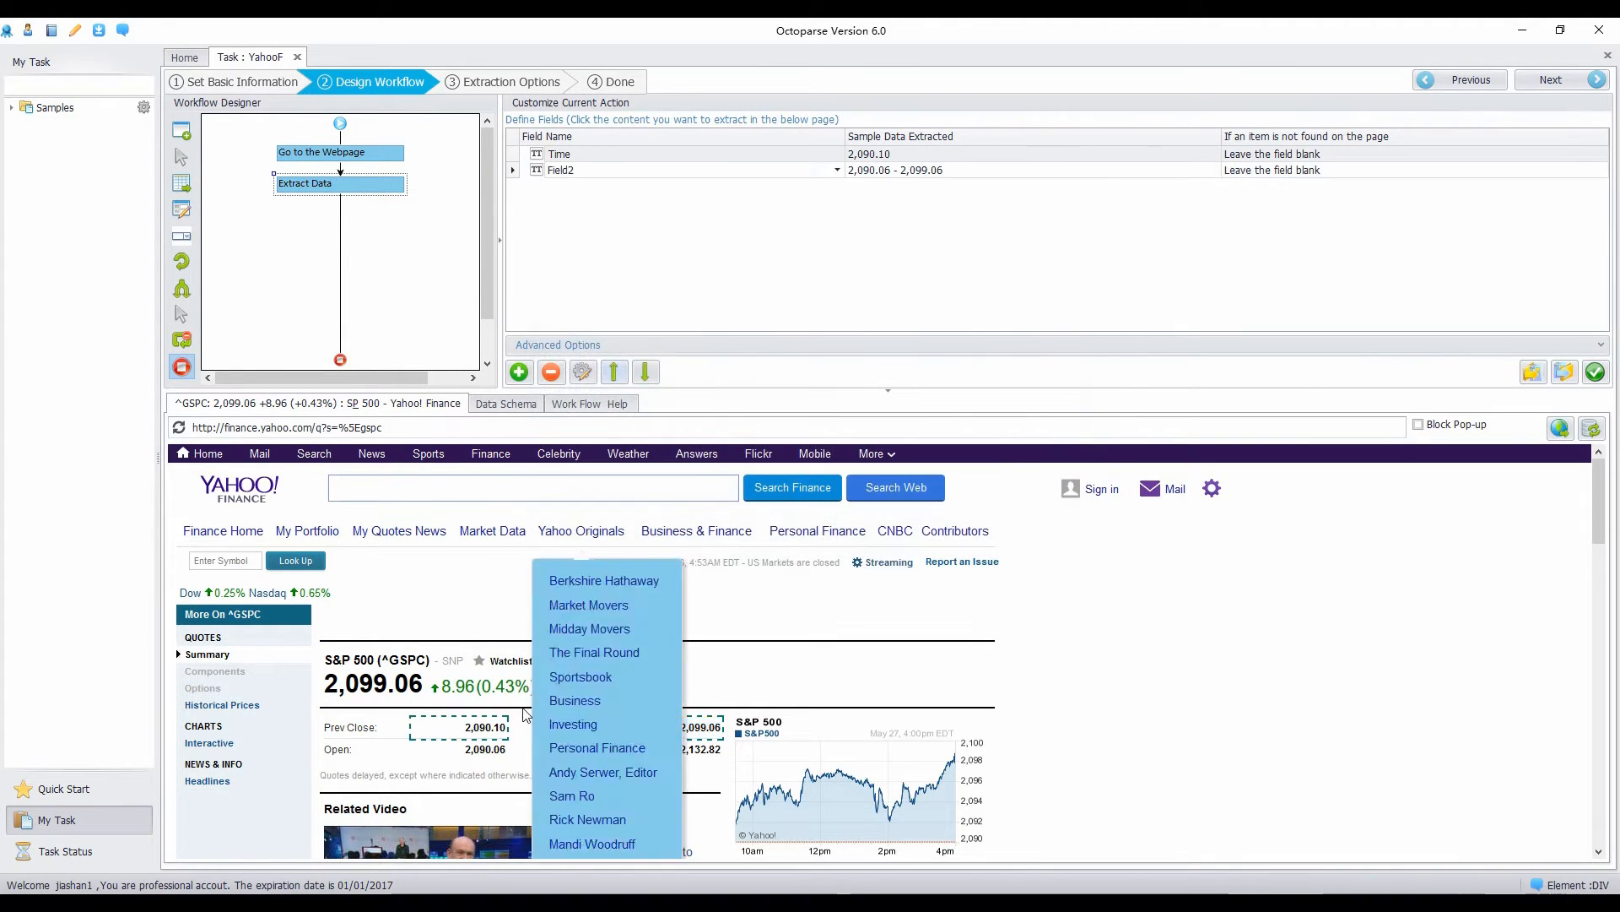
click(485, 750)
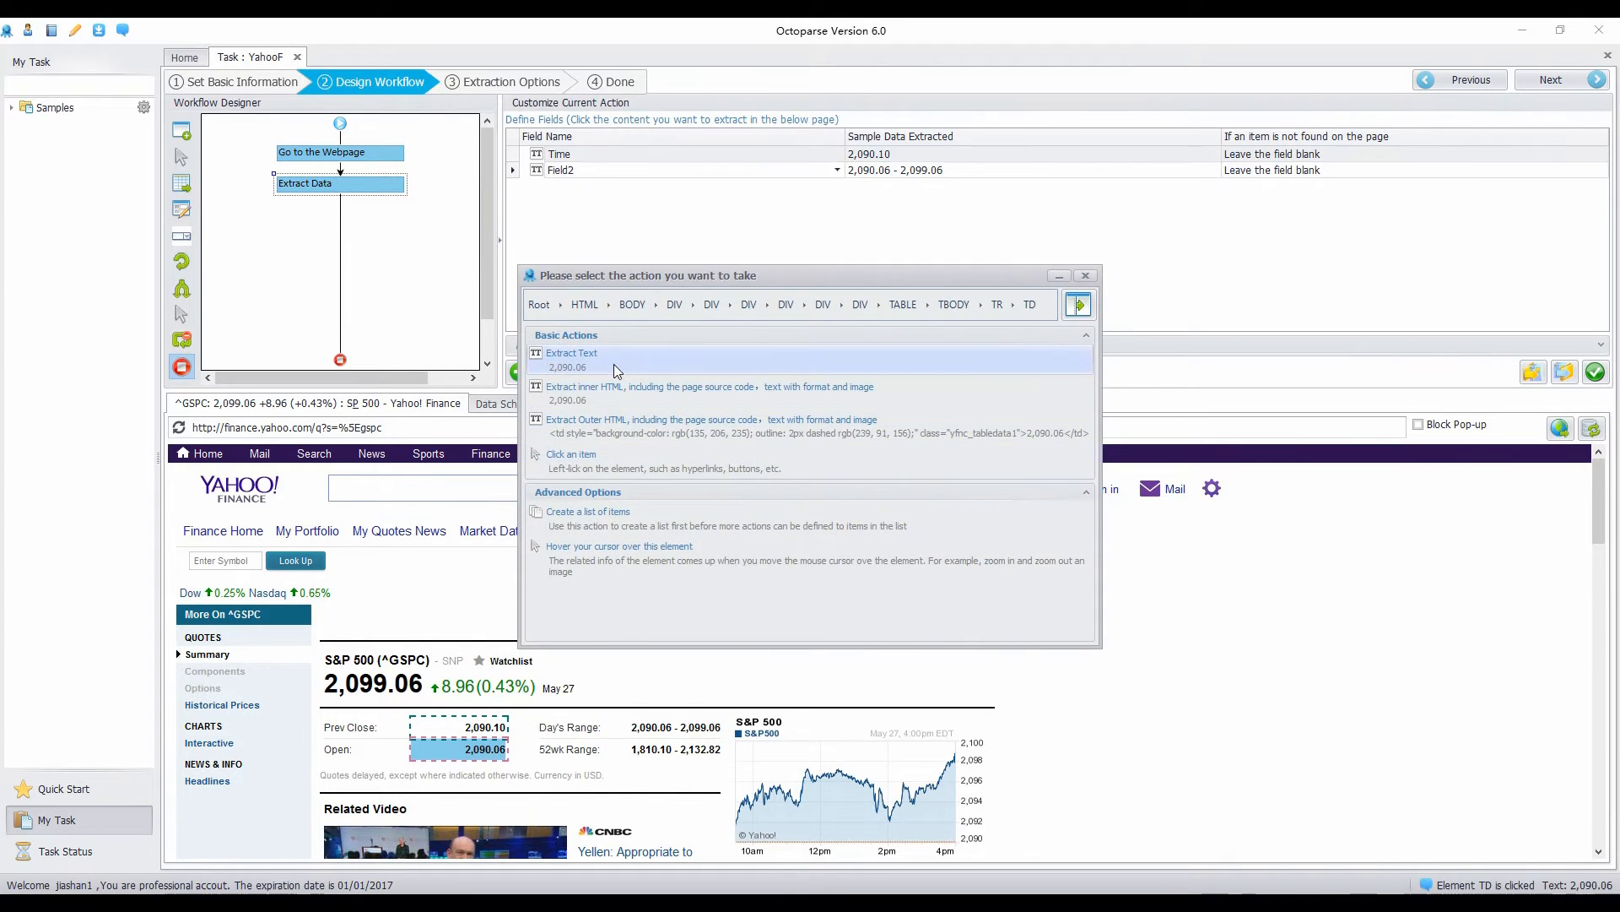
click(572, 353)
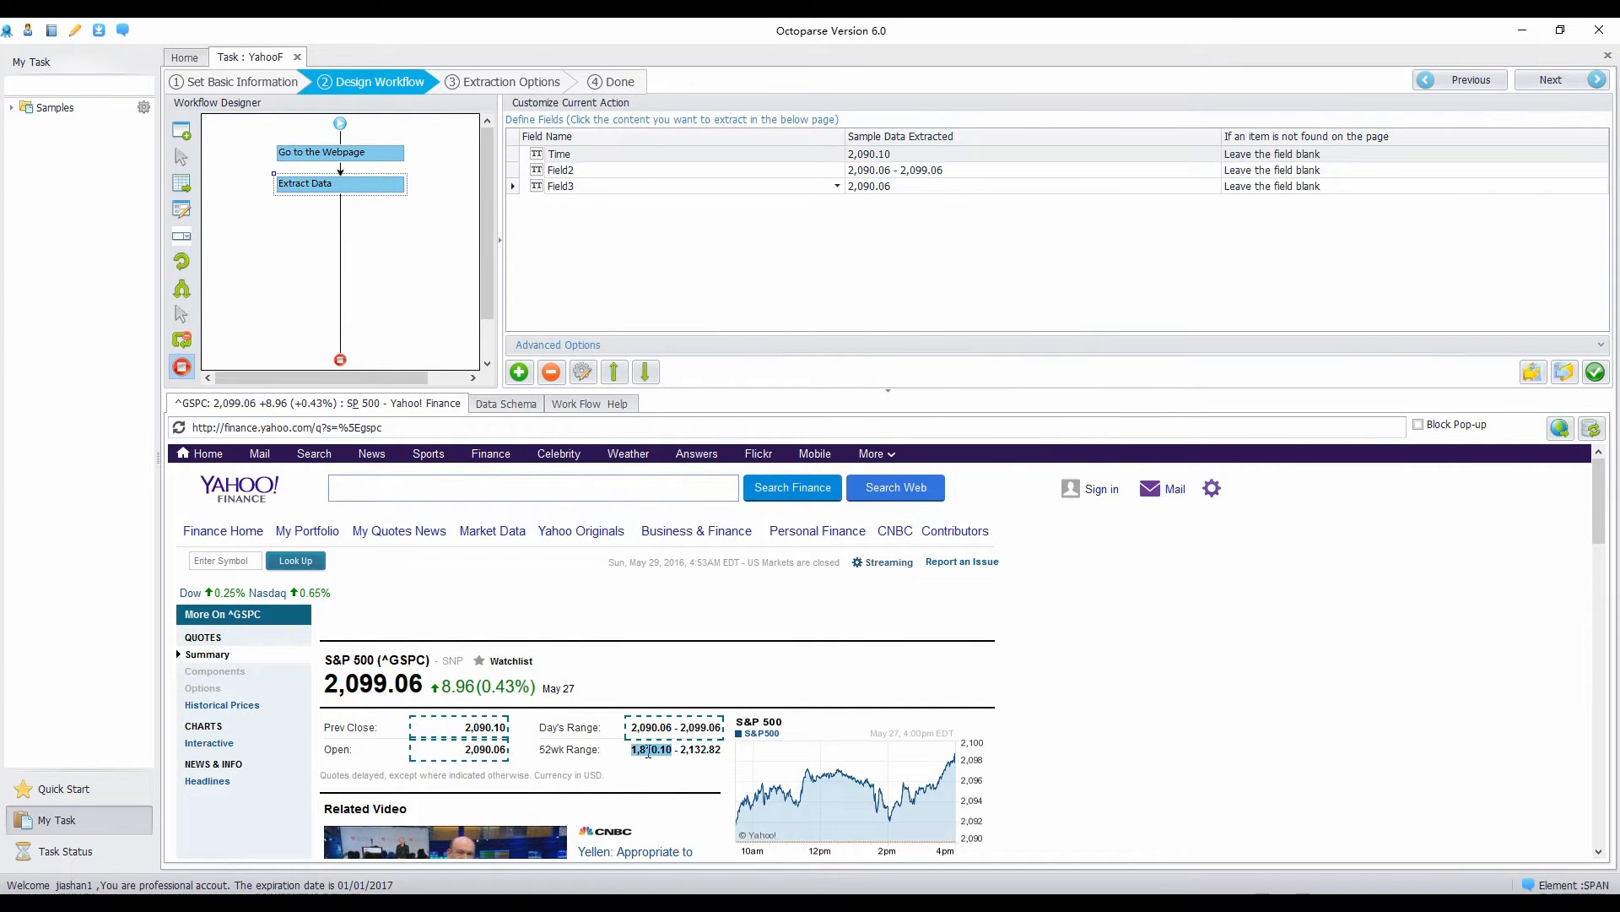
click(651, 750)
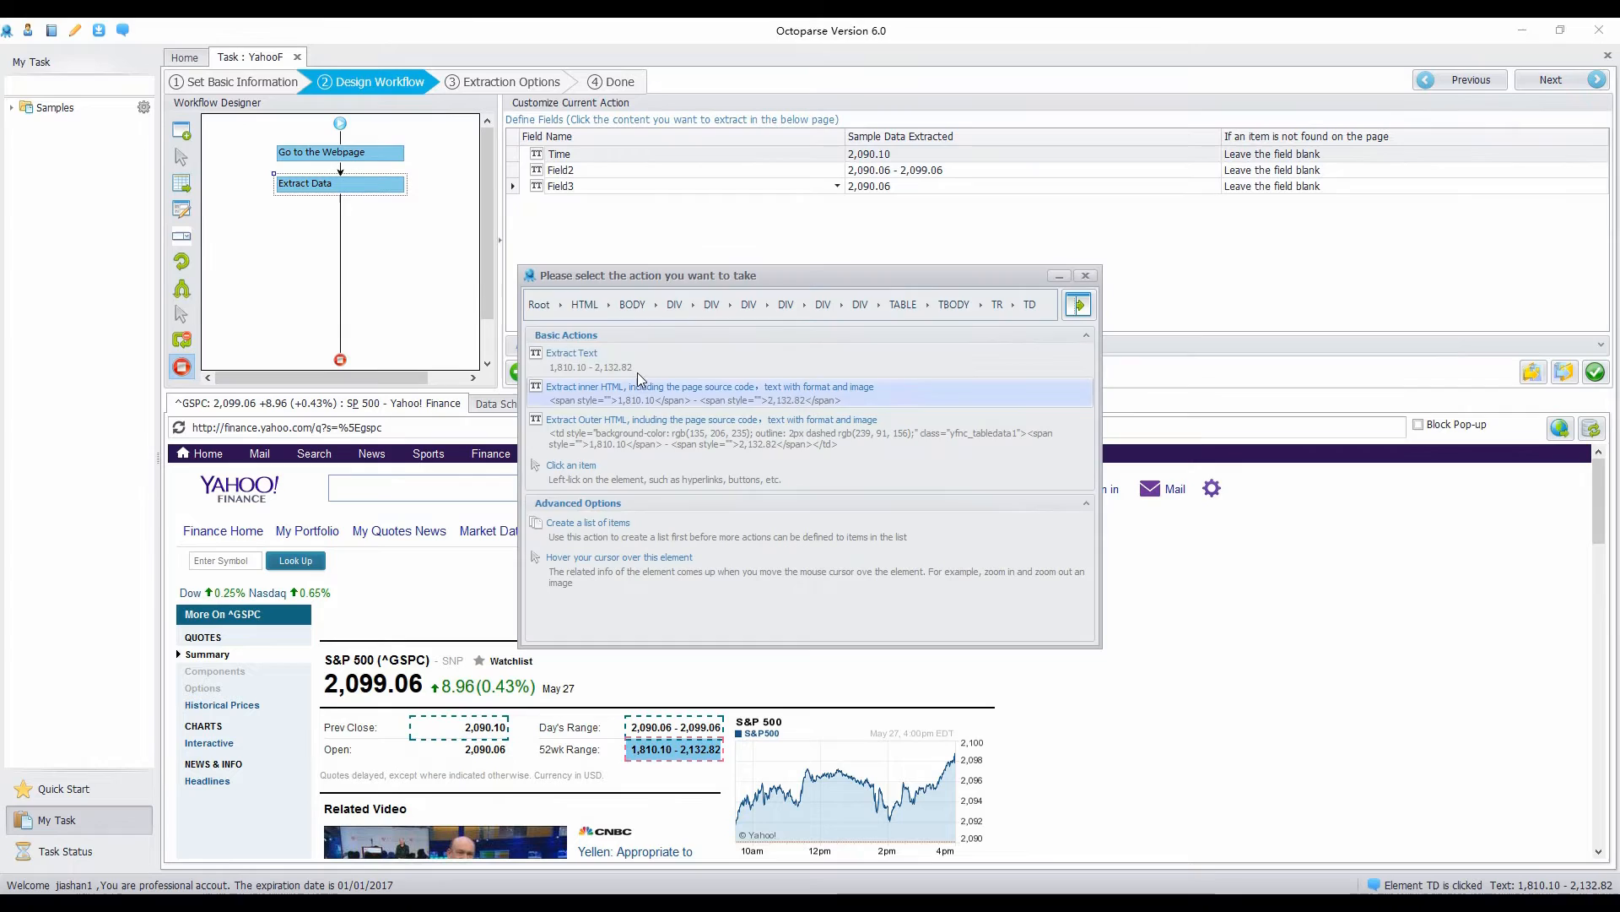
click(572, 358)
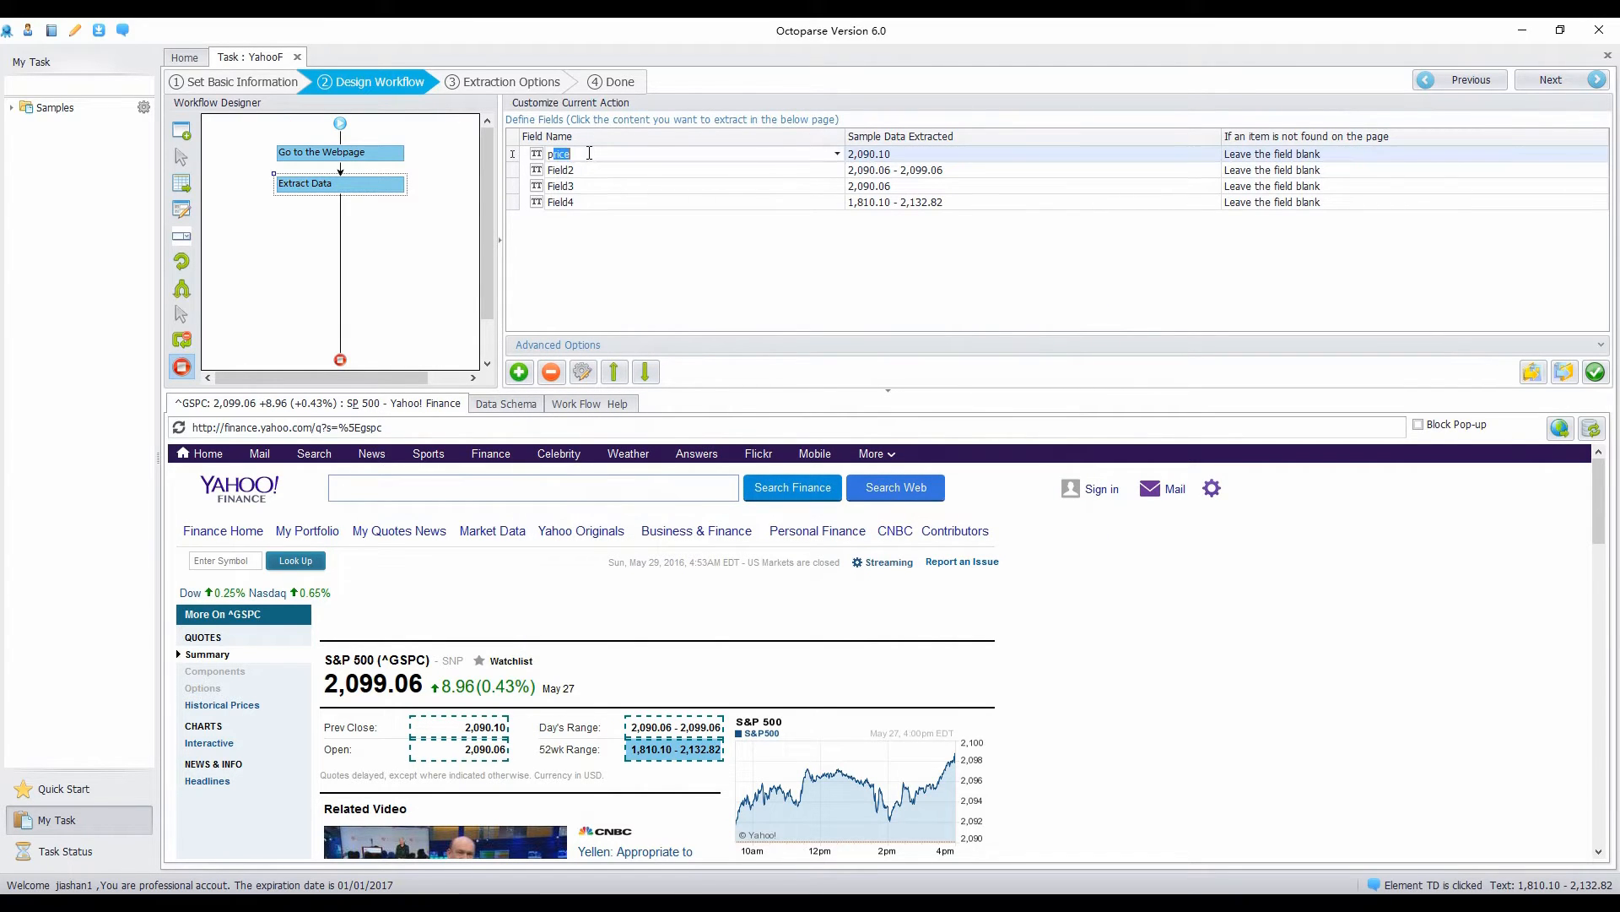
Step: Rename the fields to prevclose, Days range and ano-range names, dismissing the name-validation warnings
text(prevclose)
click(692, 169)
text(Day'sRange)
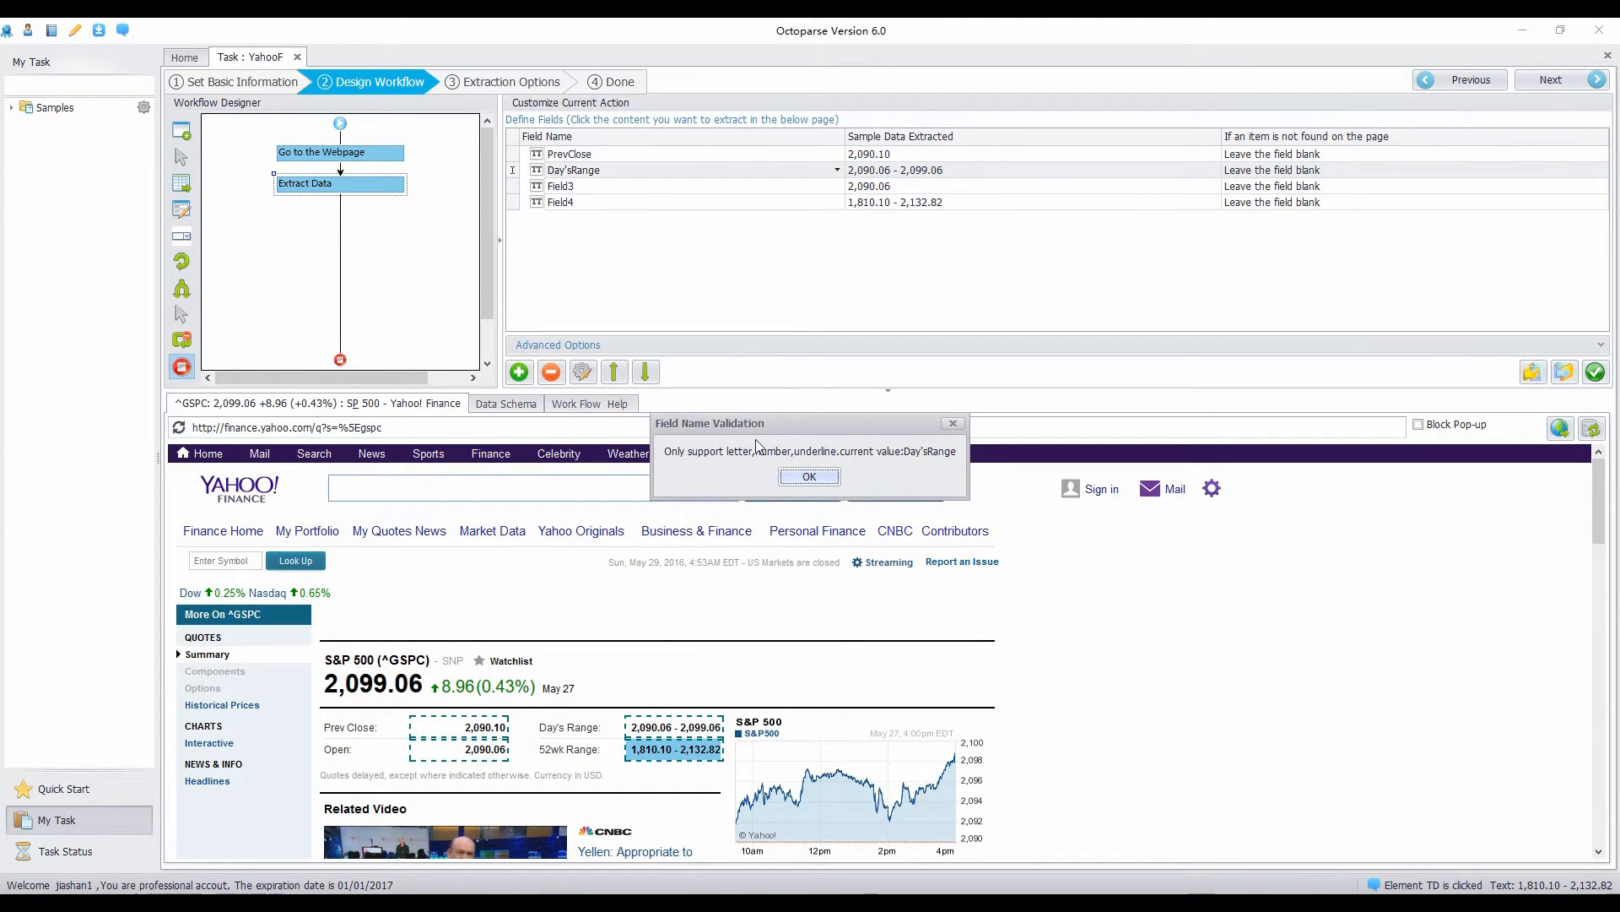
mouse_move(809, 476)
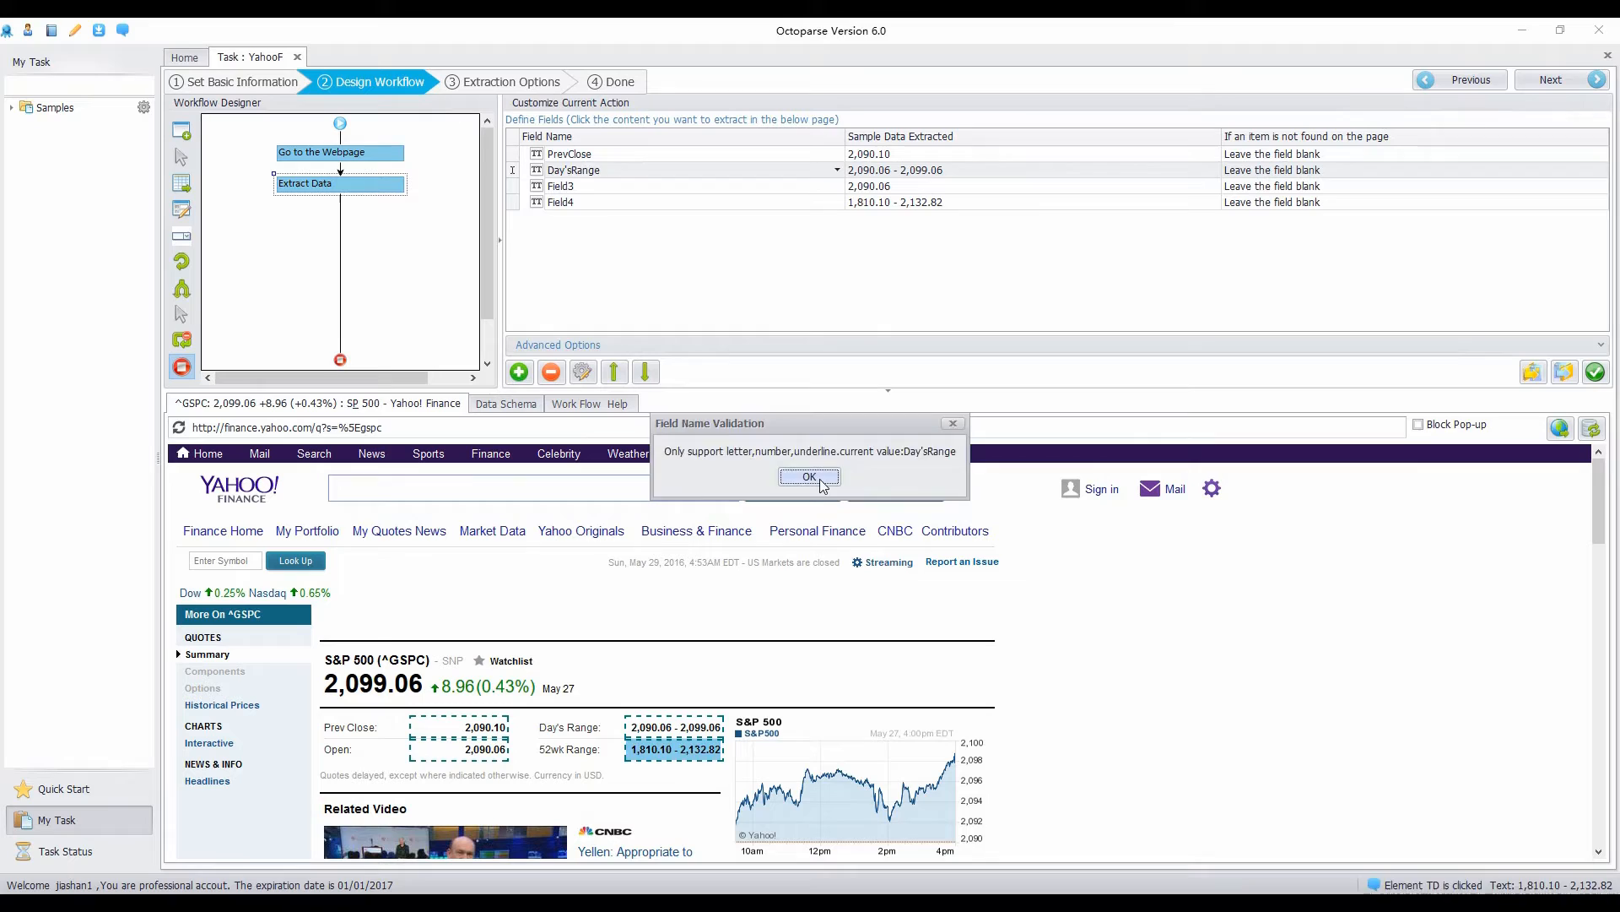
click(809, 476)
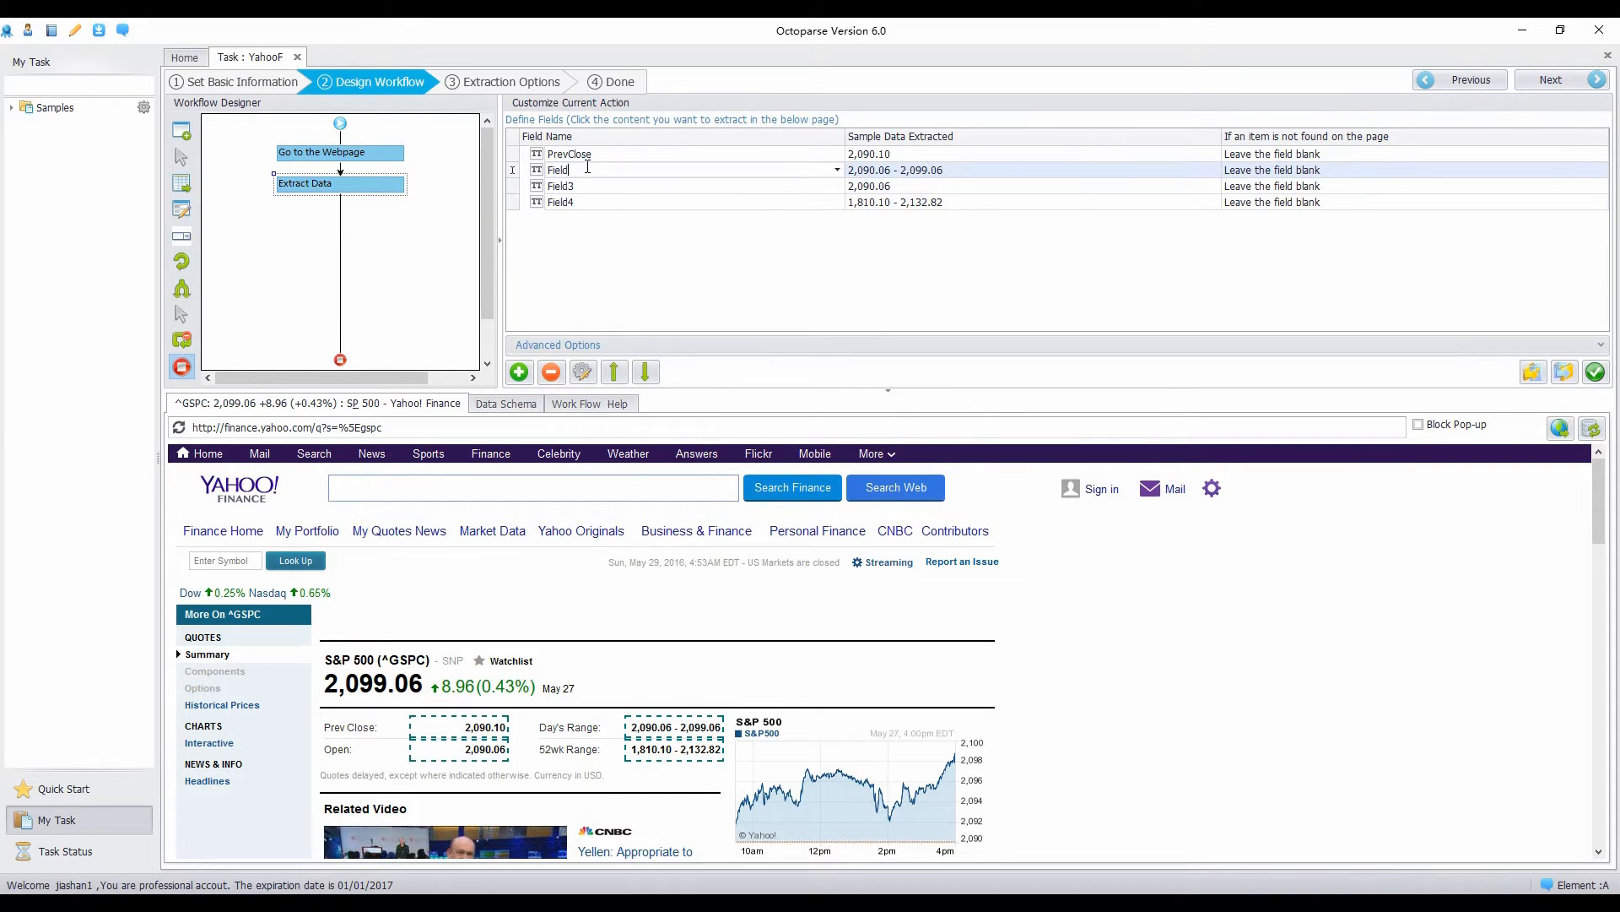
text(DaysRange)
click(692, 203)
text(52WKRange)
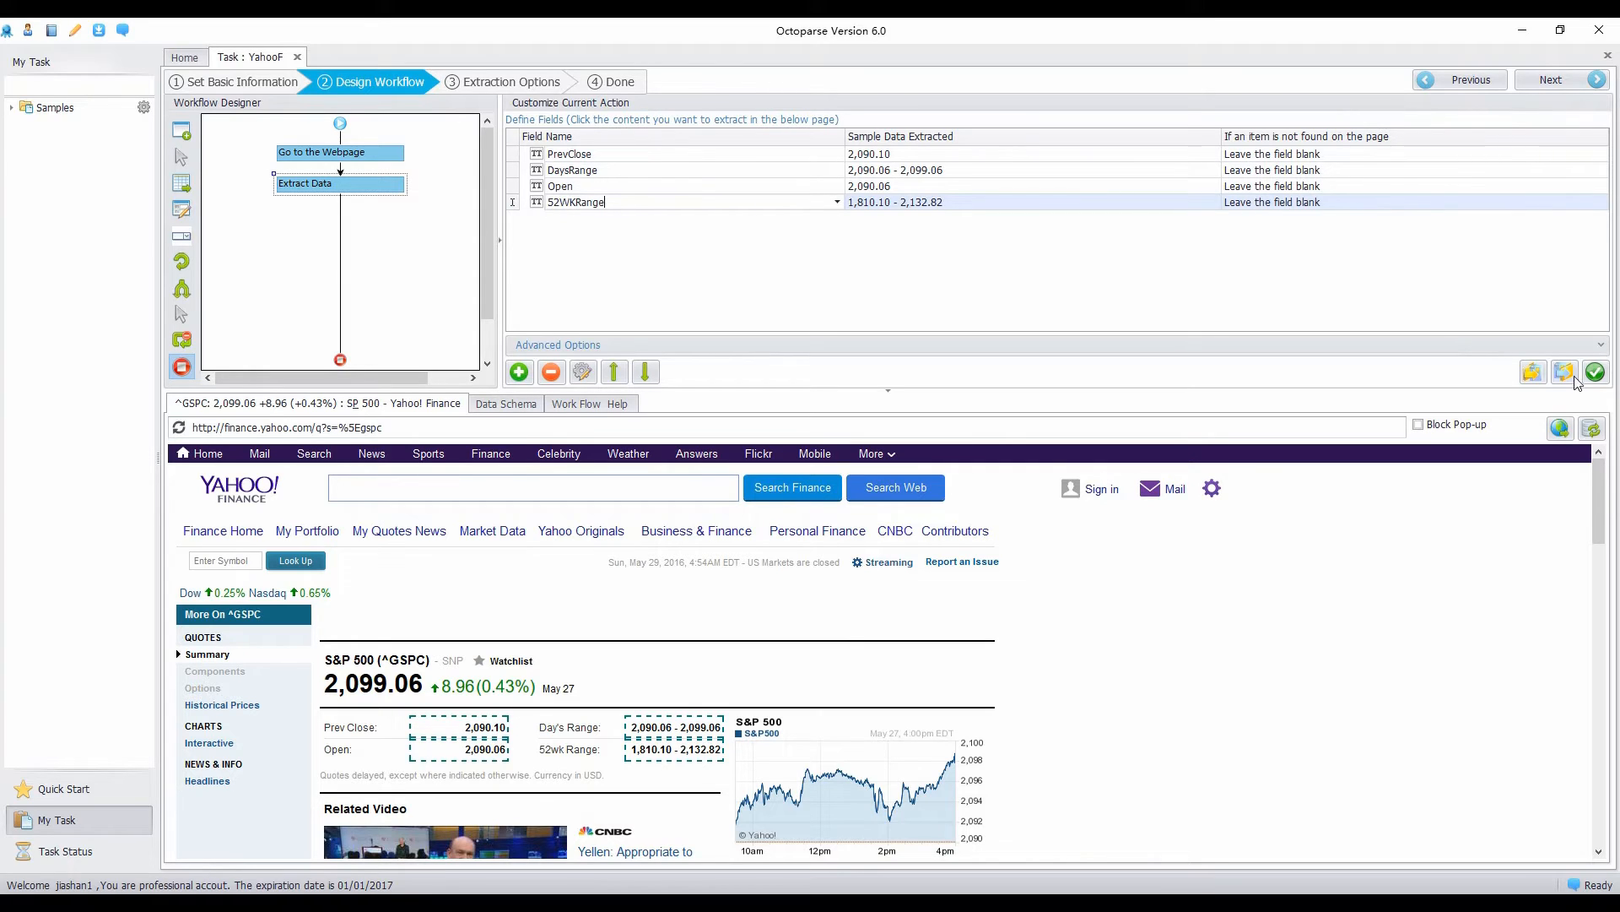
mouse_move(513, 155)
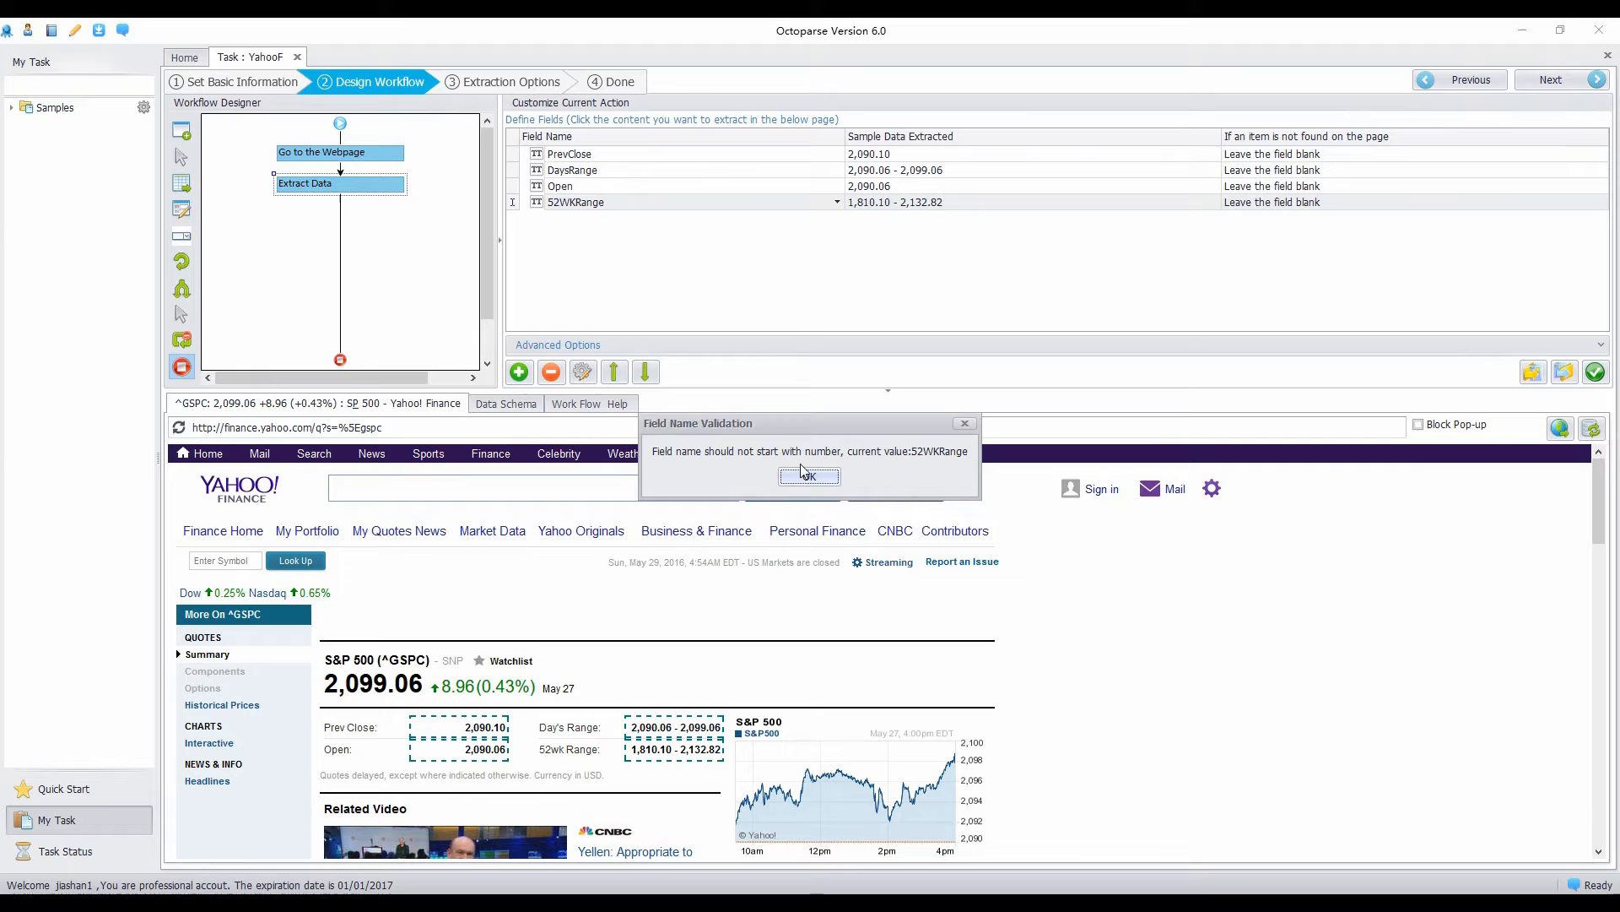
click(808, 476)
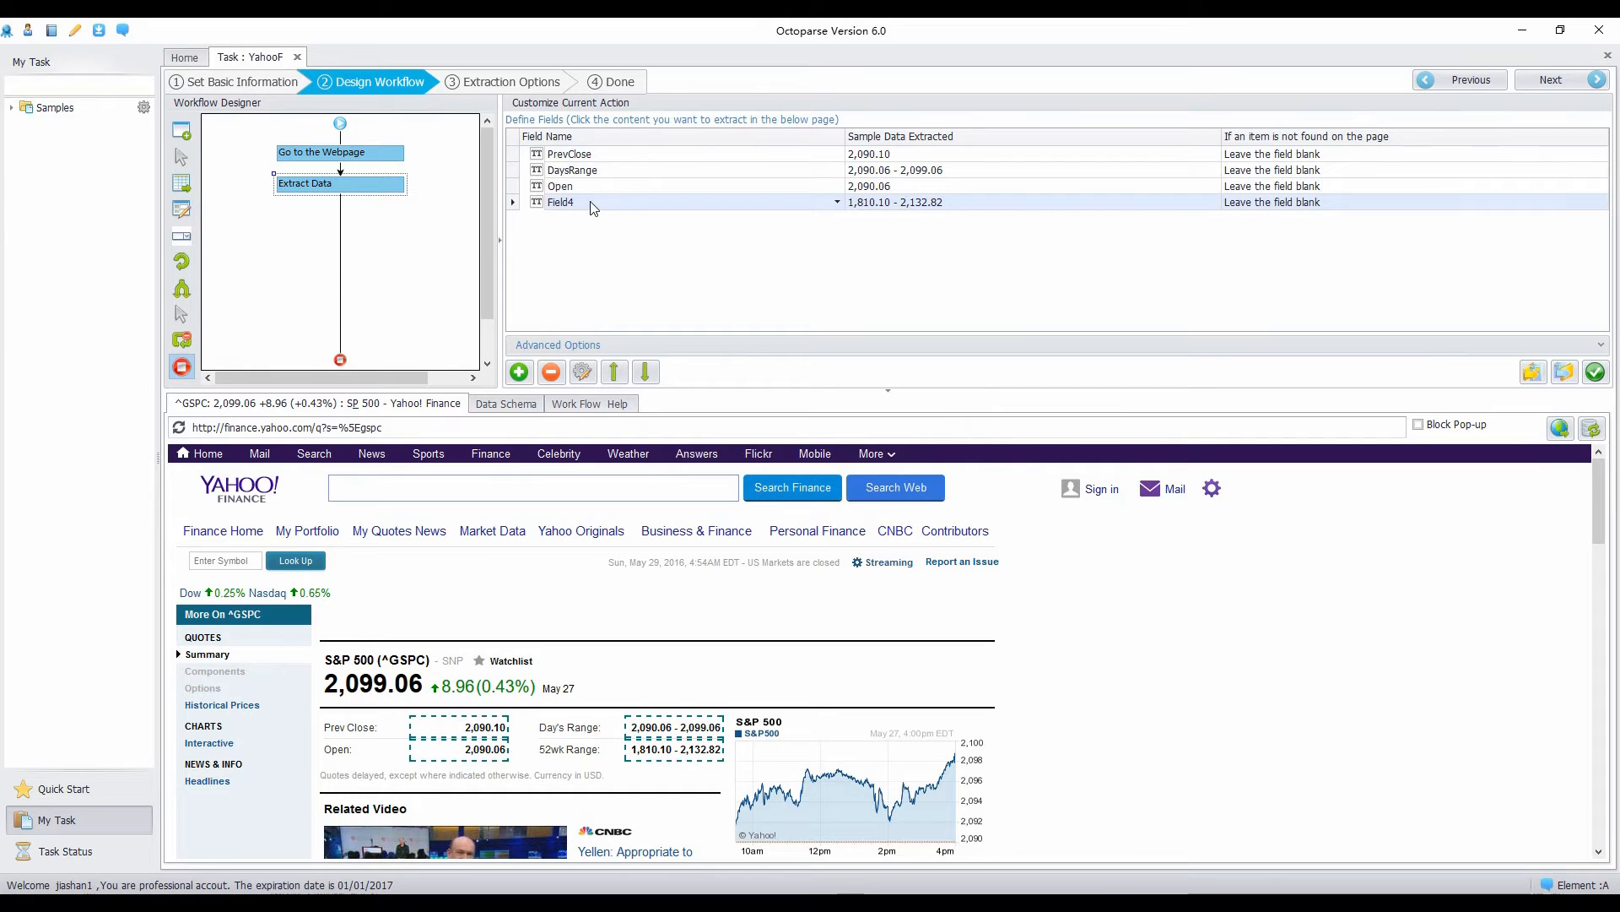
text(anotherrage)
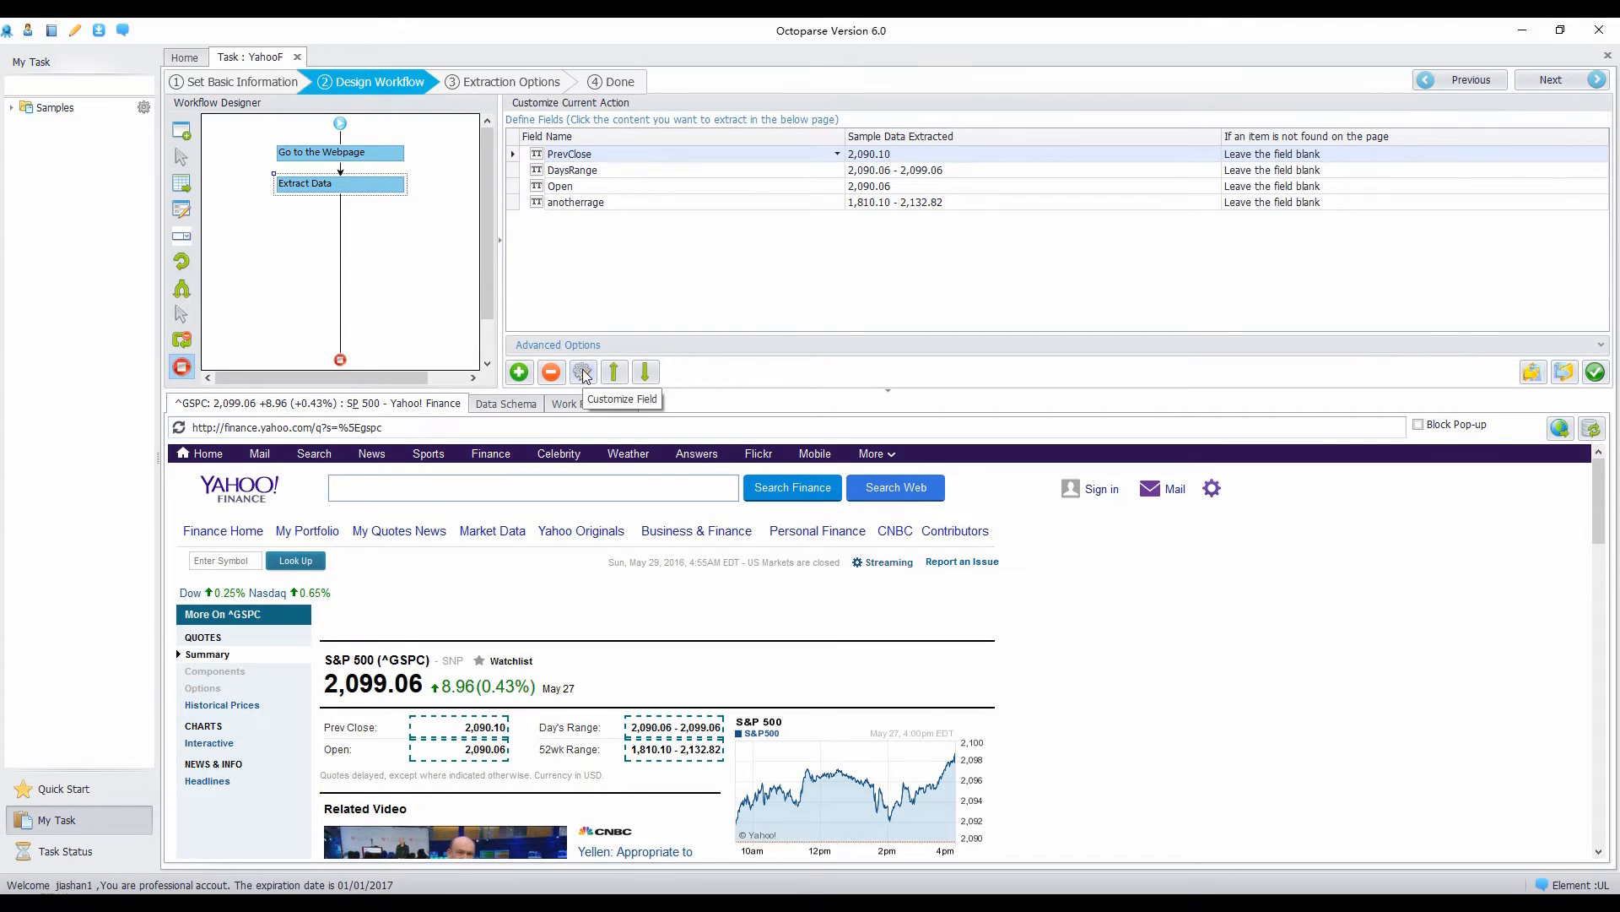
Step: Customize the PrevClose field, re-format its data and add a new clean-up step
click(582, 371)
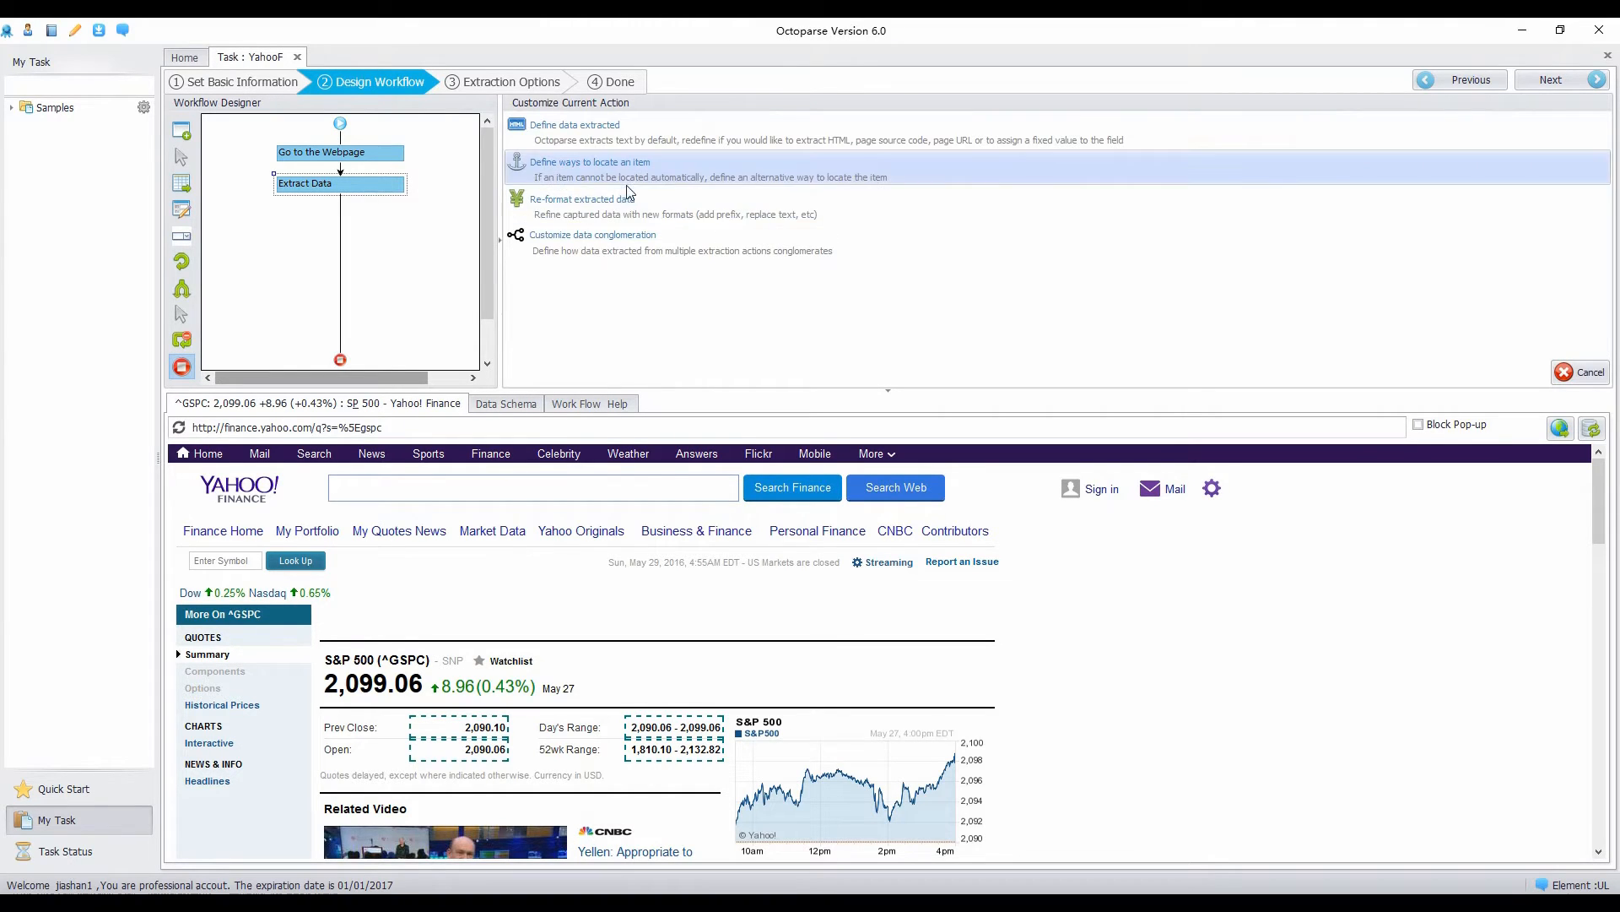
click(610, 199)
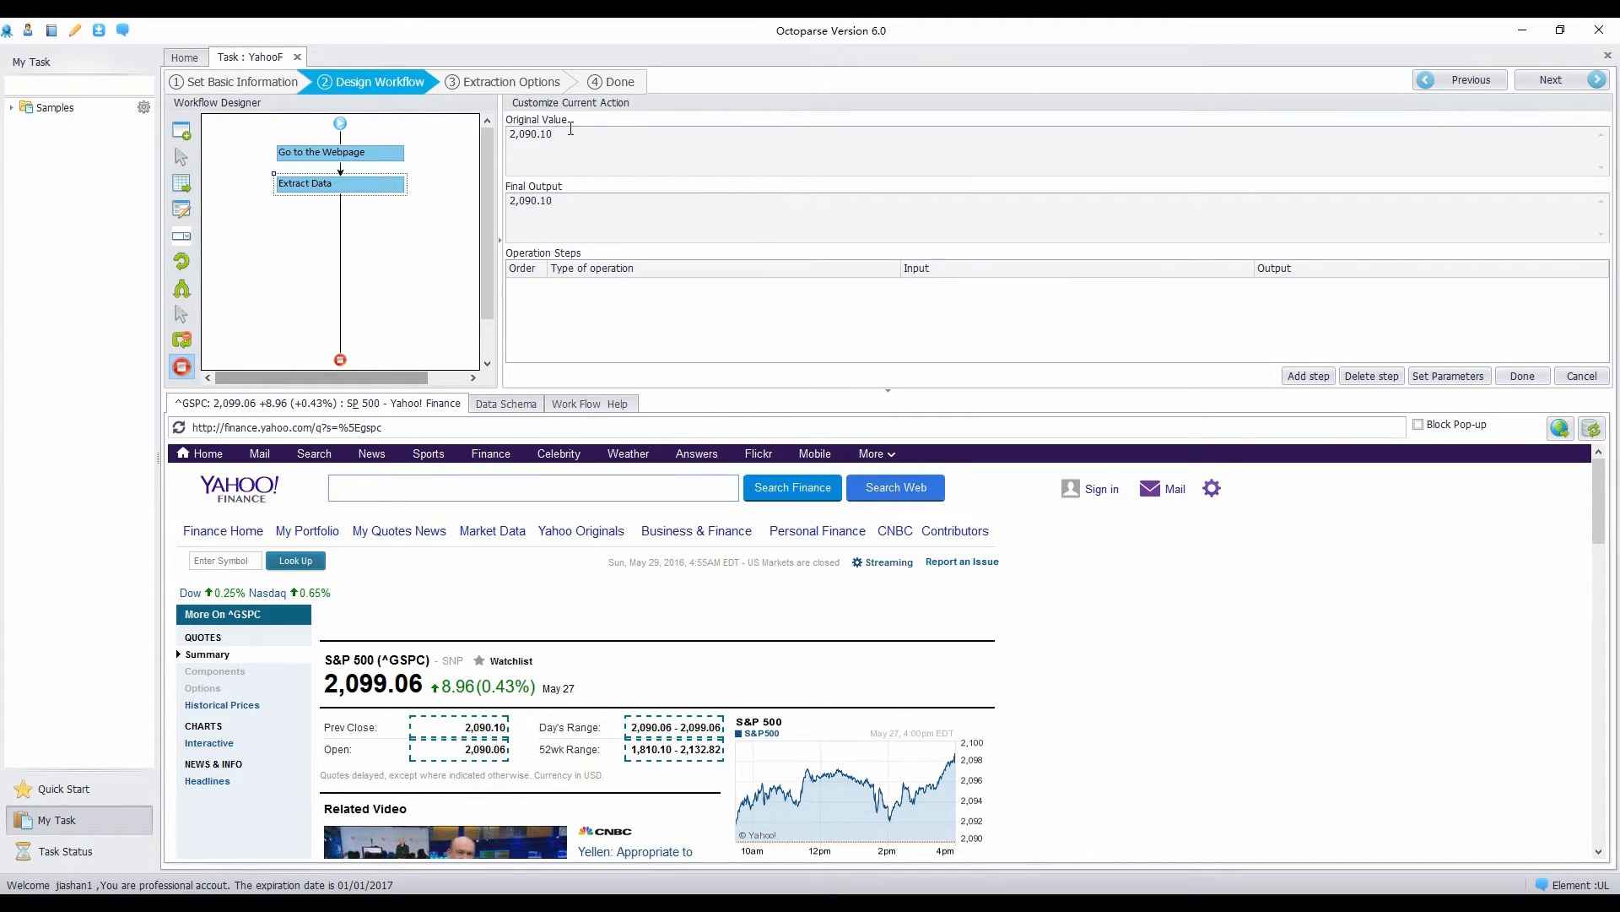
mouse_move(579, 135)
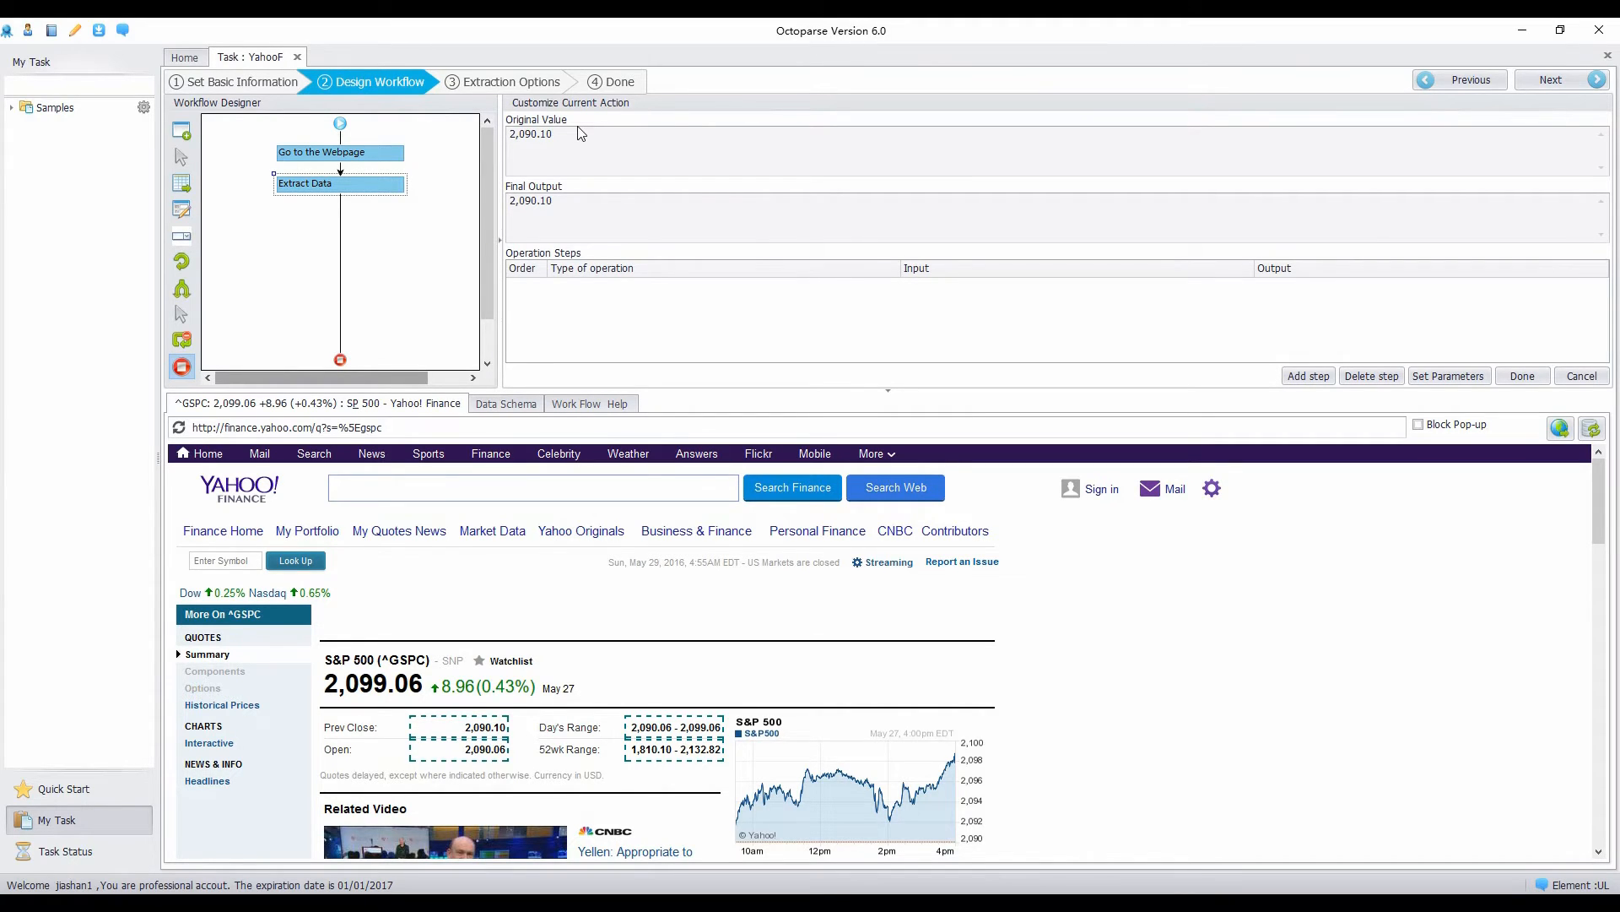
mouse_move(521, 196)
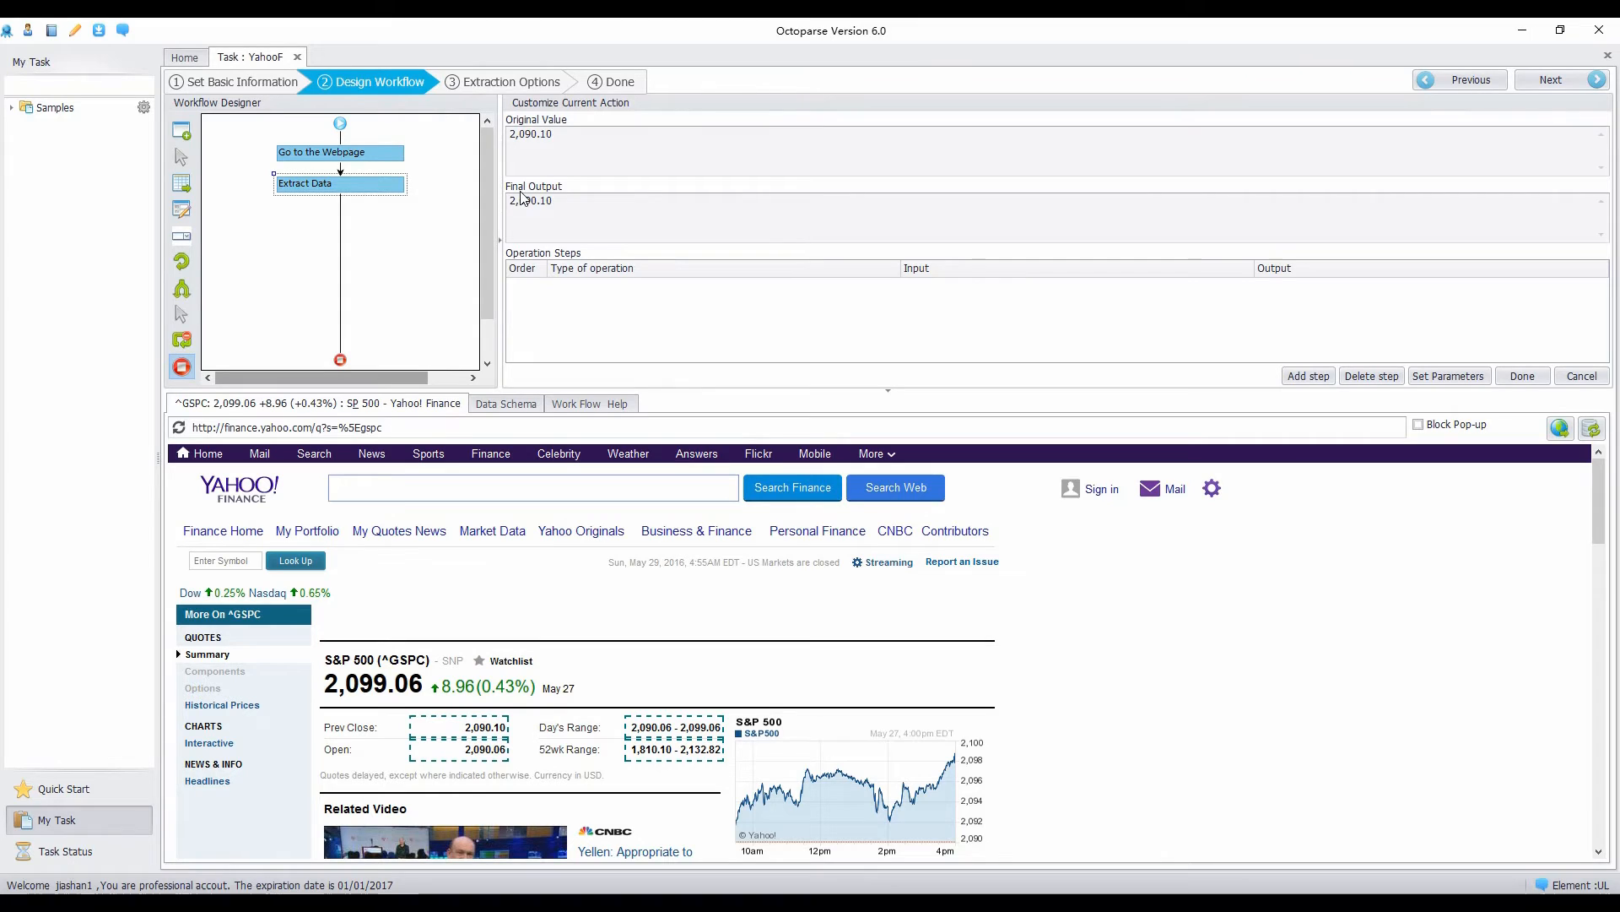
click(1307, 375)
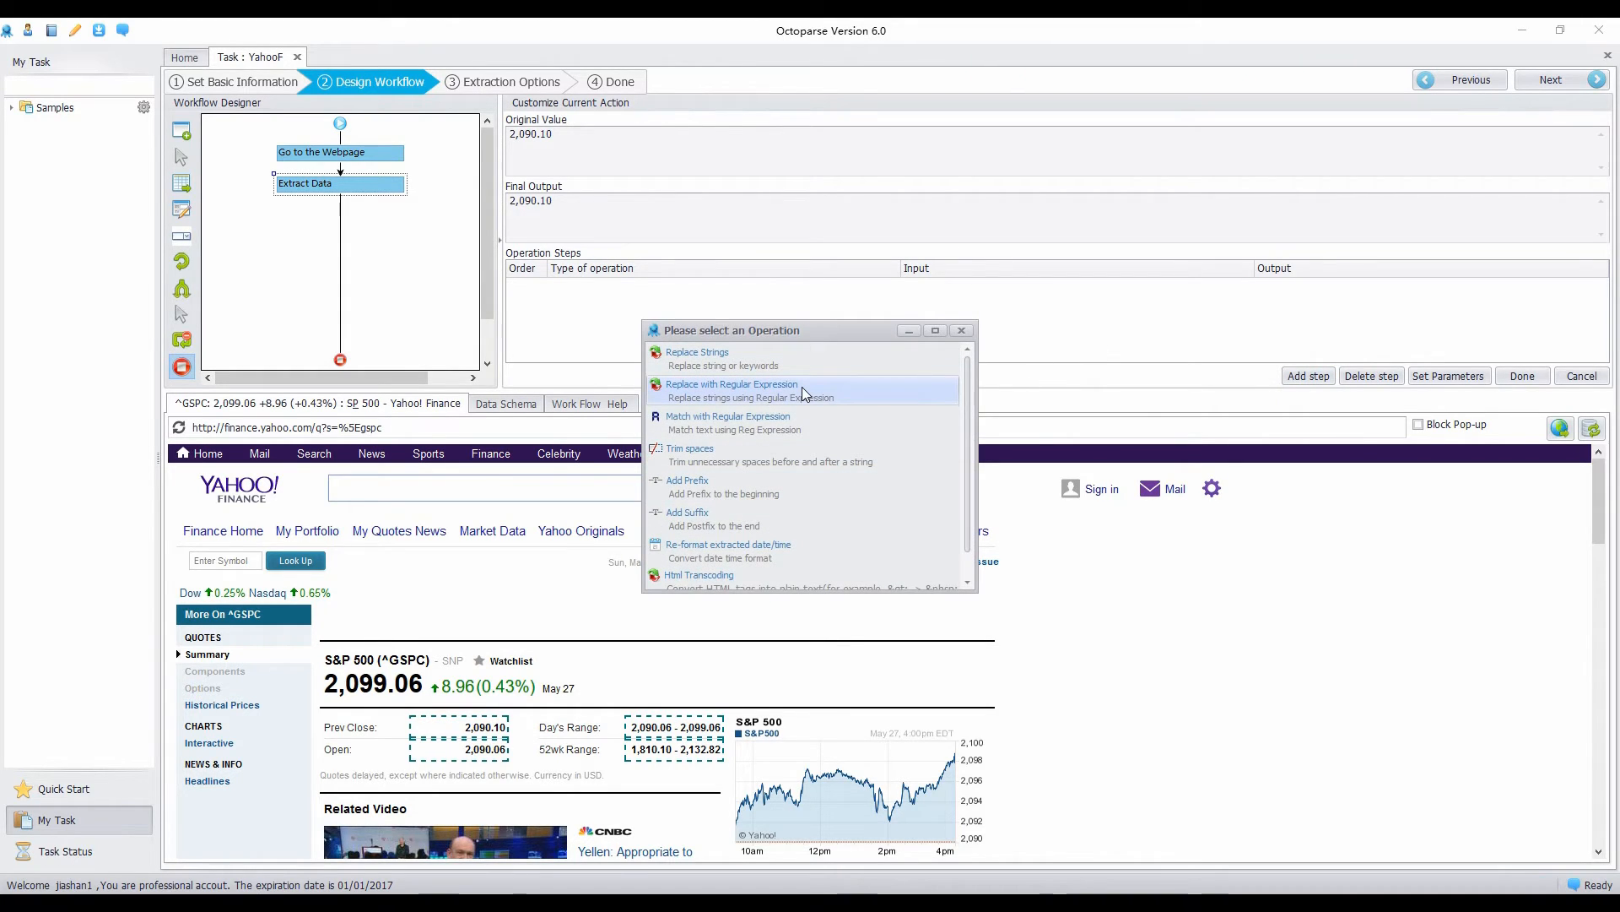
Step: Choose Replace with Regular Expression and enter [^\d\.] to keep only digits and the decimal point
click(731, 390)
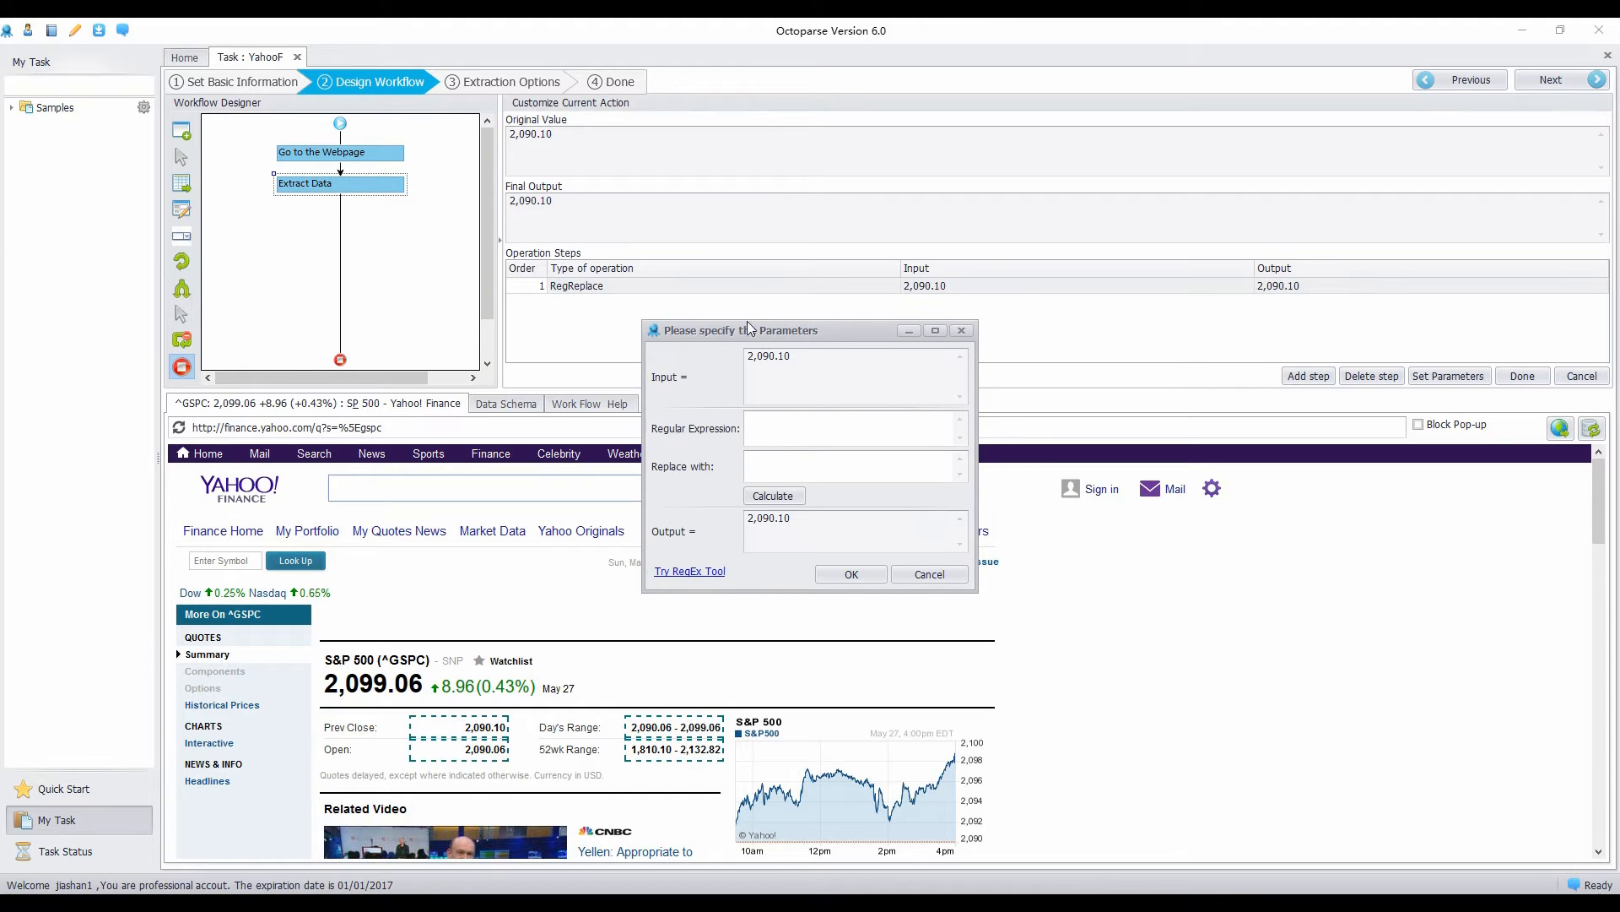
mouse_move(679, 427)
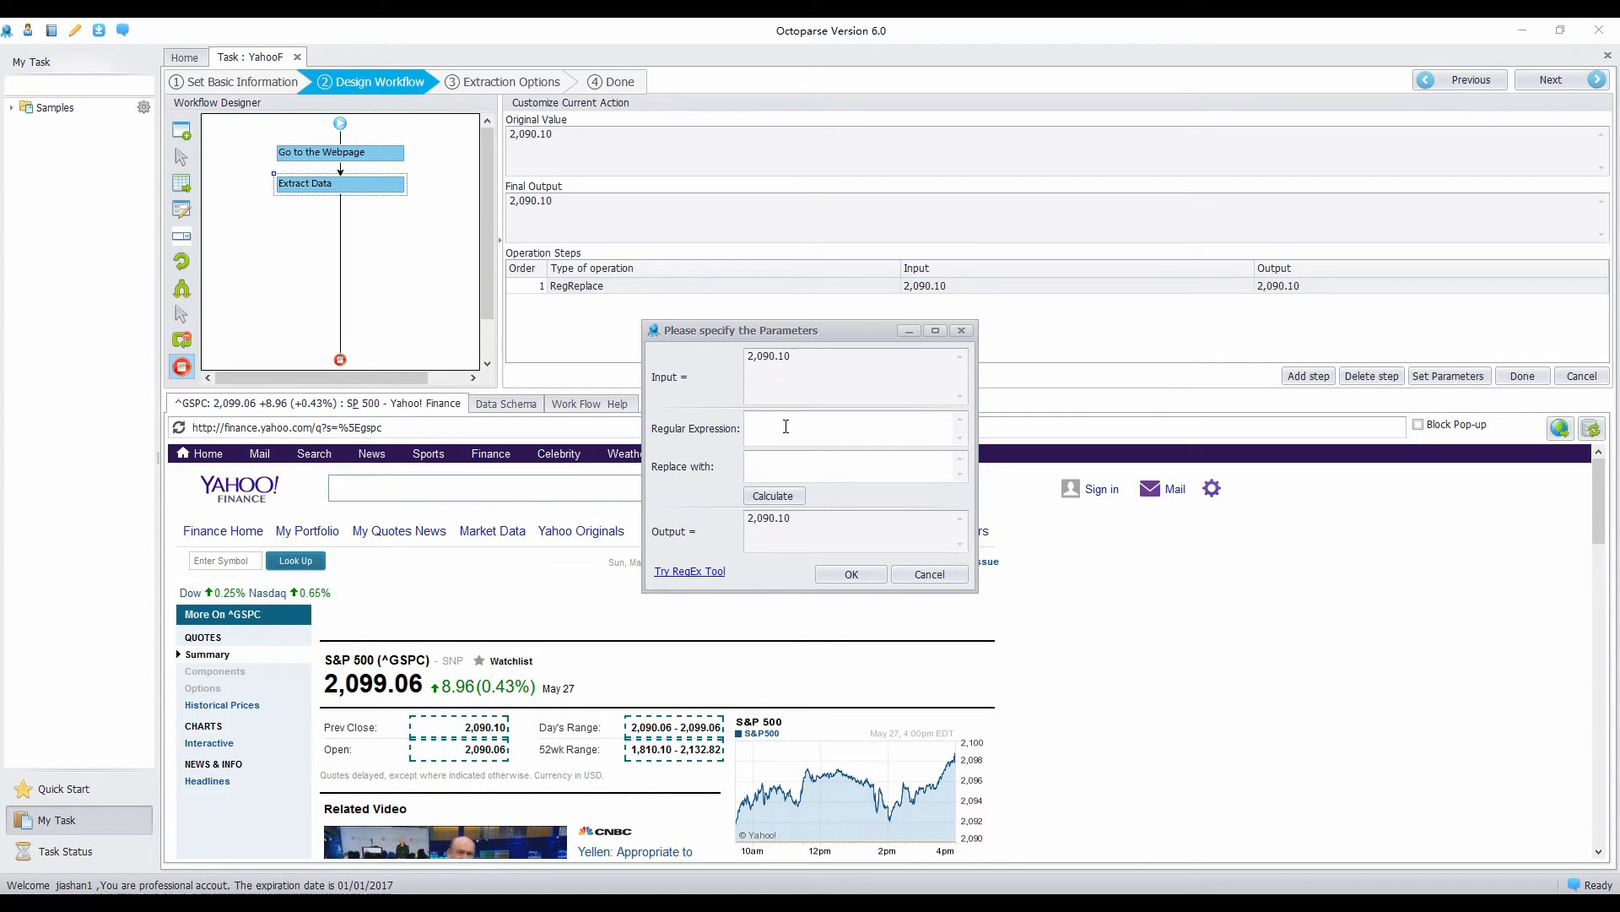
click(847, 427)
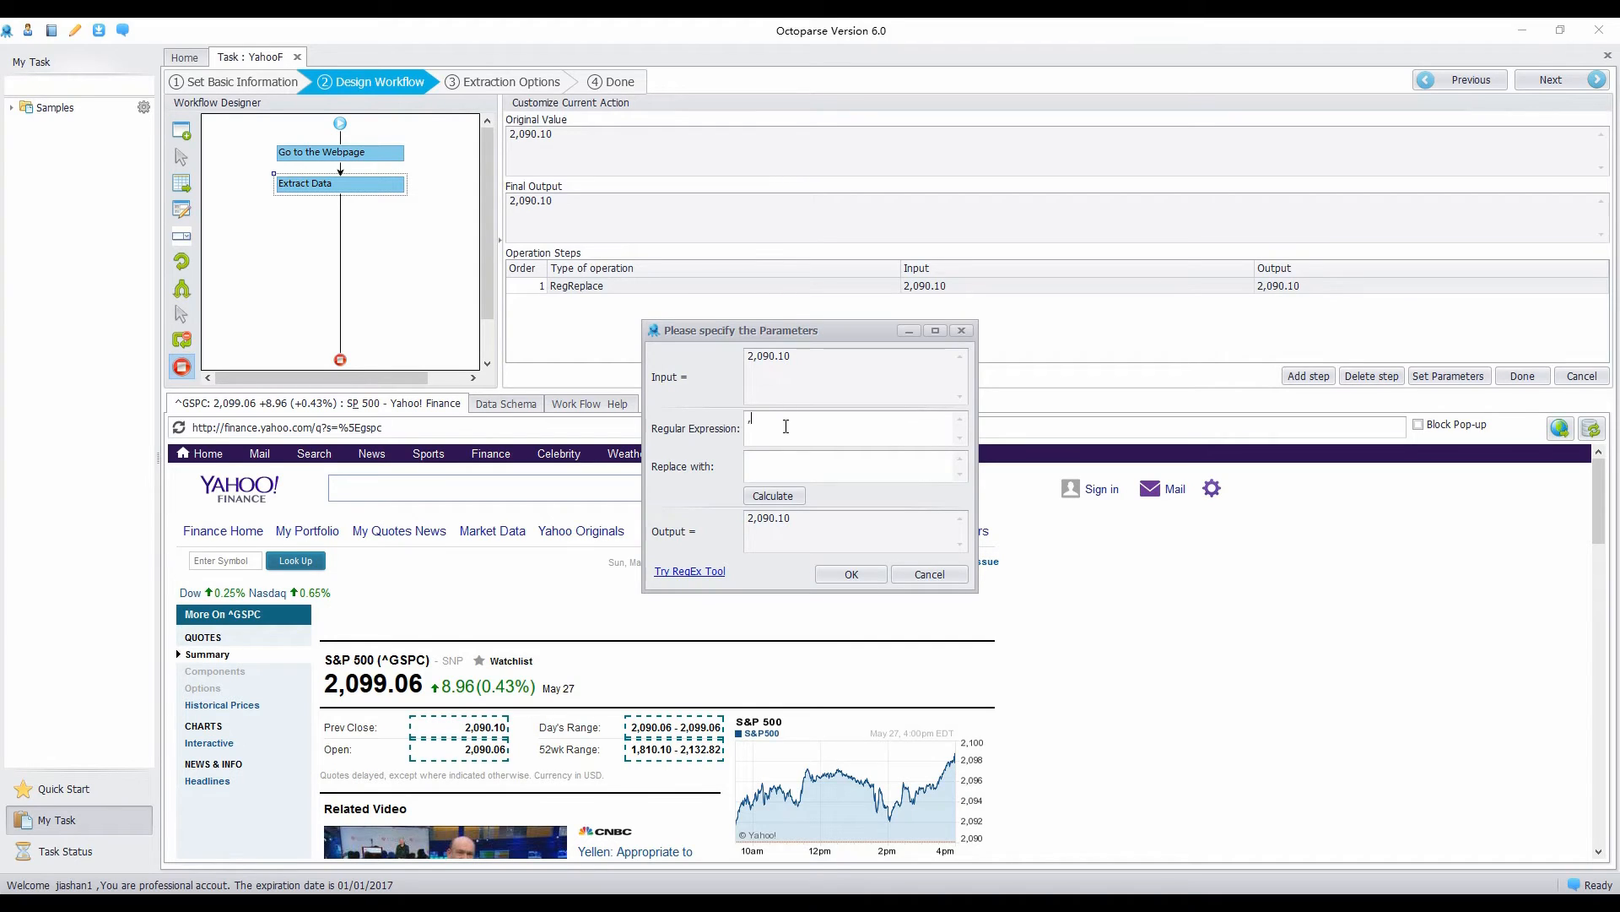
click(773, 495)
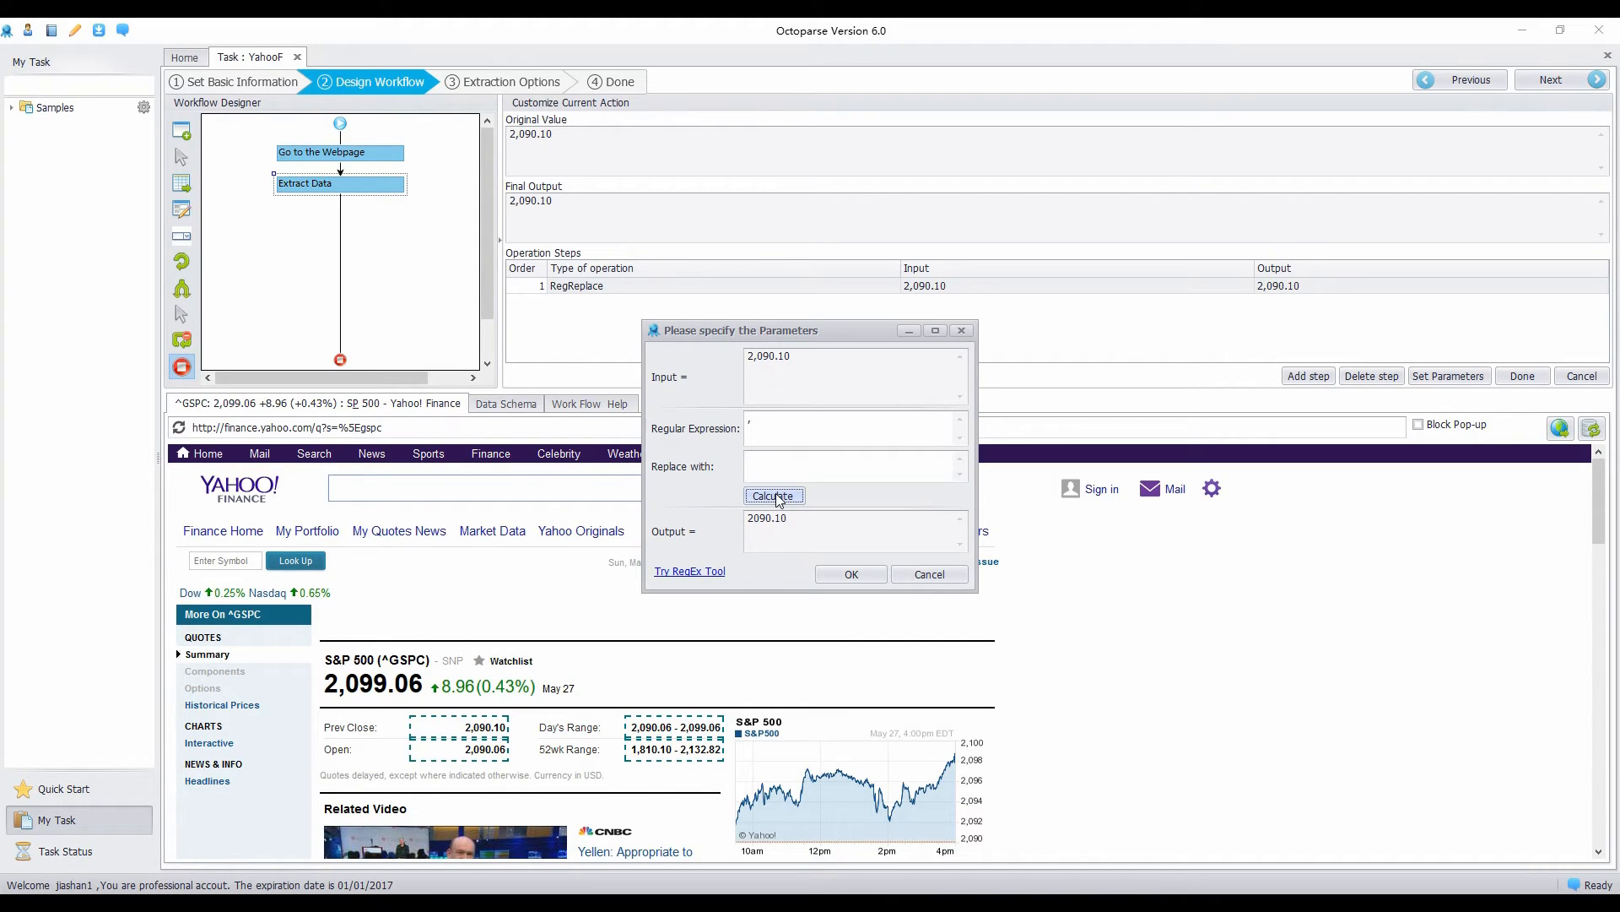
click(773, 494)
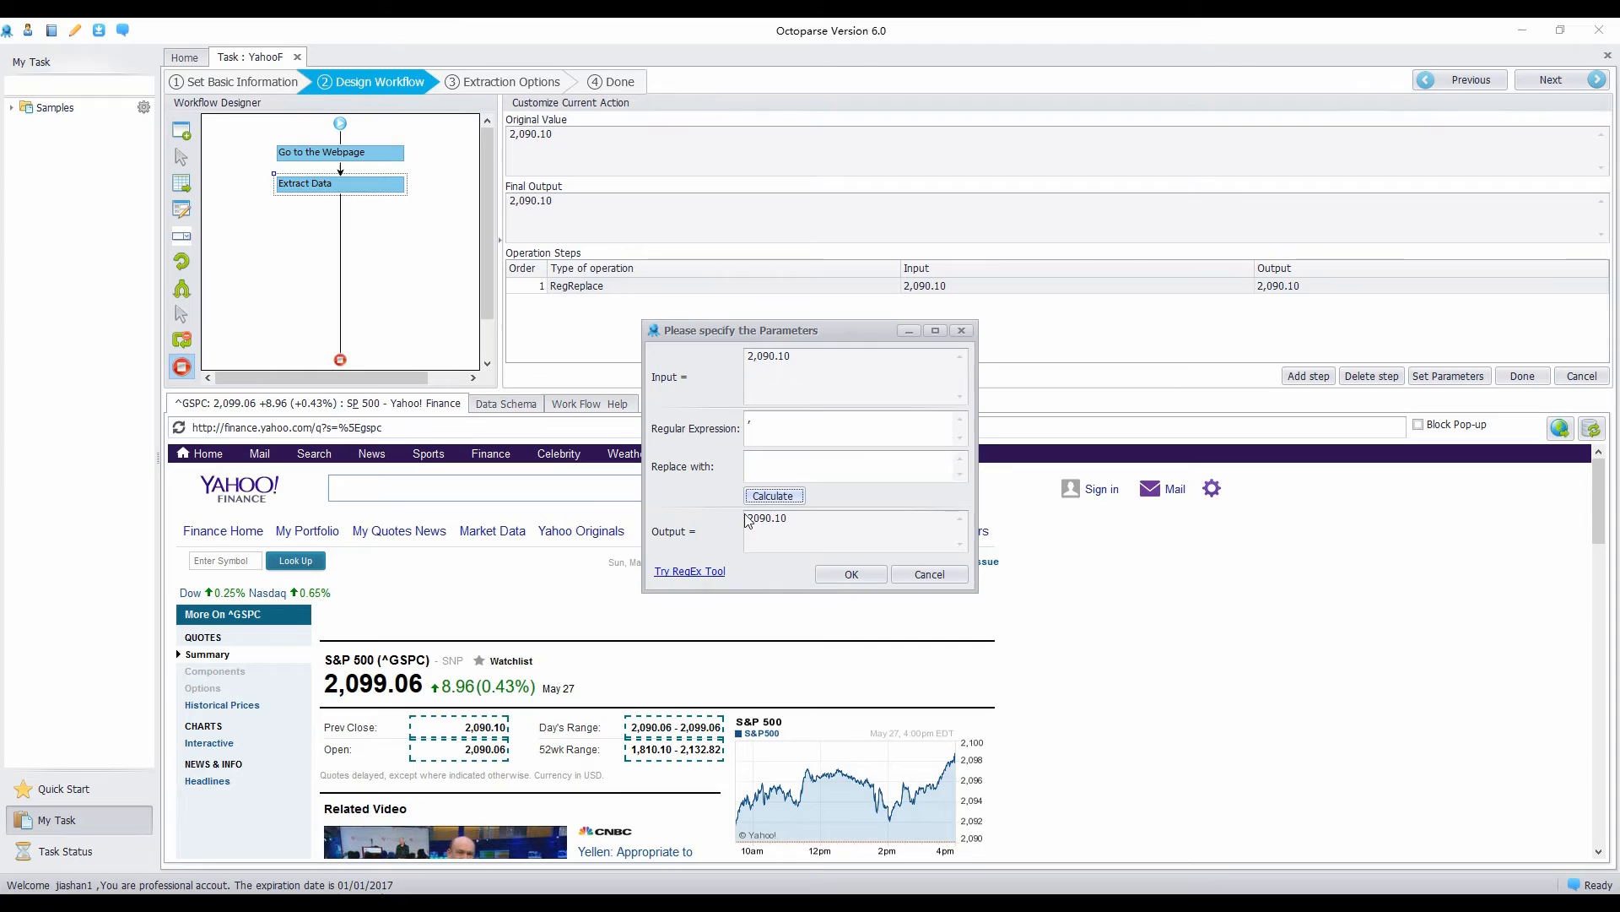
mouse_move(746, 518)
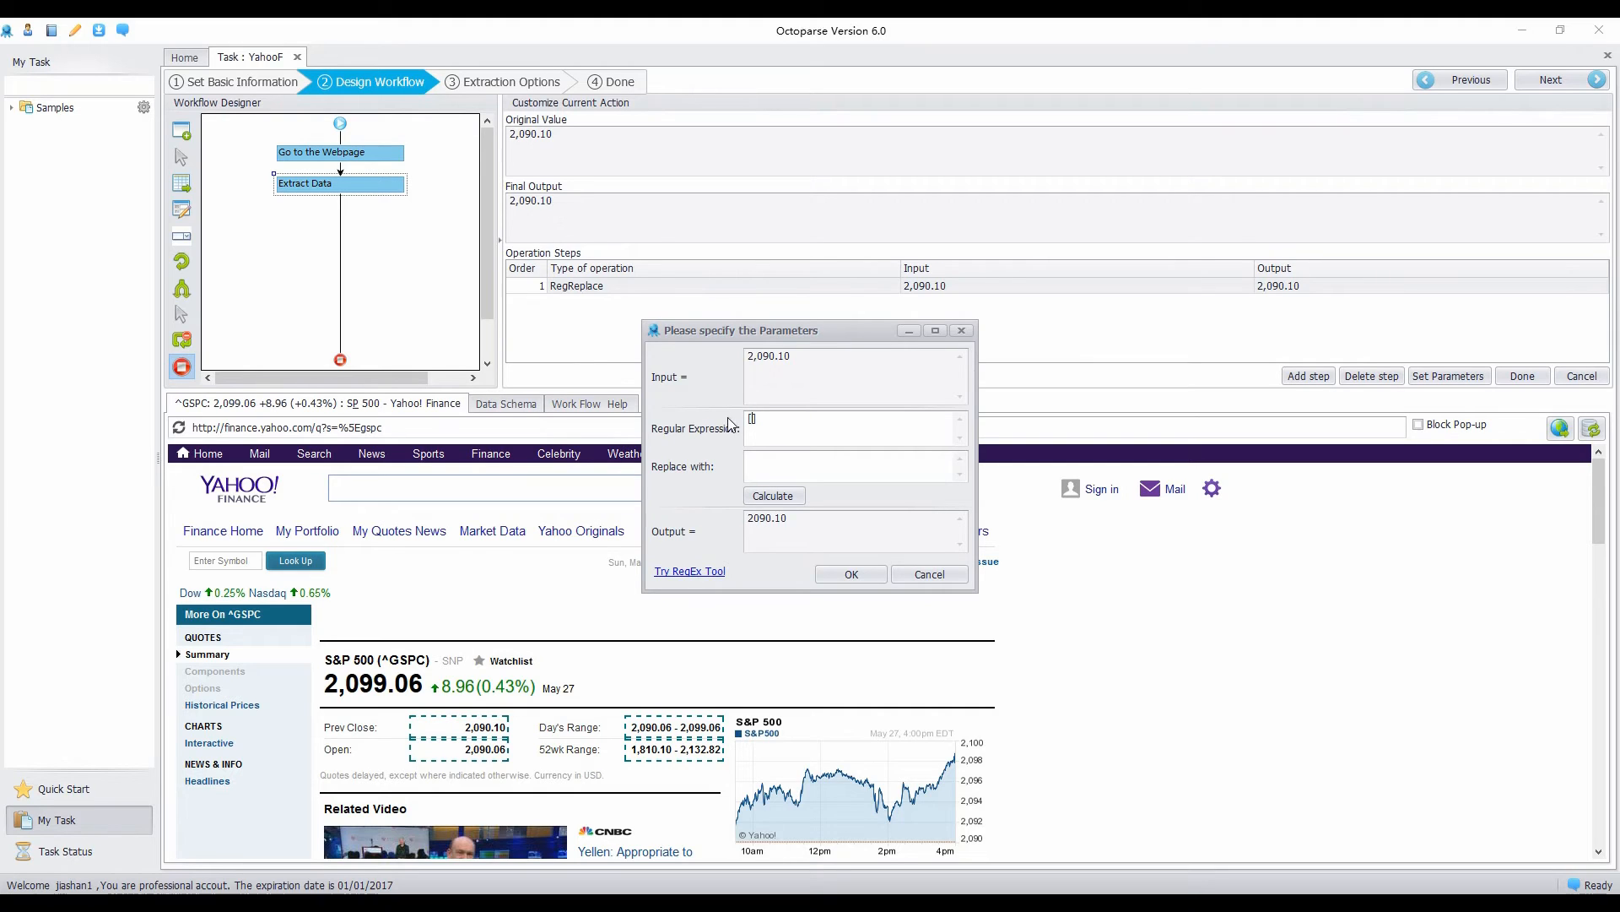
text([^\d)
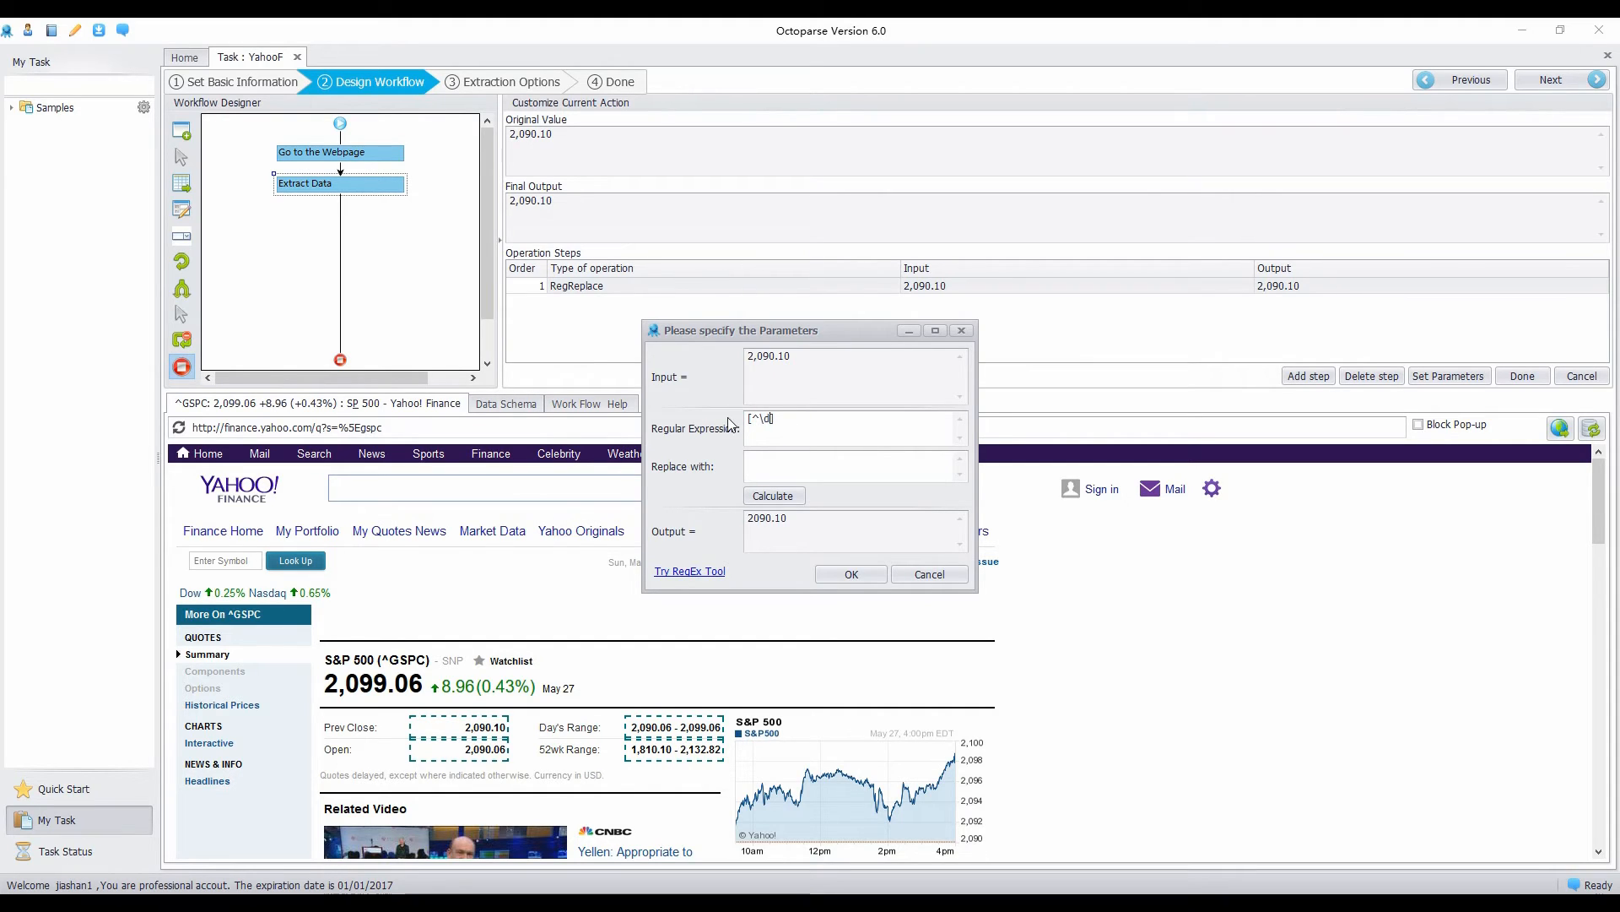
text(\.)
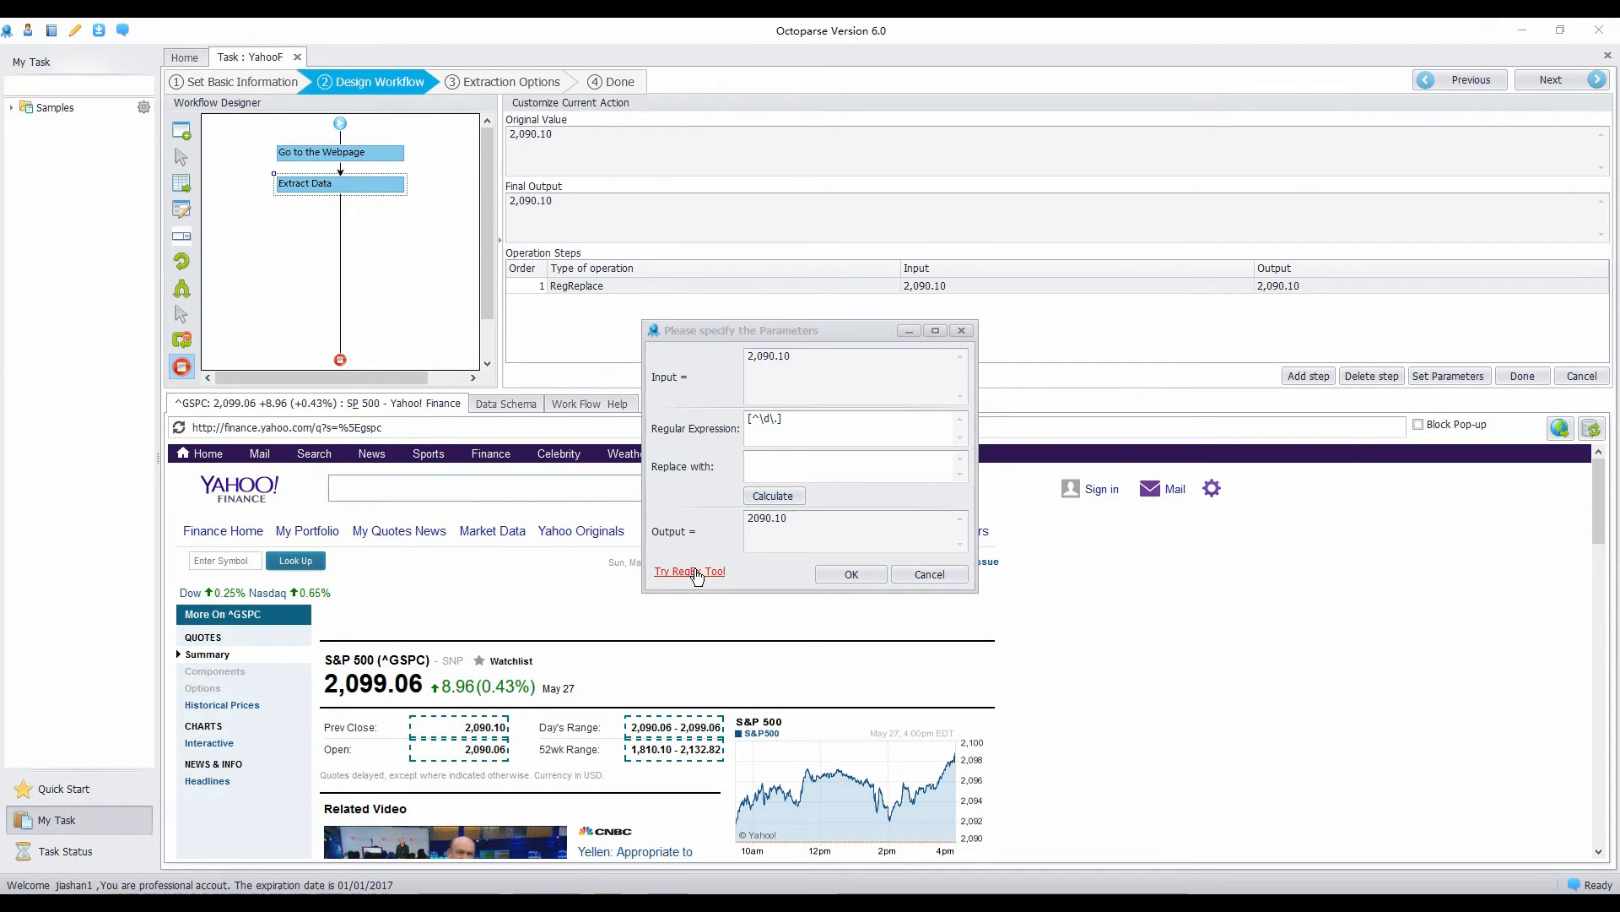
Step: Bring up the RegEx Tool on the source text 2,090.10
click(689, 571)
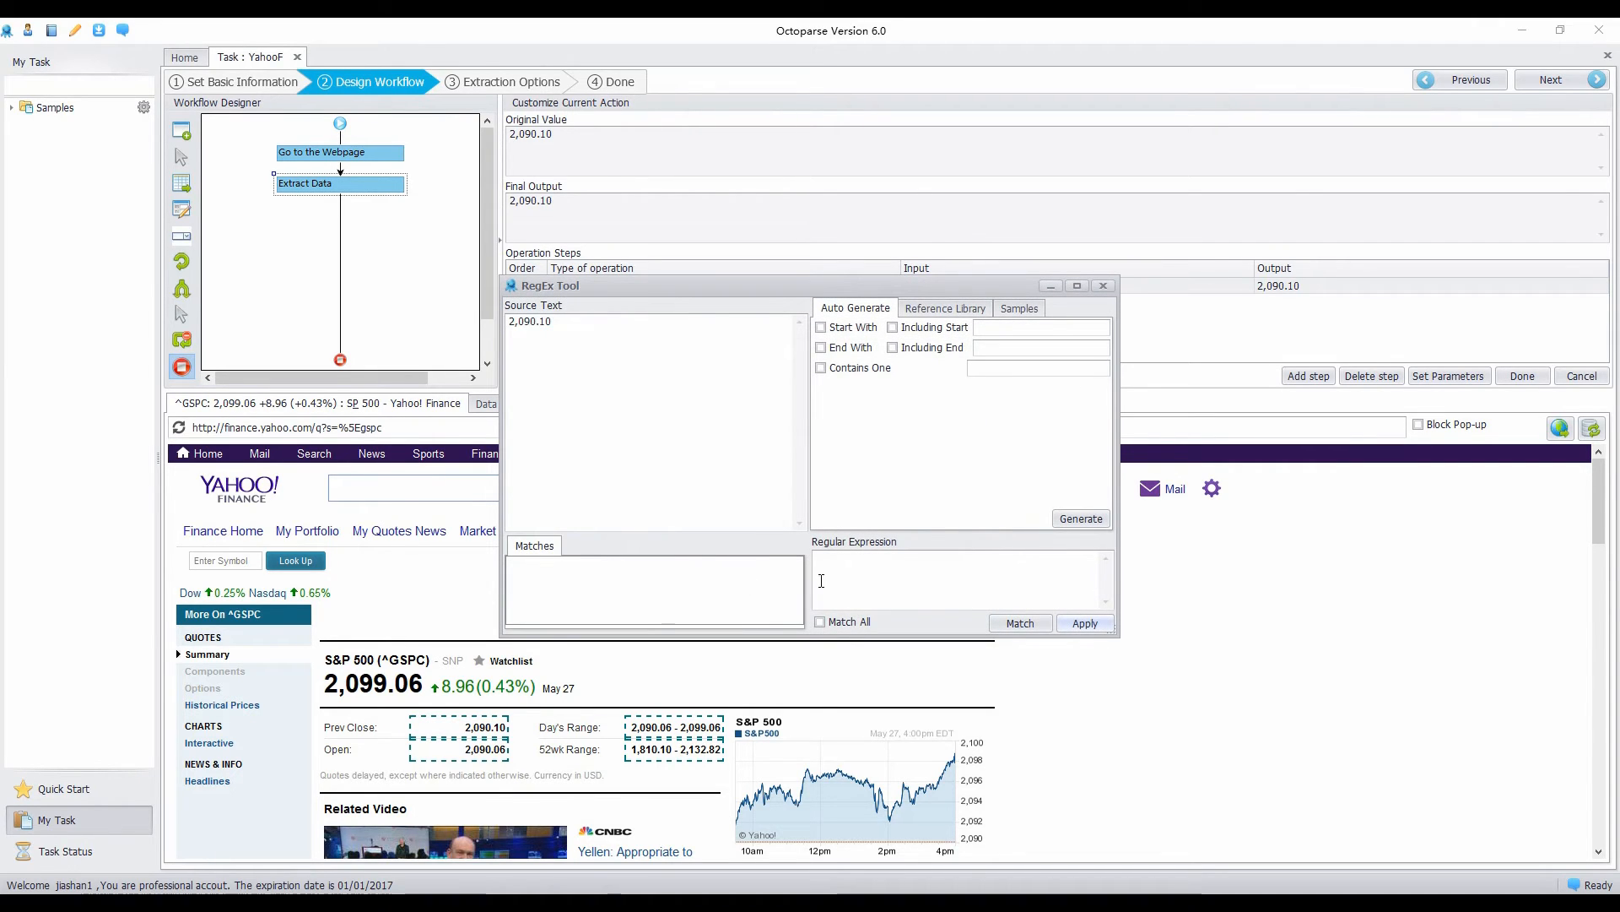
mouse_move(1043, 623)
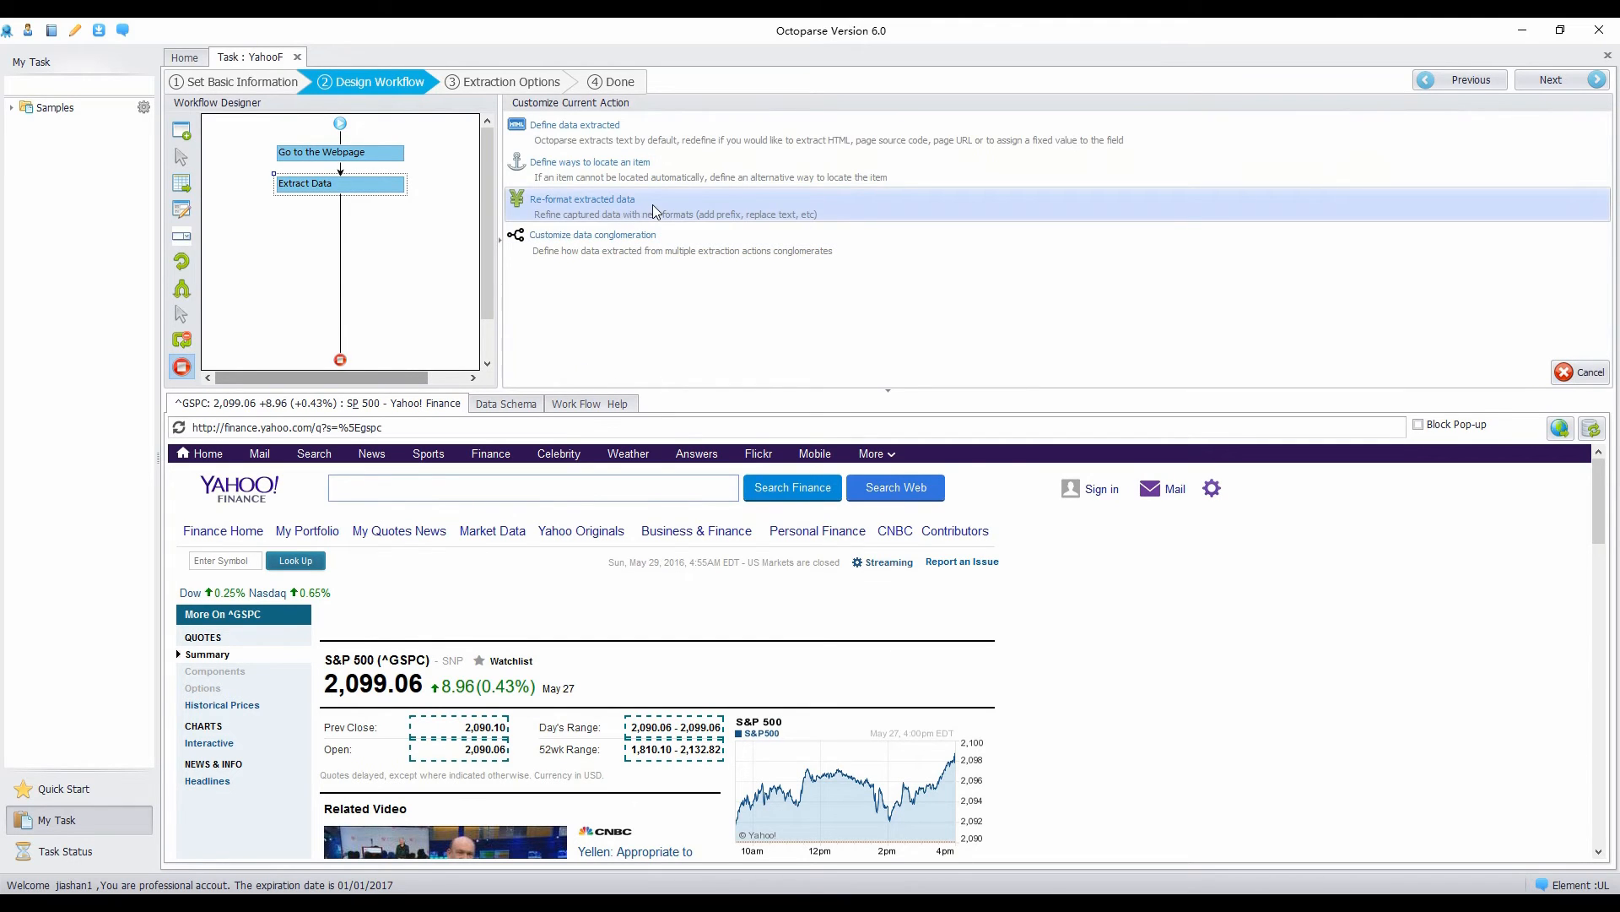
Step: Add a regex replace step [^\d\.-] to the Days Range field, turning 2,090.06 - 2,099.06 into 2090.06-2099.06
click(582, 199)
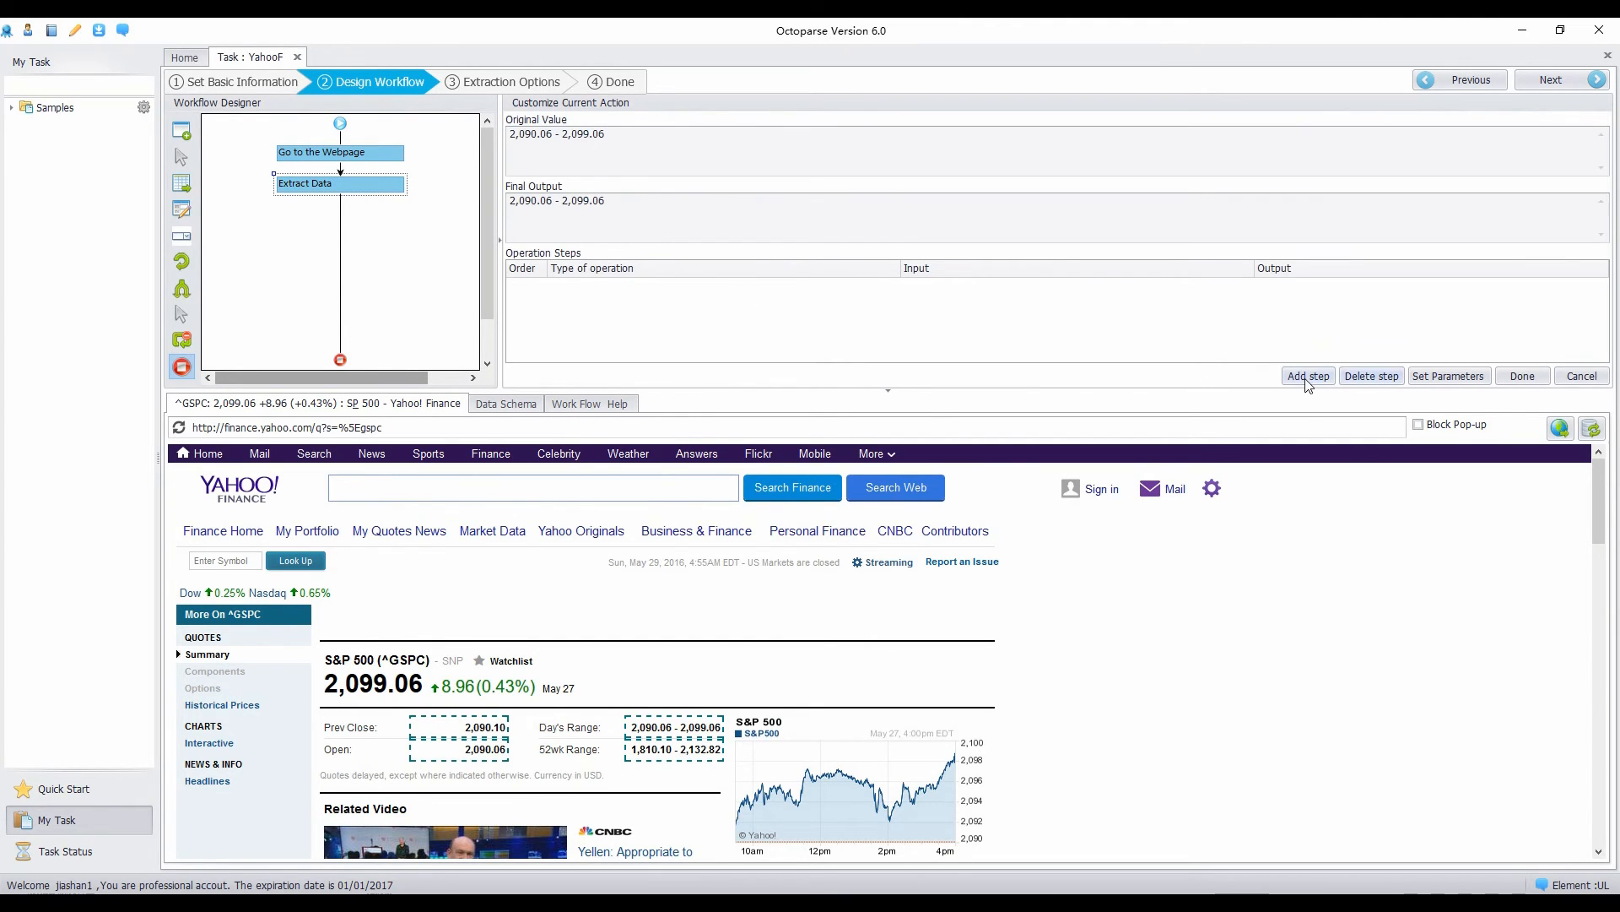
click(1306, 375)
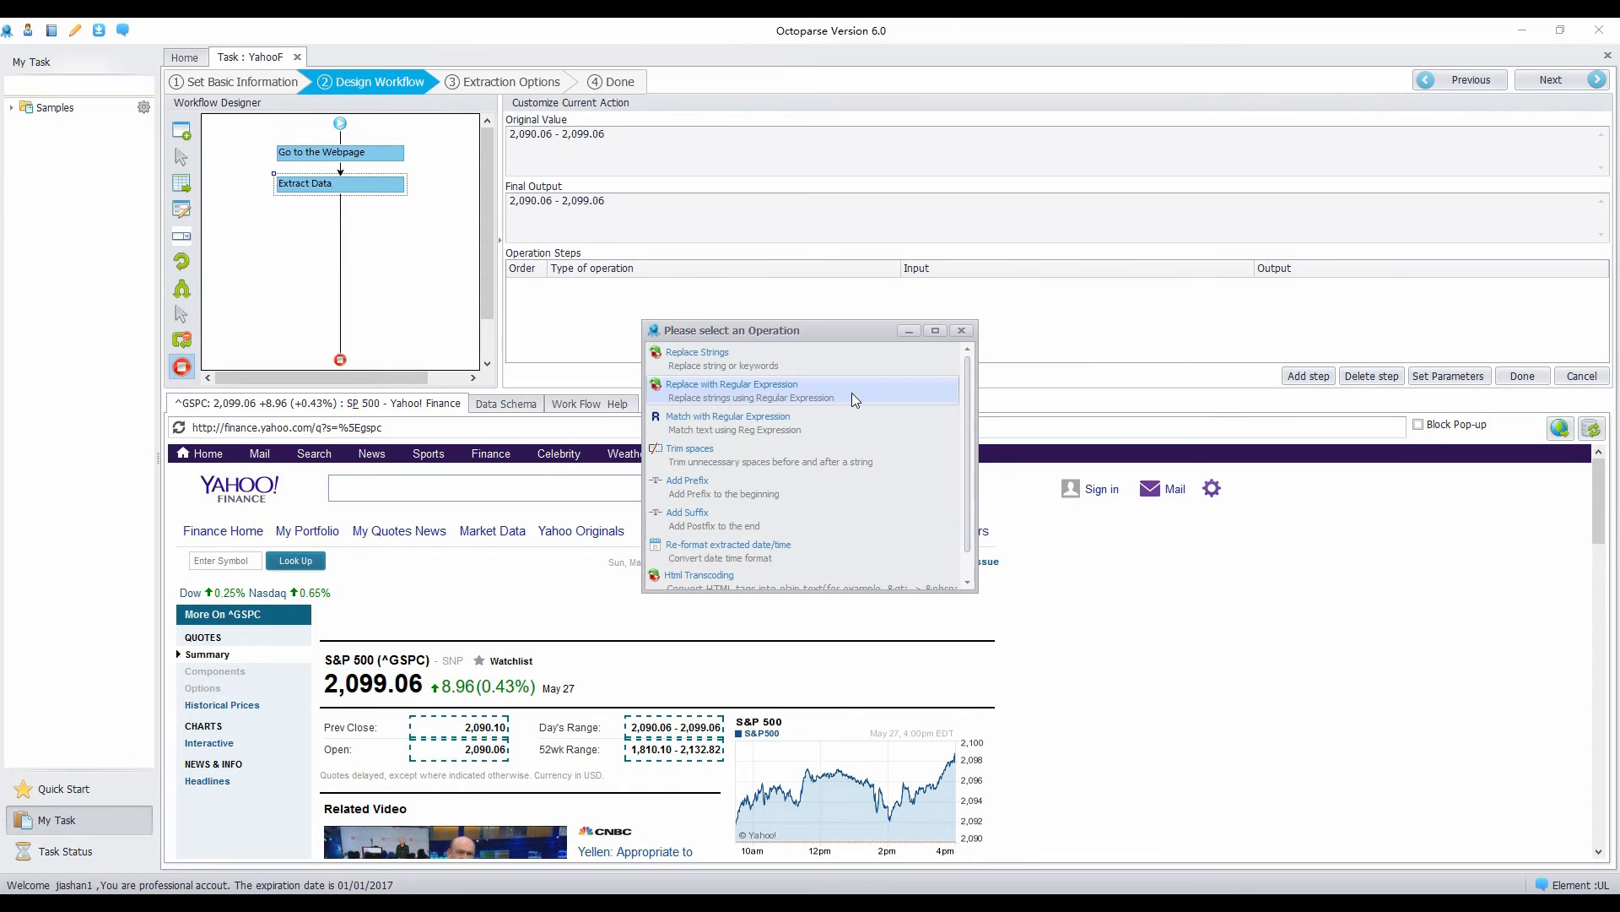
click(731, 390)
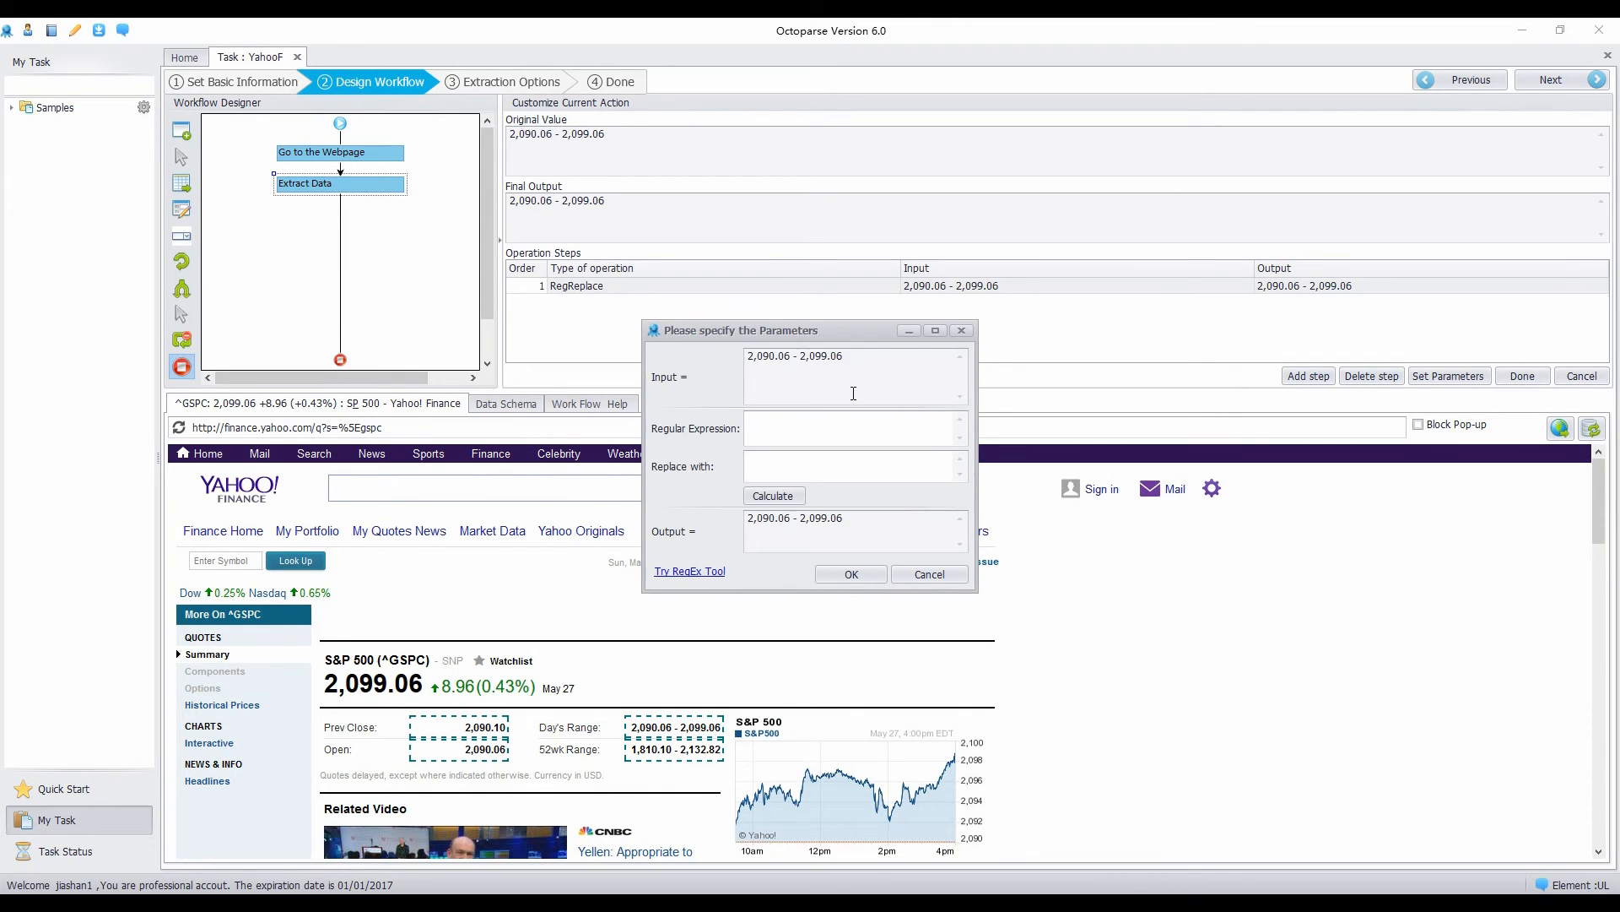
click(852, 427)
text(.|\s)
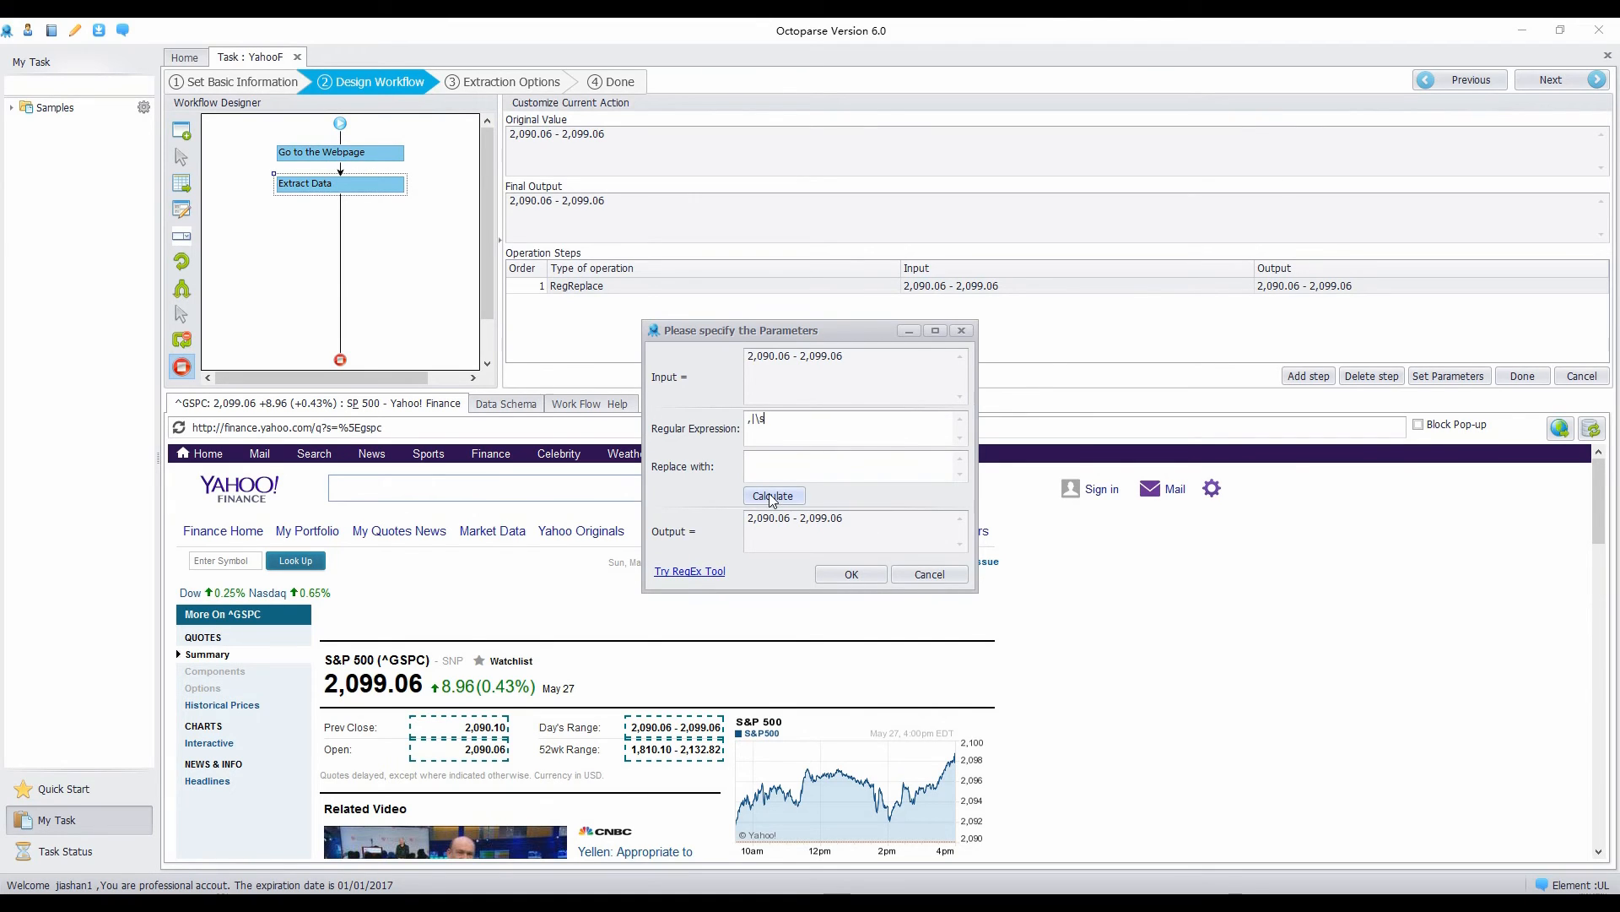
click(772, 494)
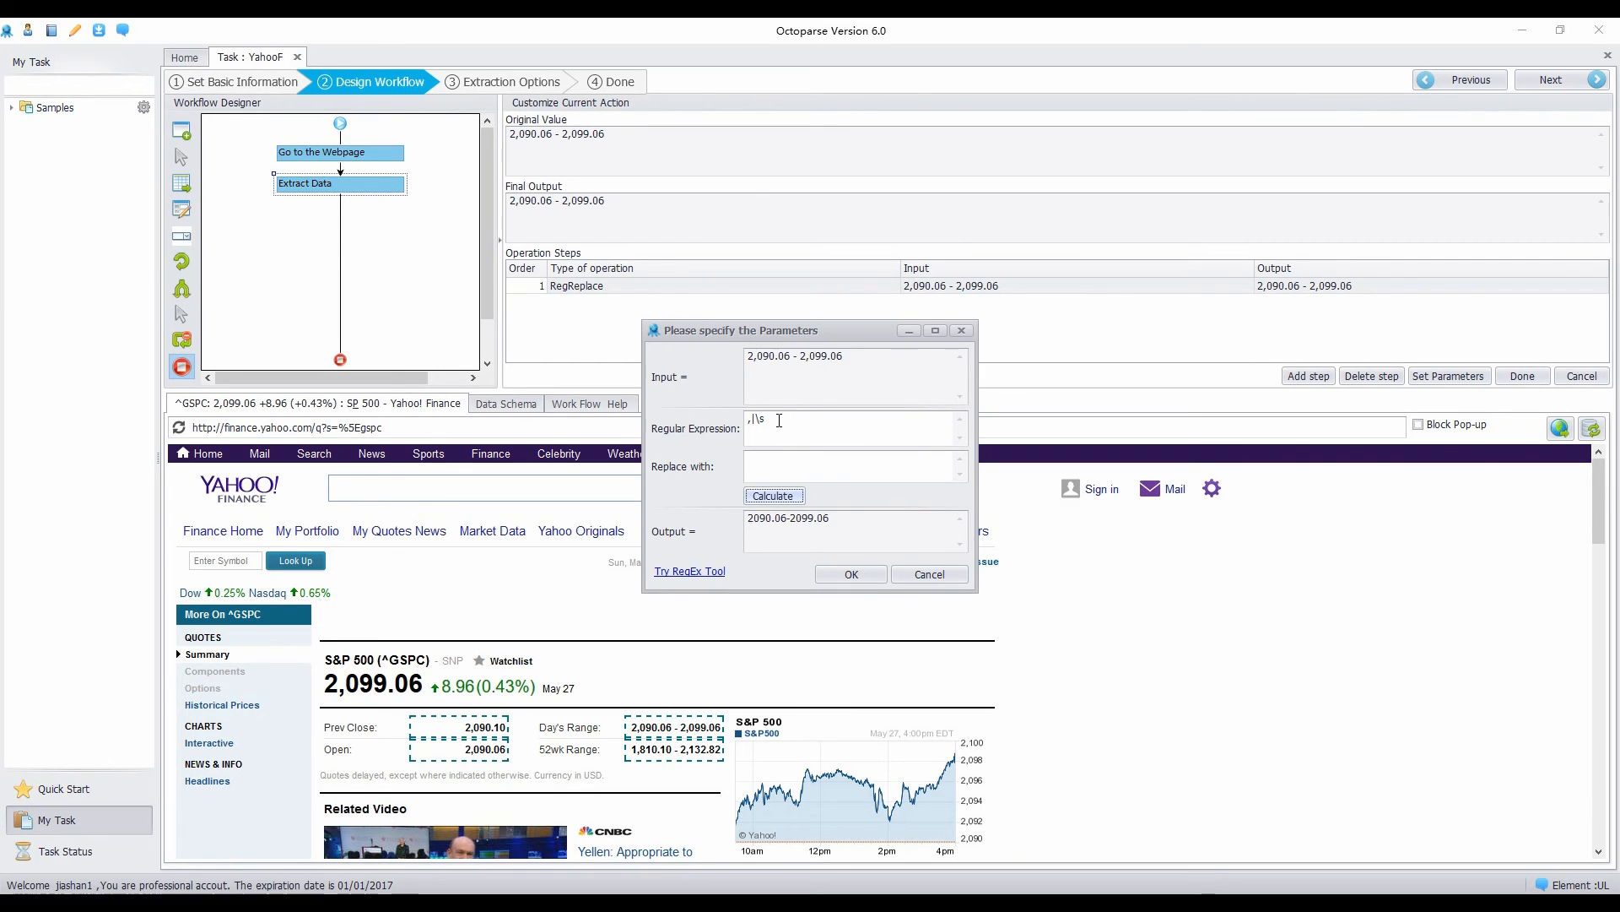
triple_click(828, 427)
text([^)
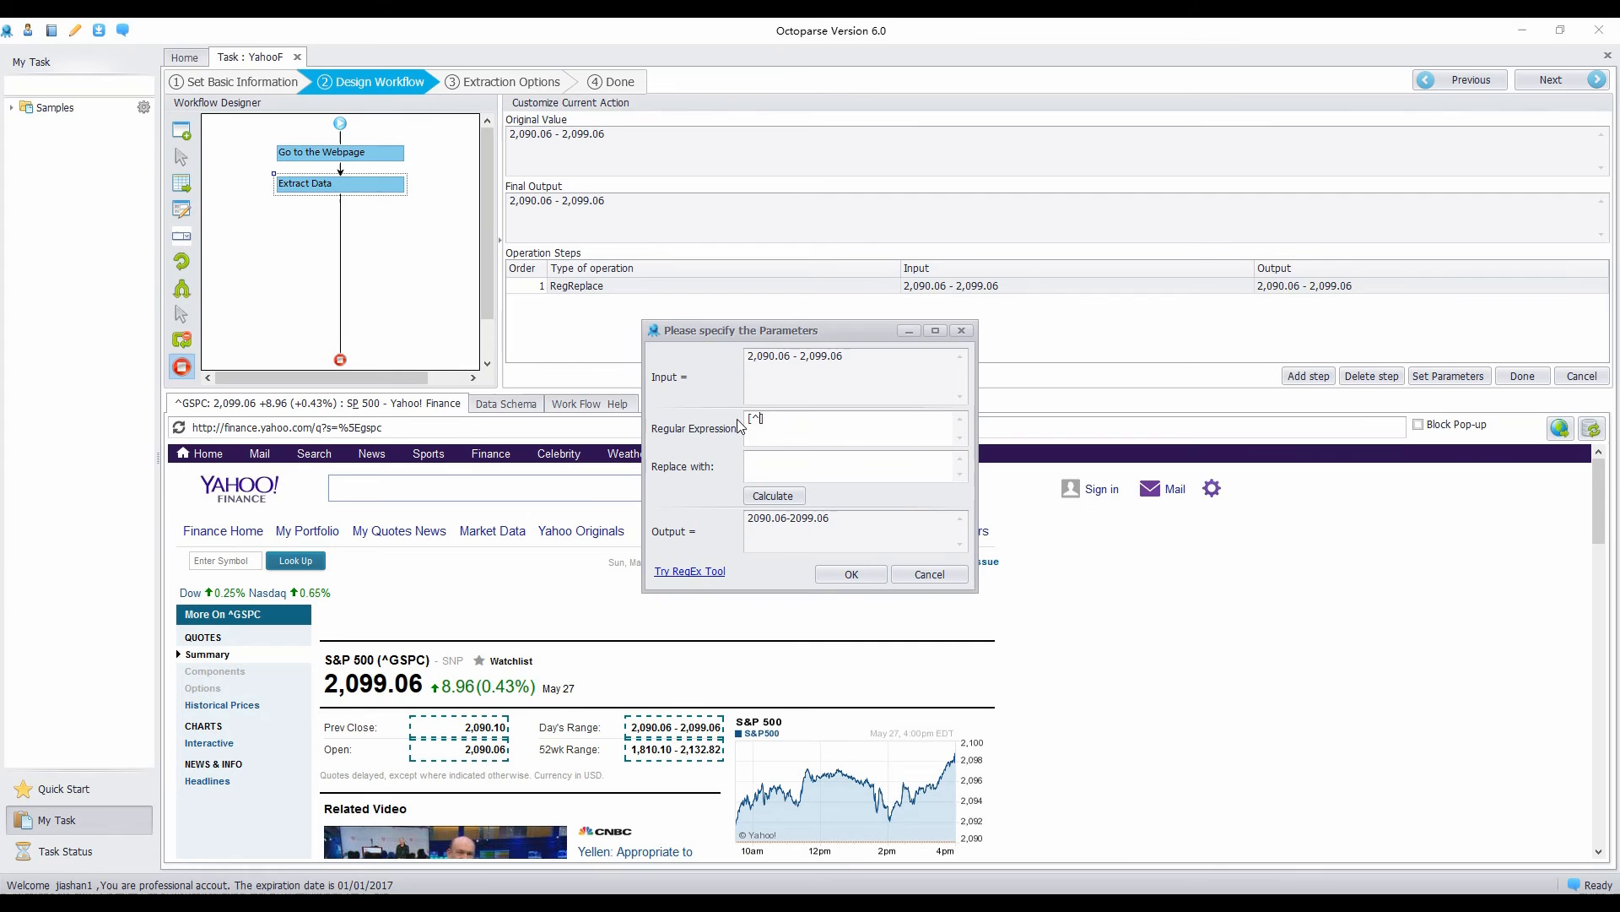
text(\d\.])
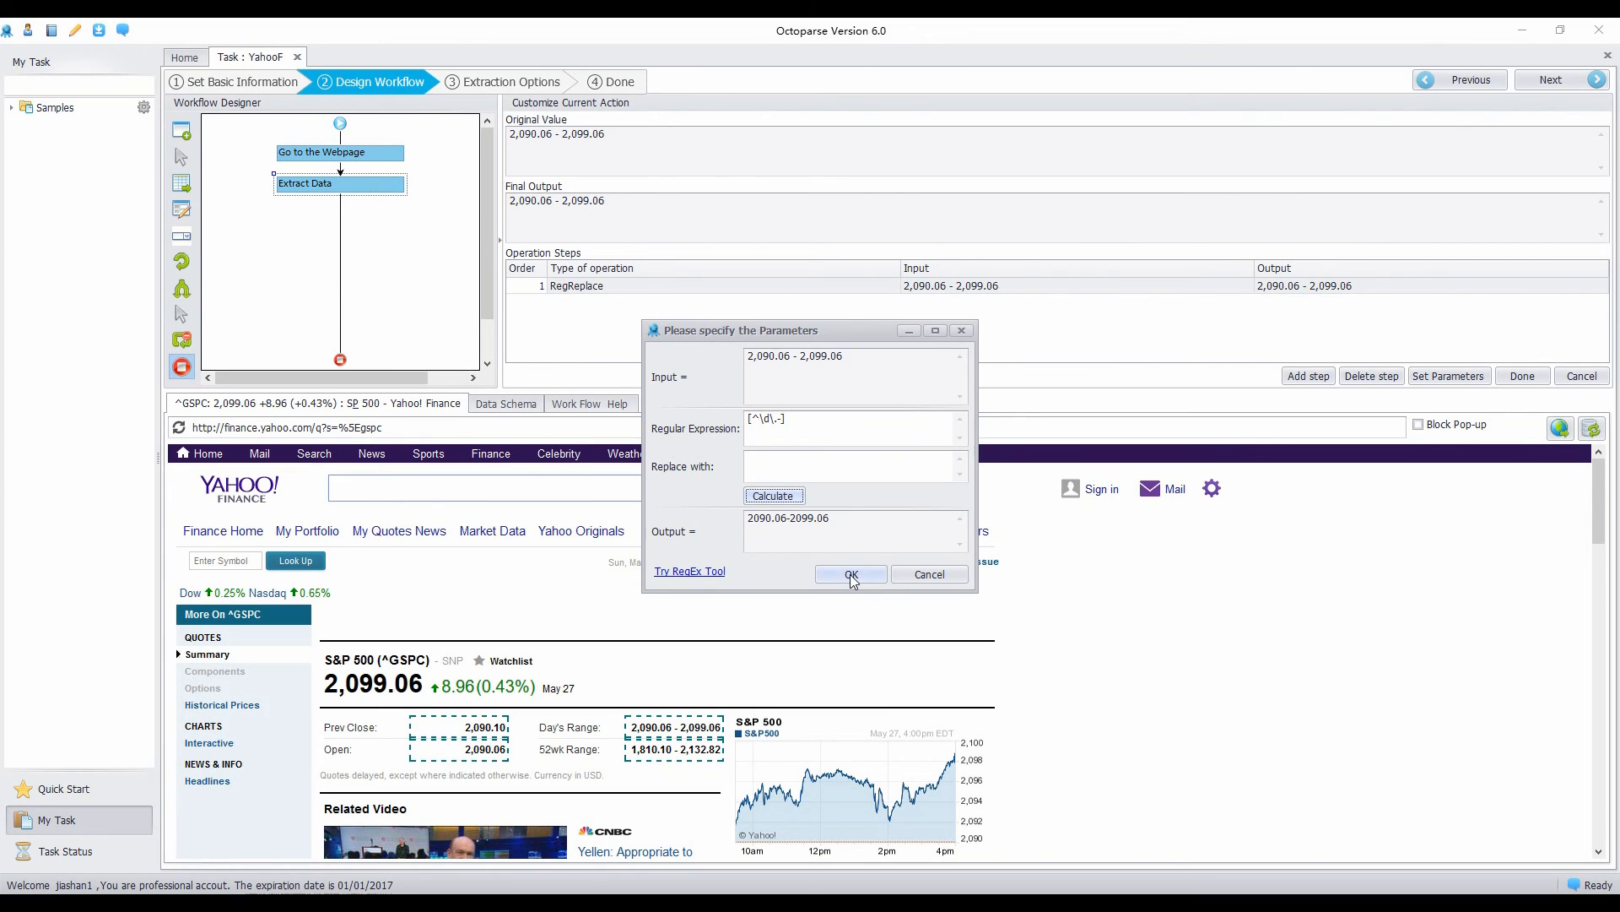
click(849, 574)
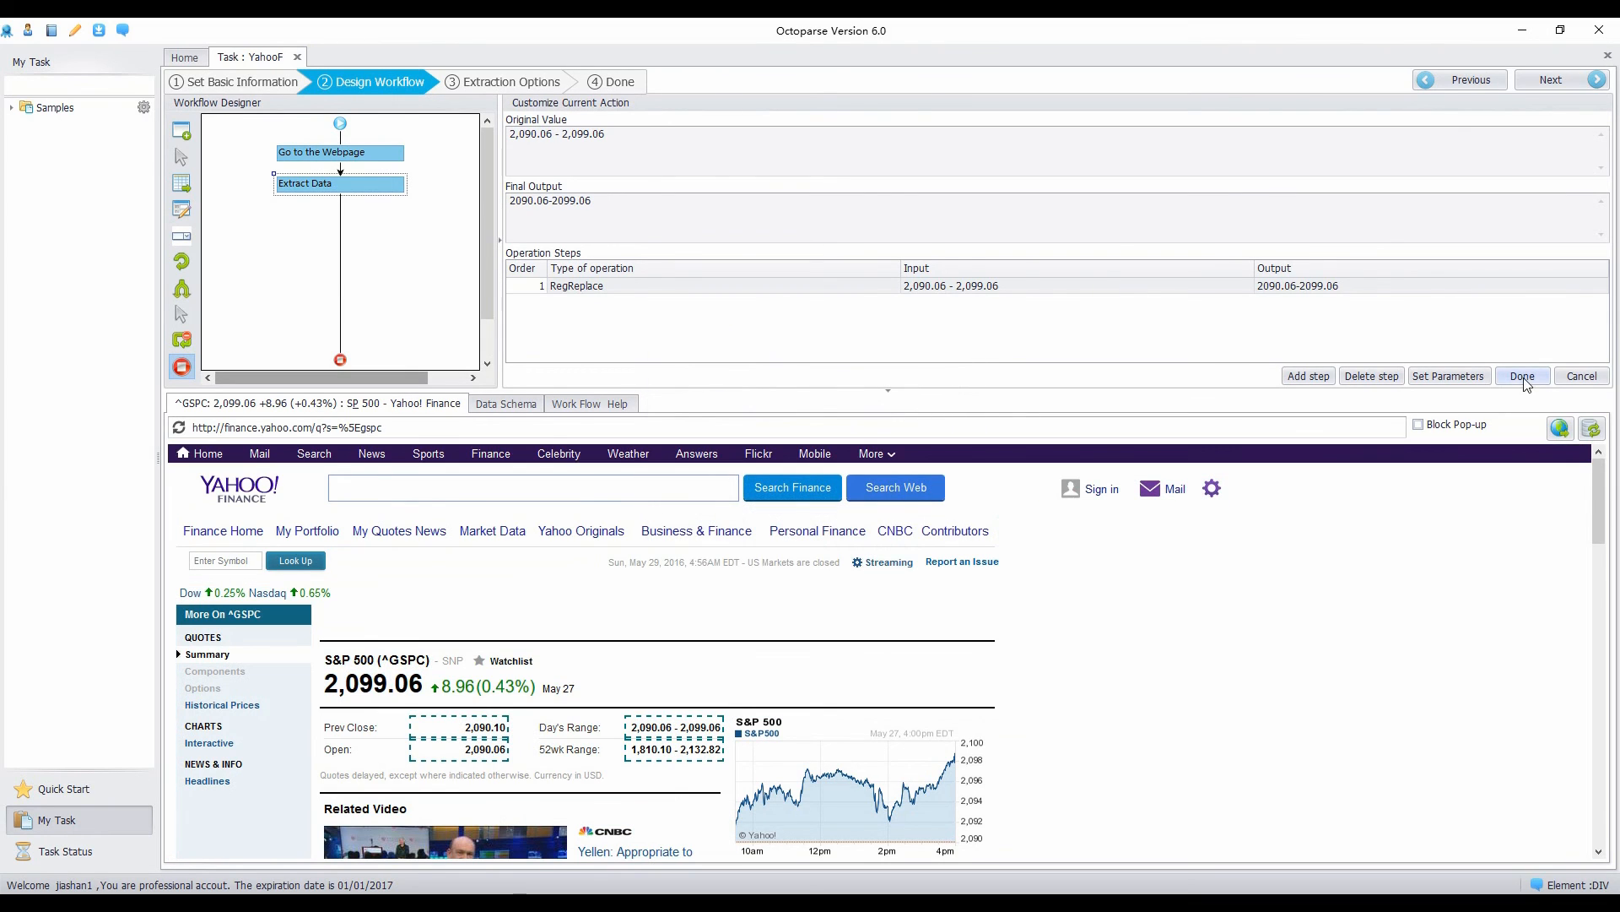
Step: Save the clean-up steps, finish the task setup and run it with Local Extraction
click(1520, 375)
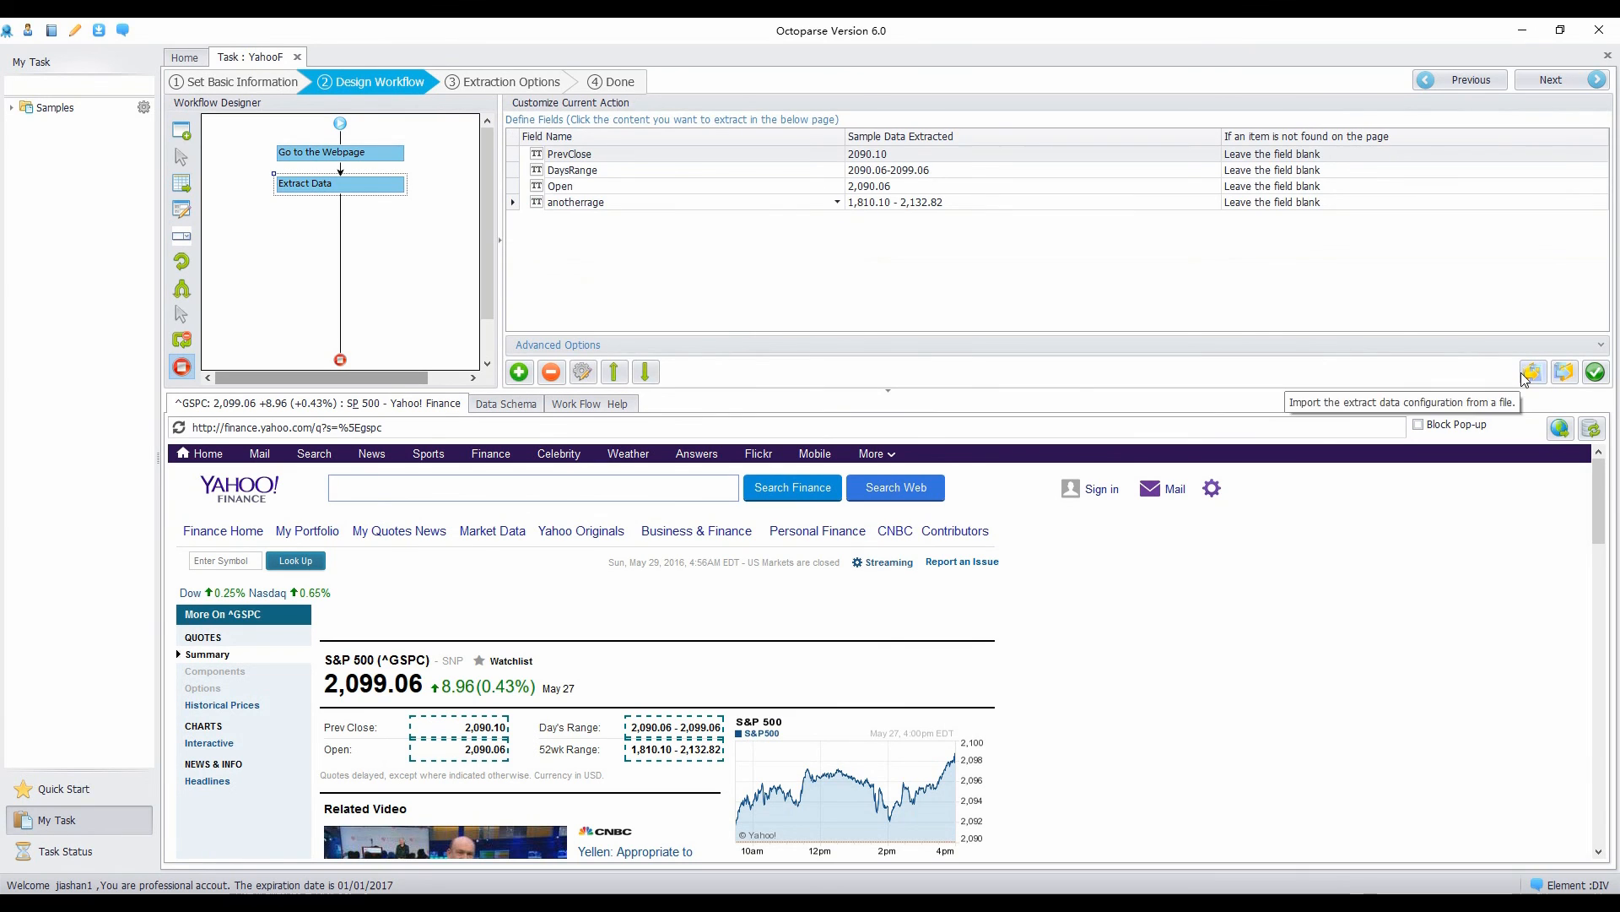
mouse_move(1587, 376)
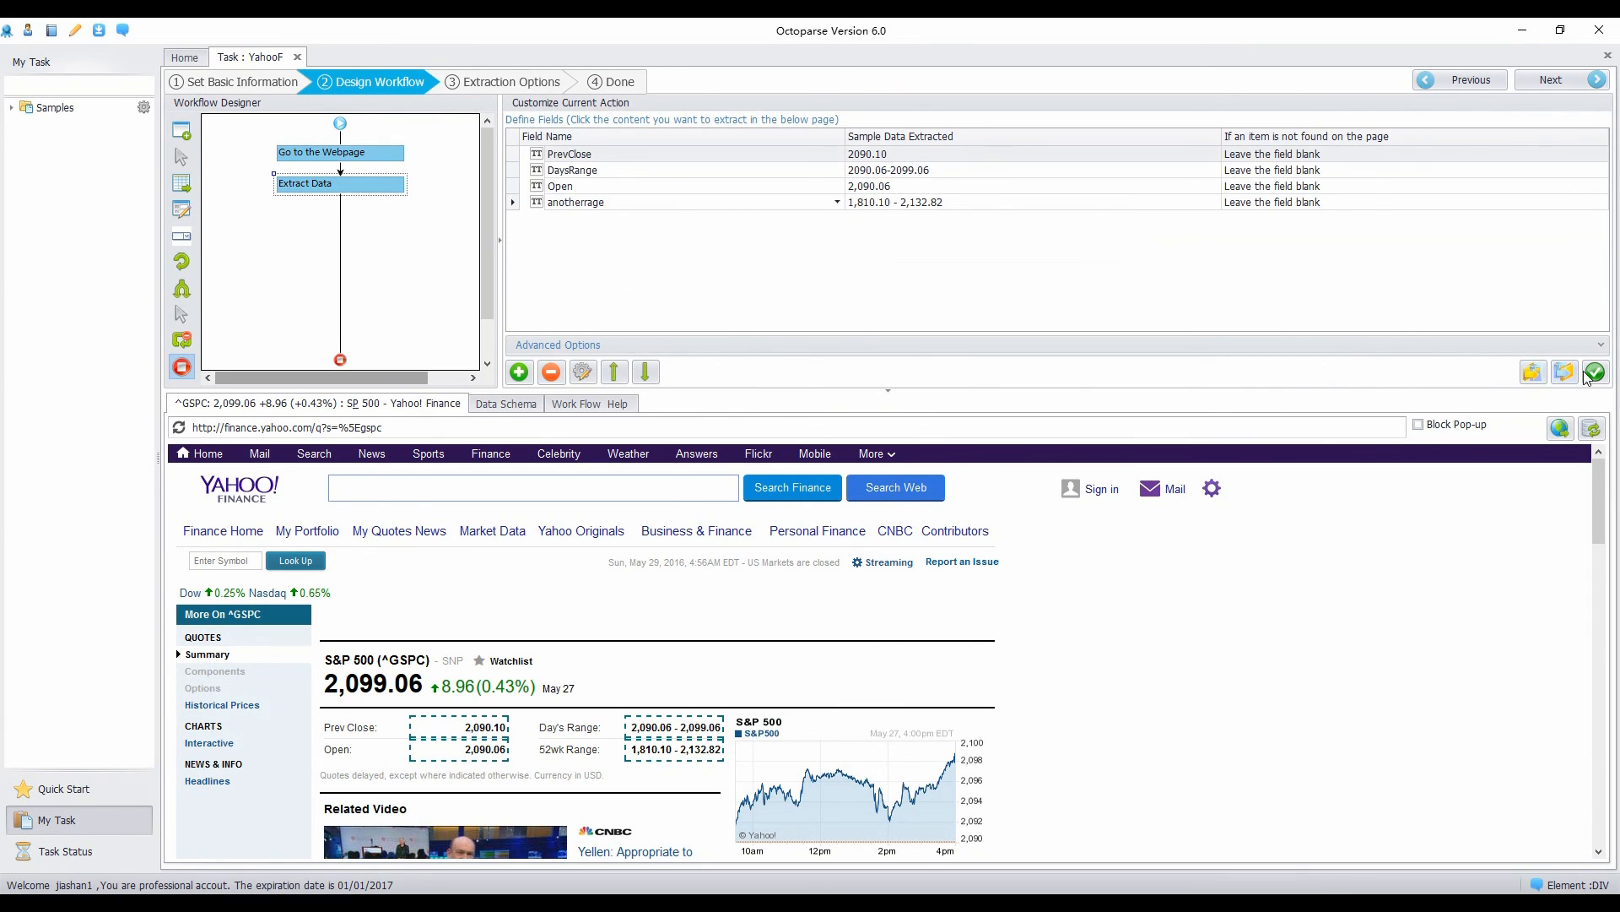
mouse_move(1595, 371)
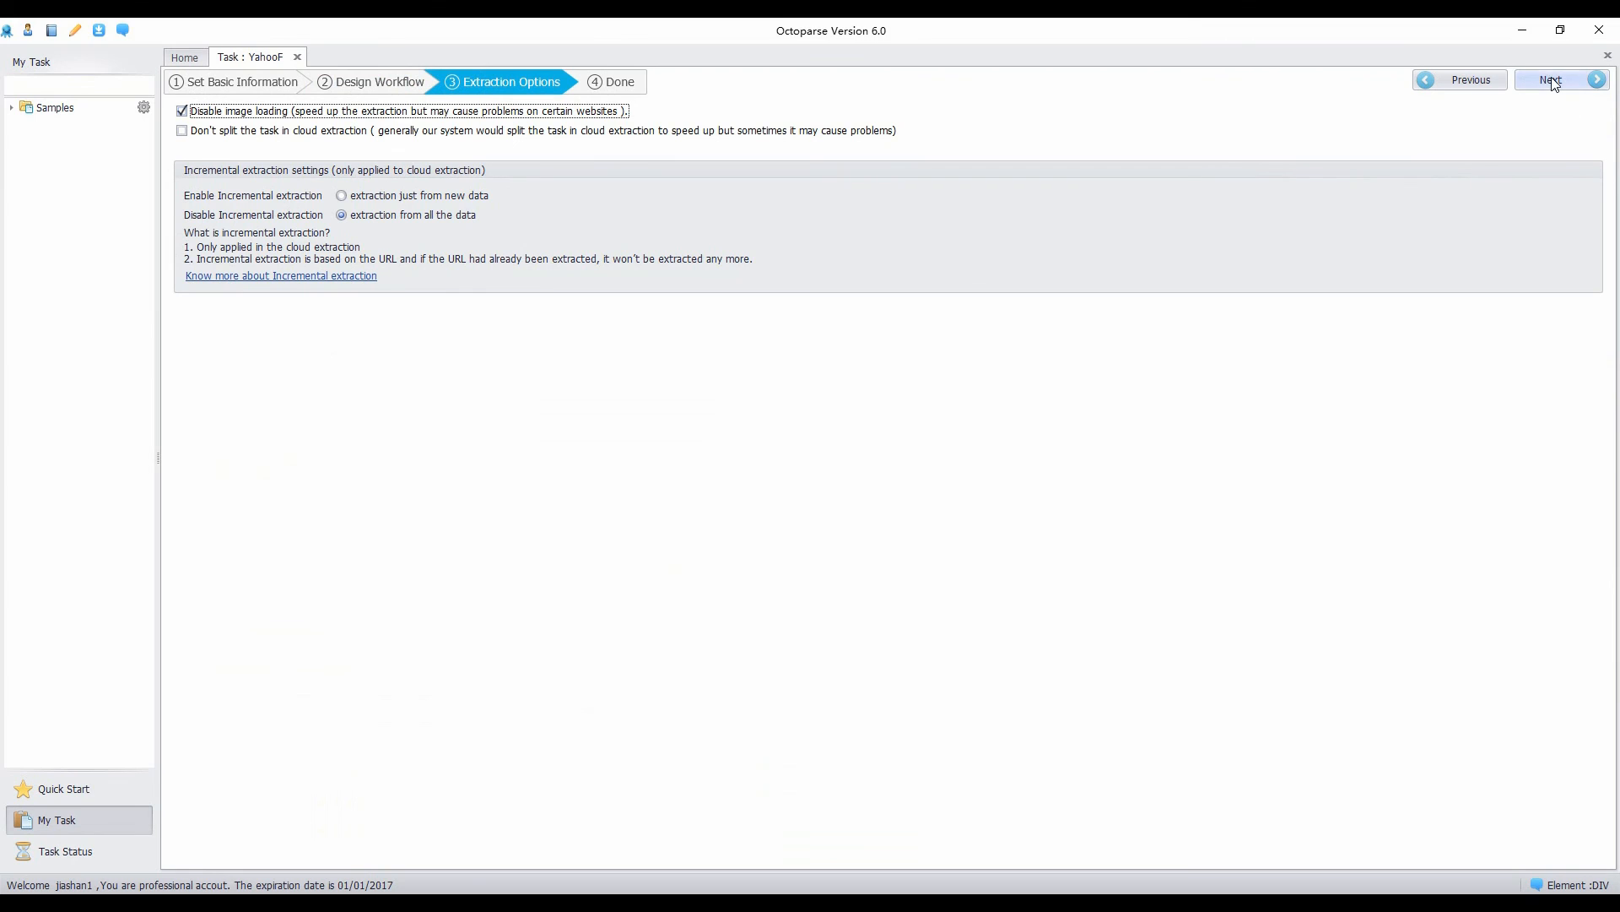
click(1550, 79)
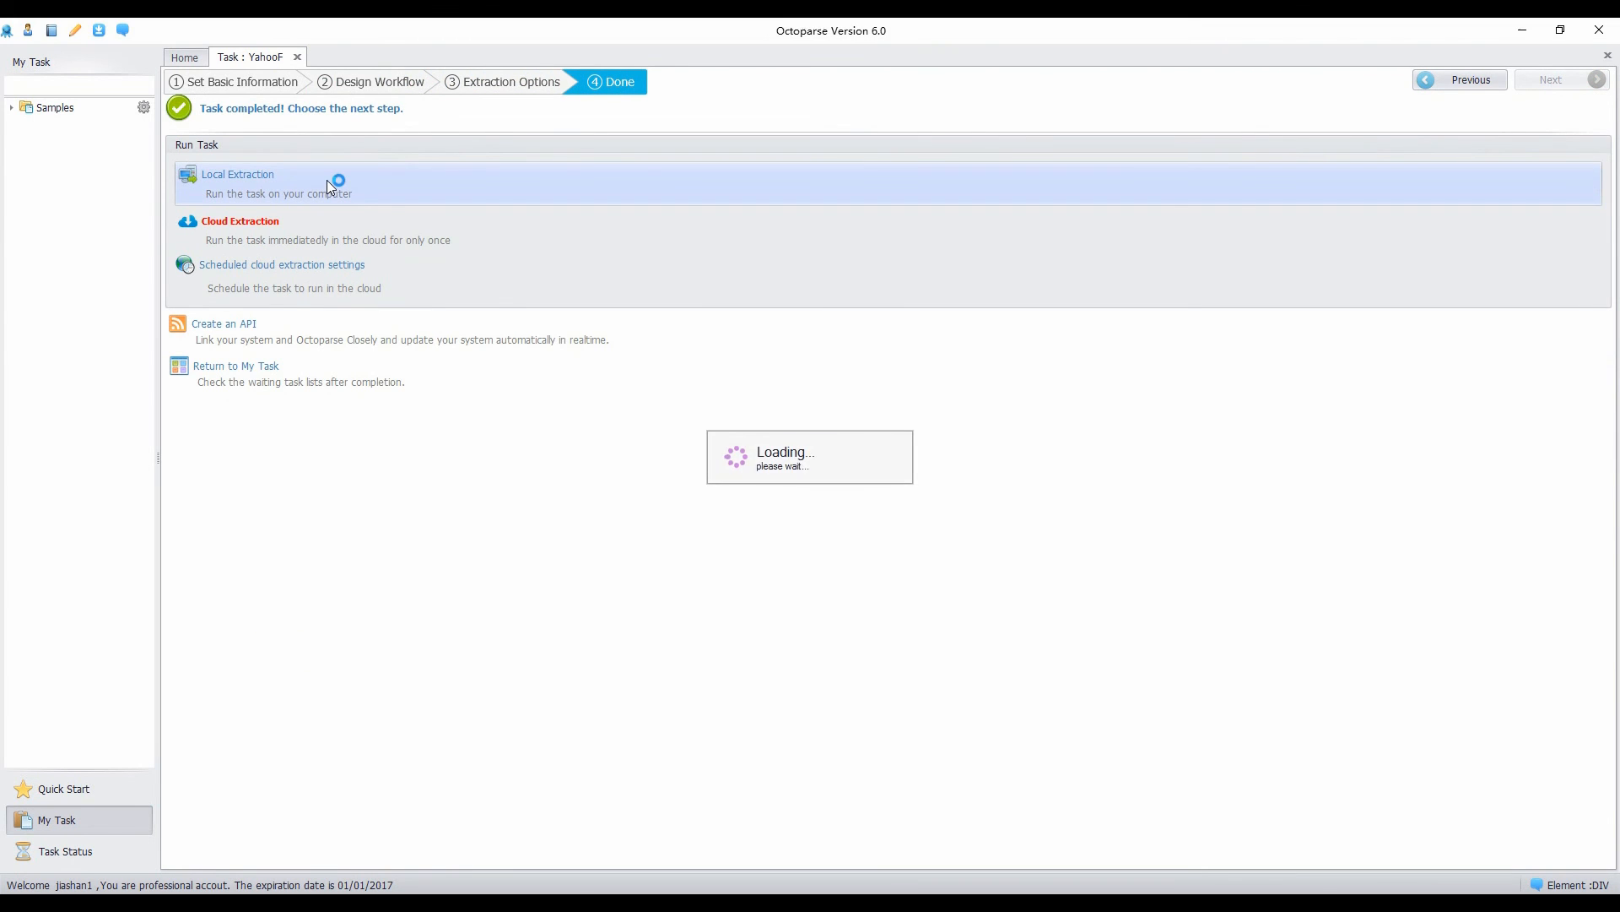
click(238, 182)
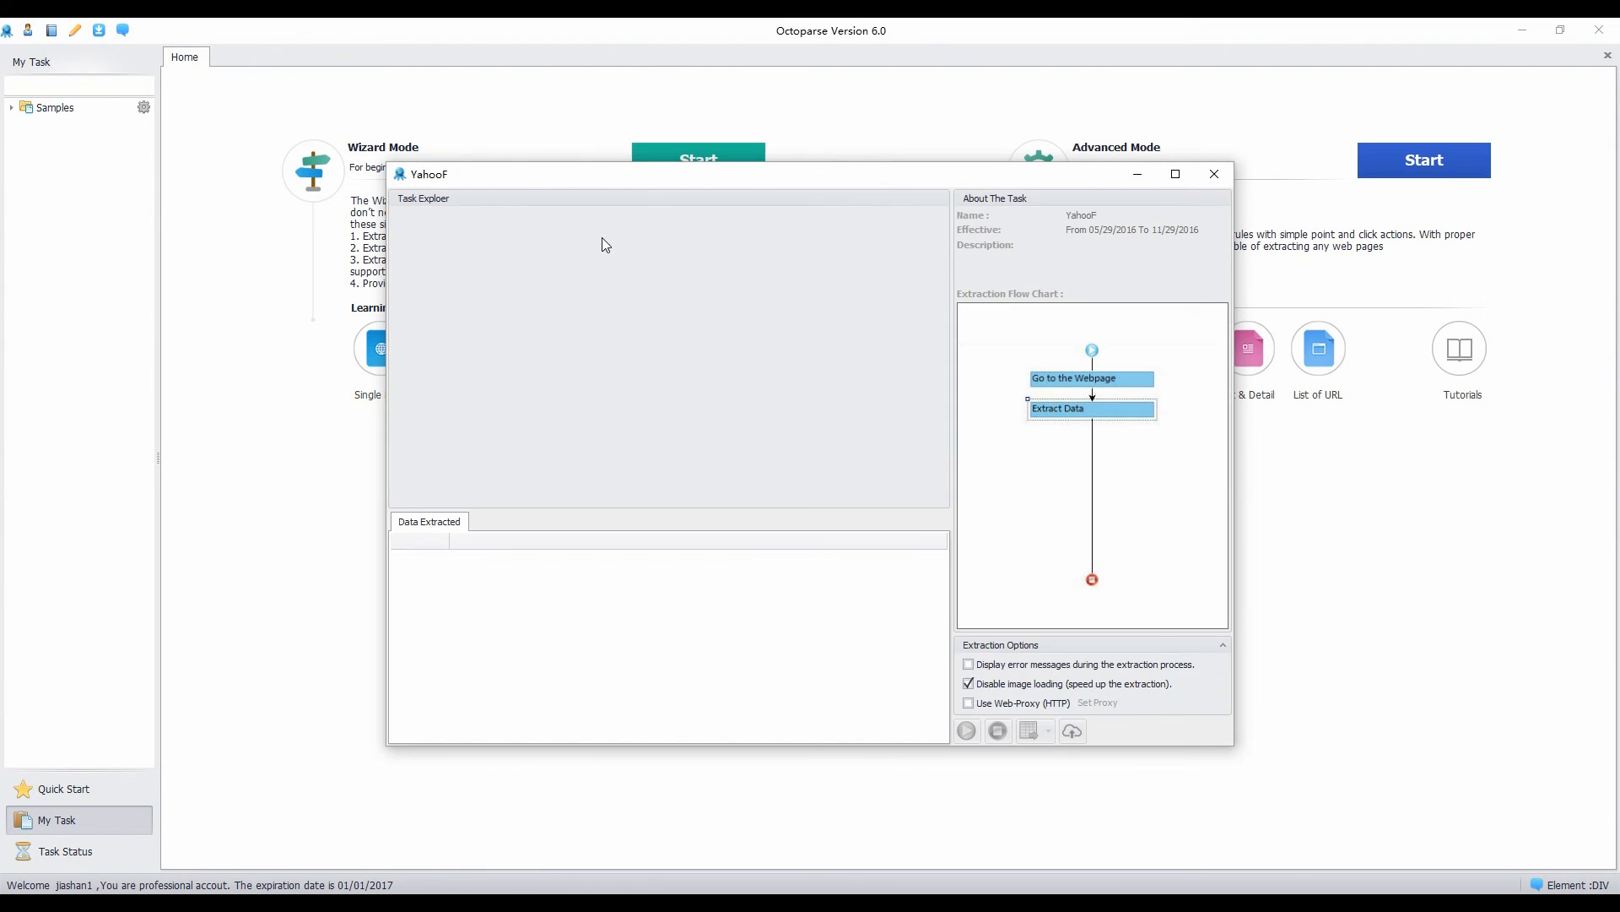
click(964, 731)
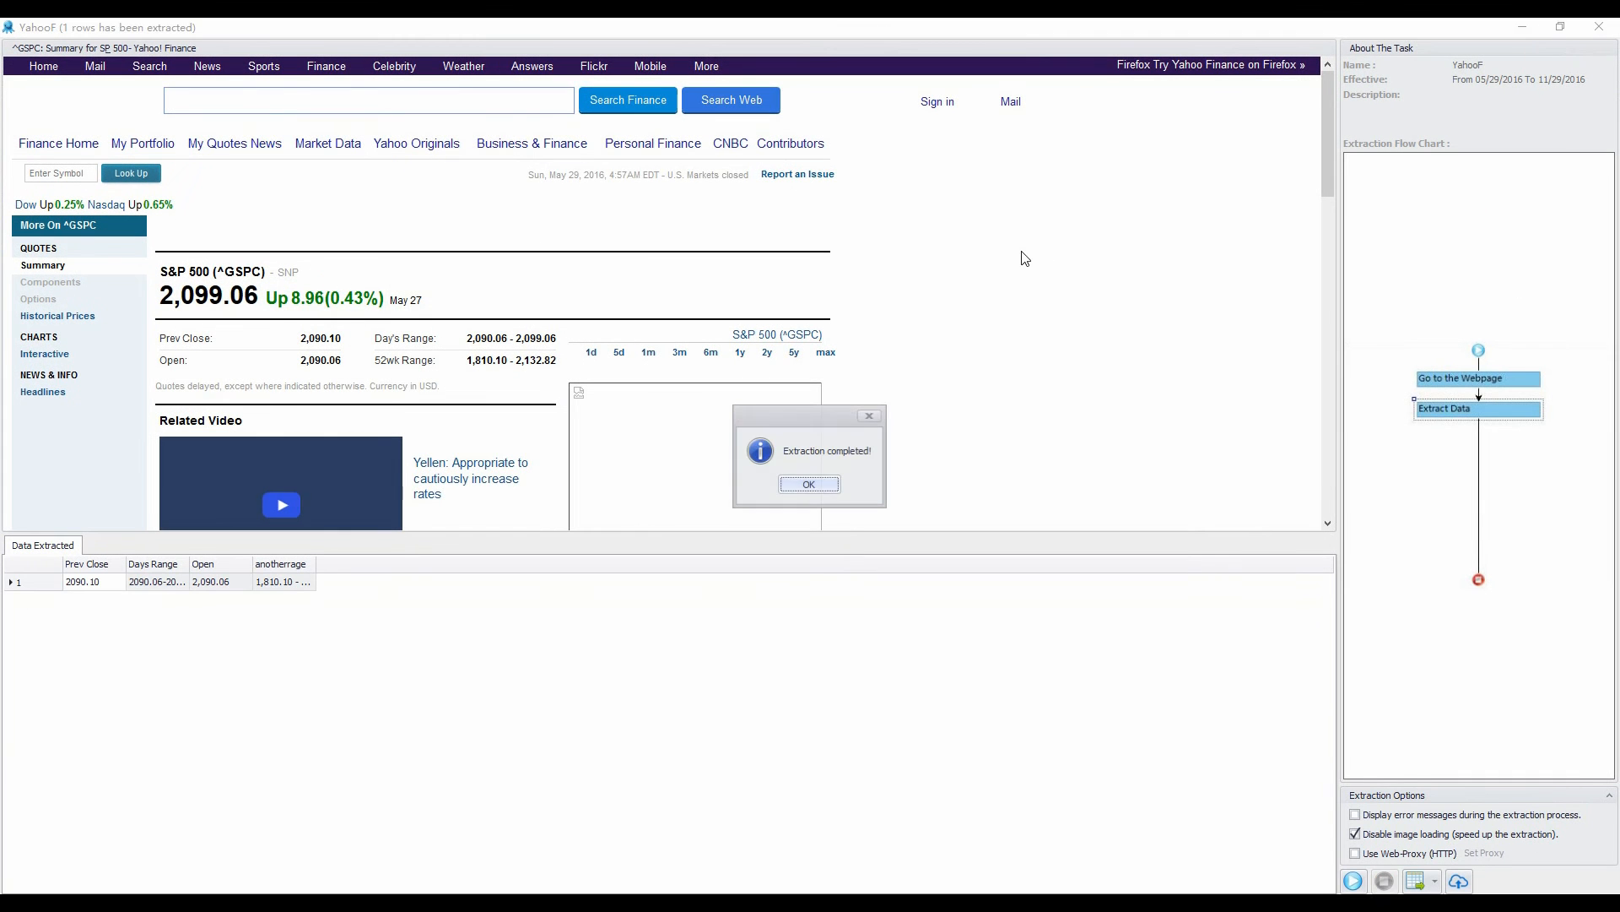